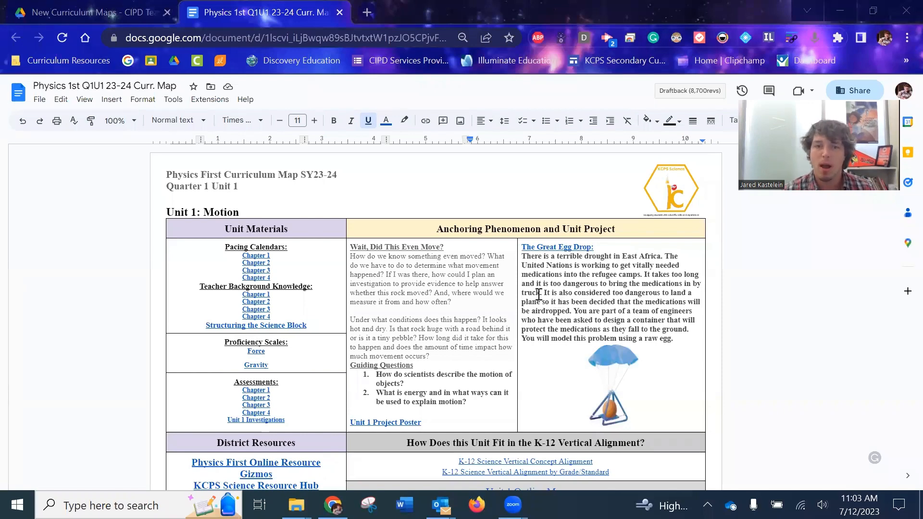
Step: Scroll through the opening pacing-guide pages of the Physics First curriculum map
scroll(down, 3)
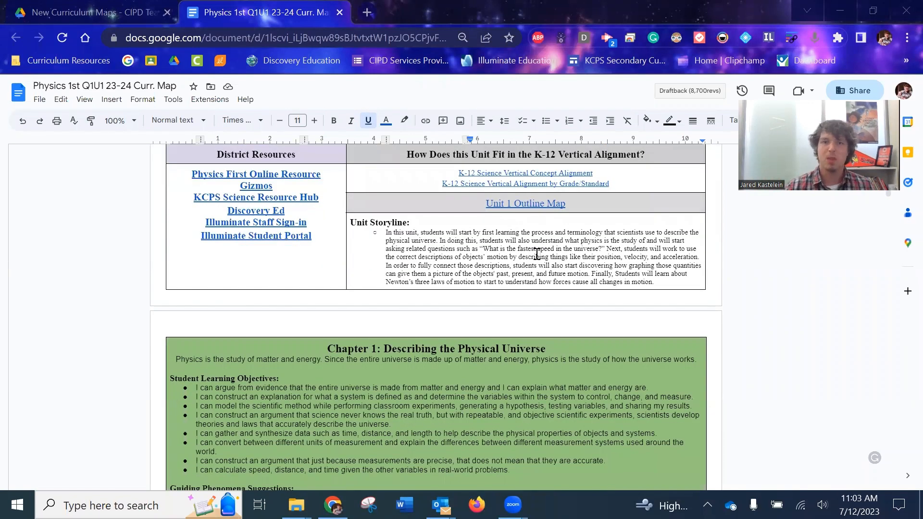
scroll(down, 3)
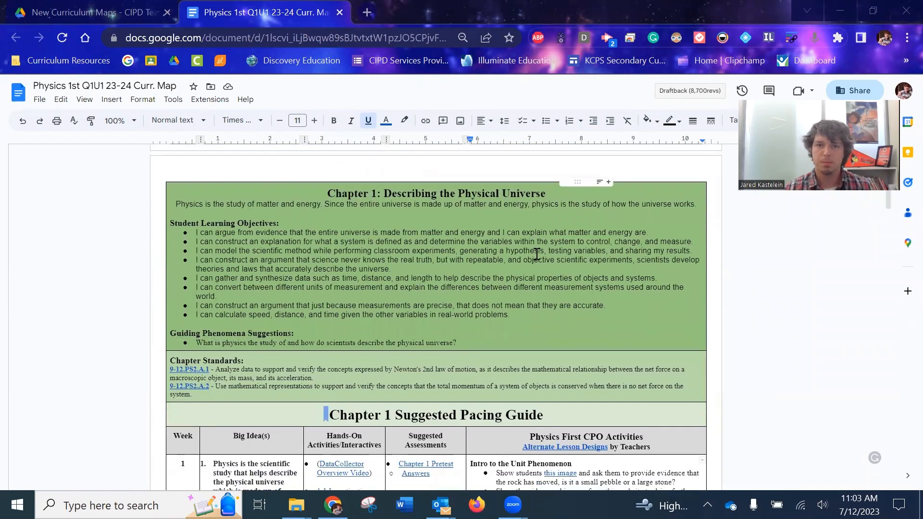
scroll(down, 3)
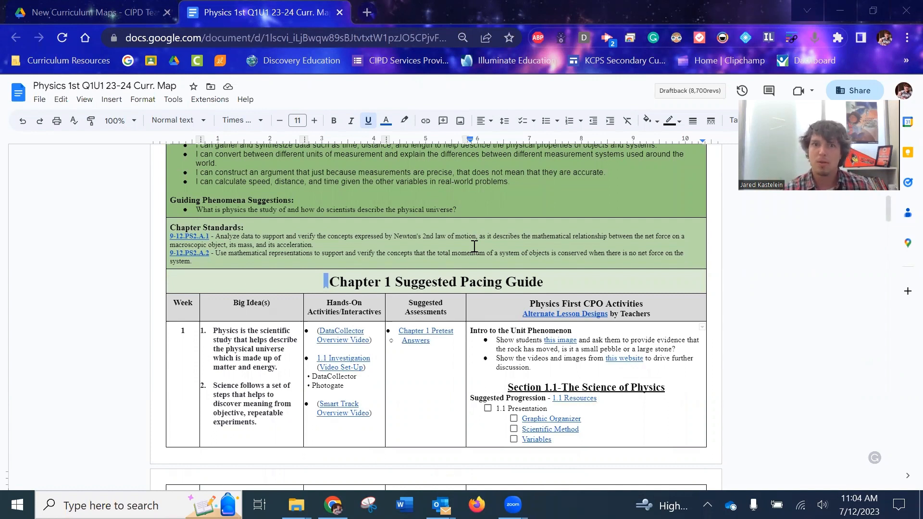
scroll(up, 3)
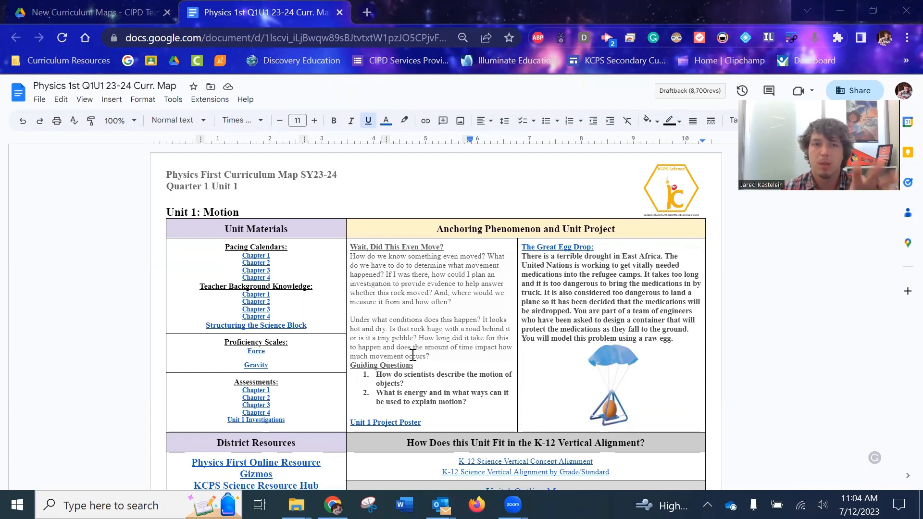
mouse_move(202, 394)
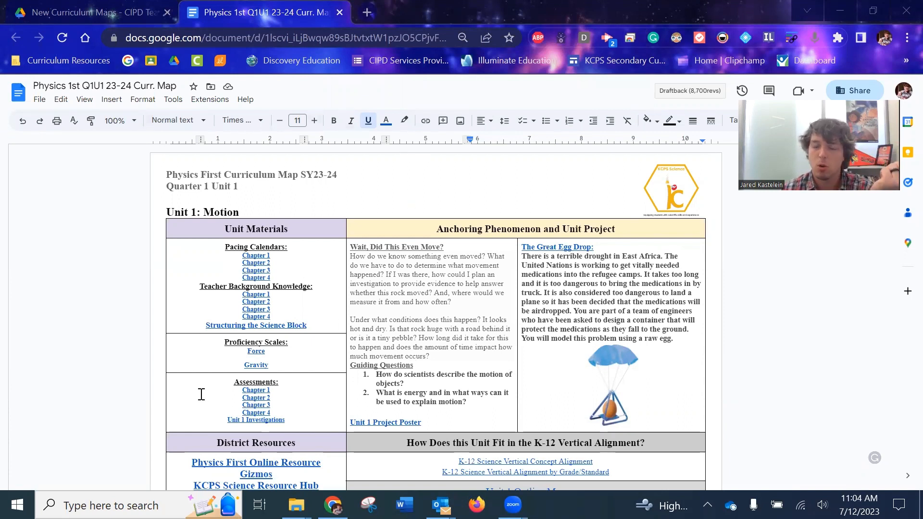
scroll(down, 3)
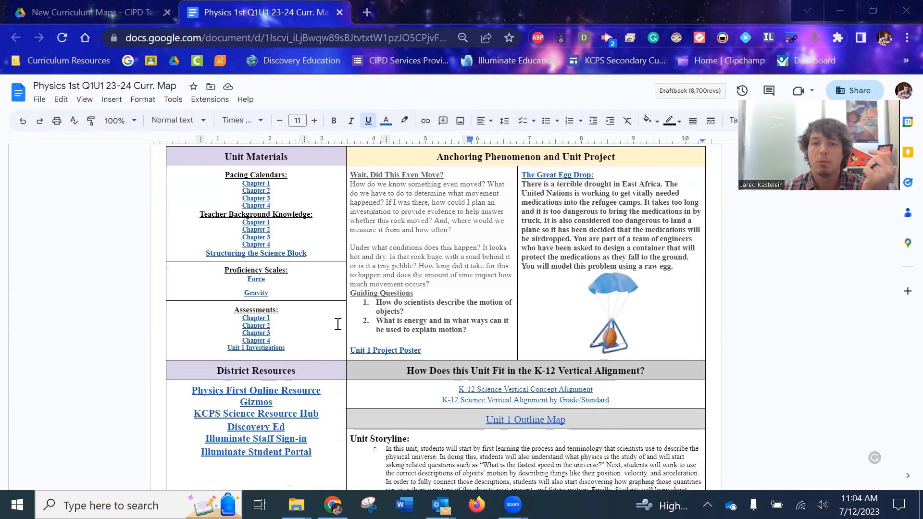
scroll(down, 3)
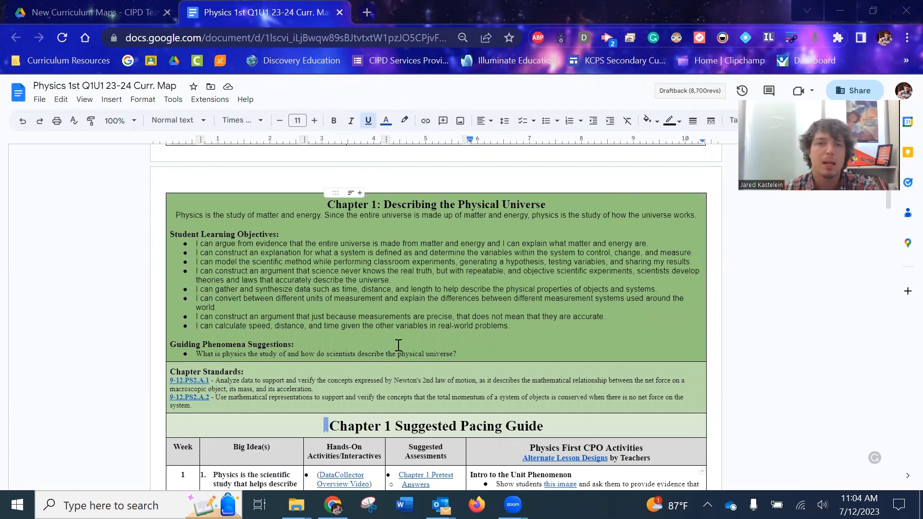
scroll(down, 3)
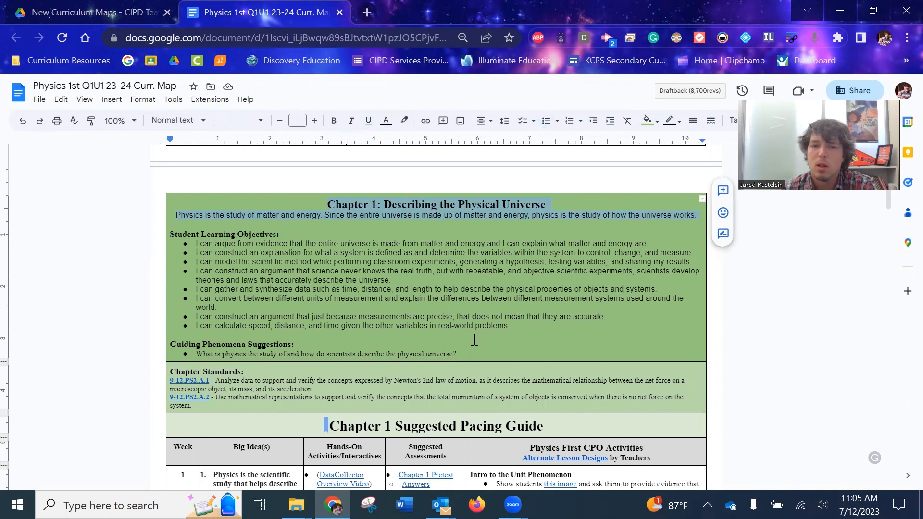
scroll(down, 3)
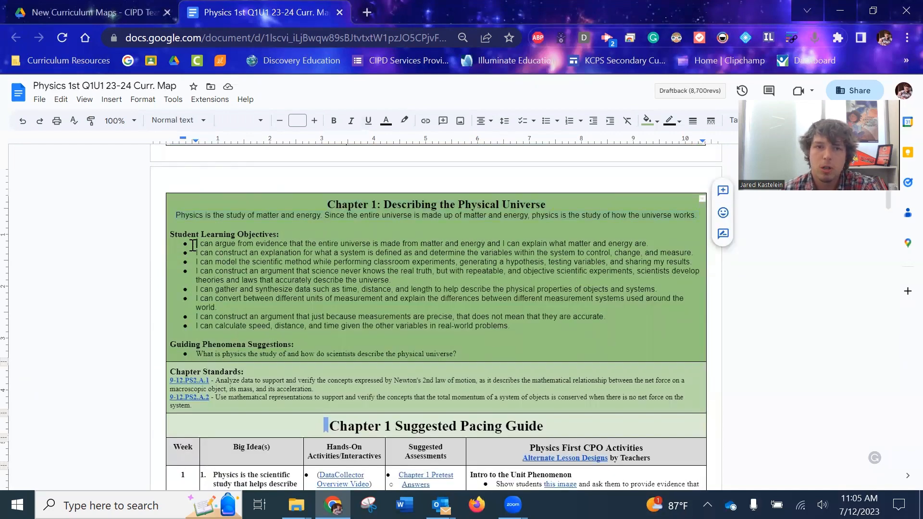
Step: Highlight the Student Learning Objectives, the data-gathering objective and the guiding physical universe question
drag(196, 243, 509, 326)
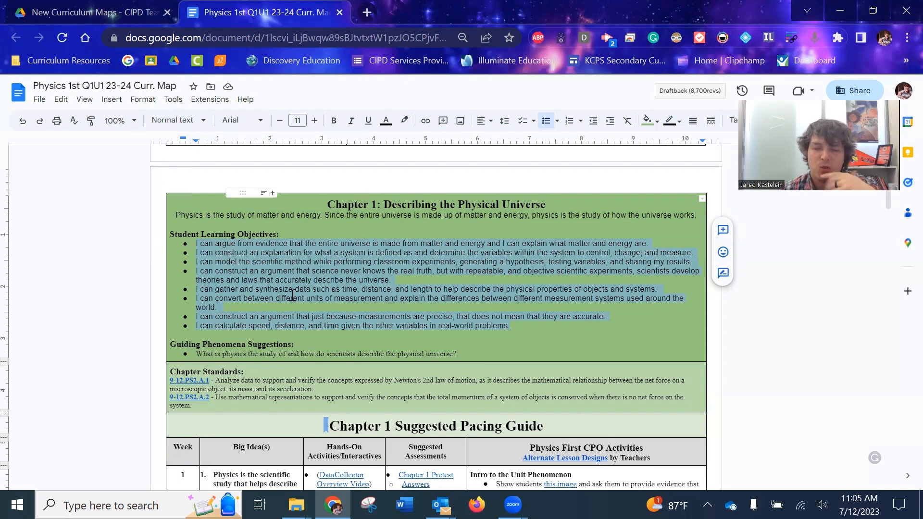
mouse_move(386, 326)
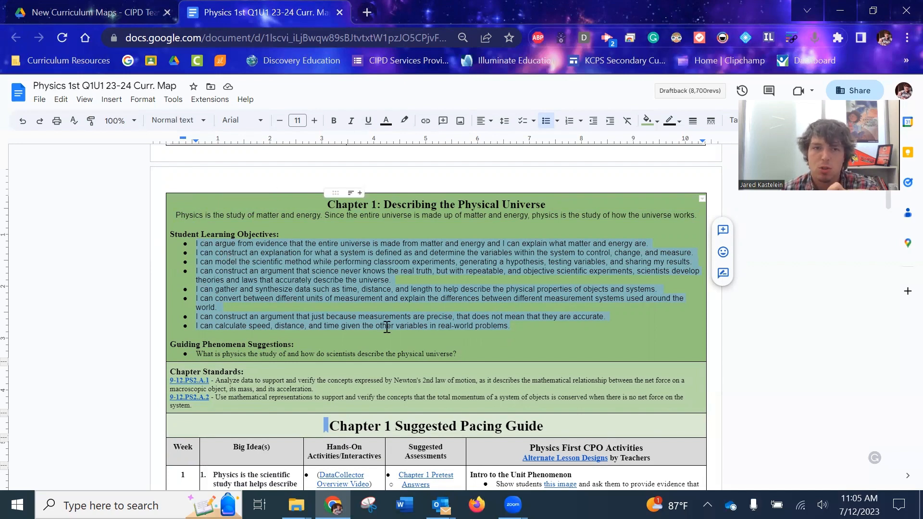
click(217, 252)
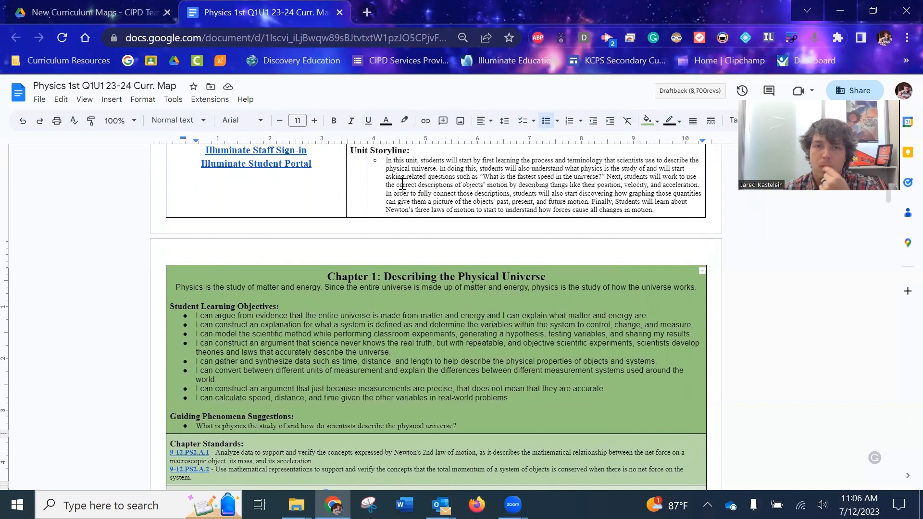
mouse_move(340, 207)
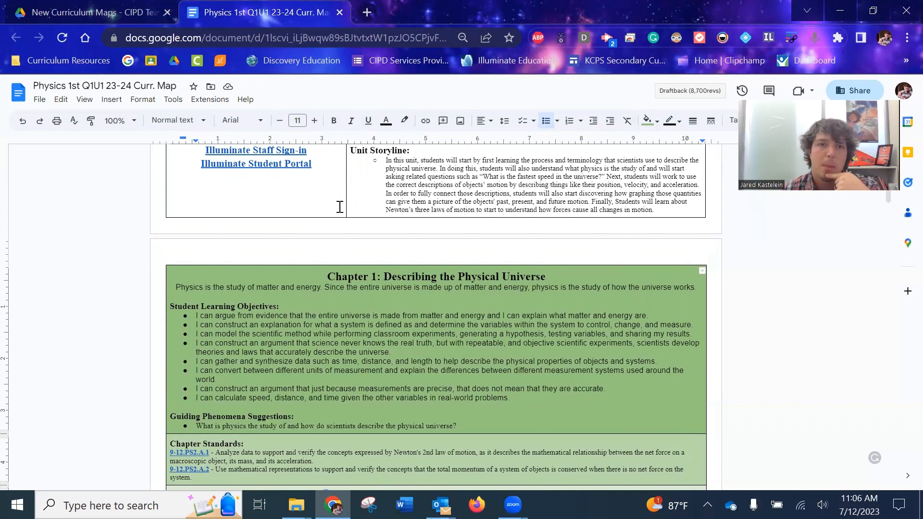
mouse_move(312, 203)
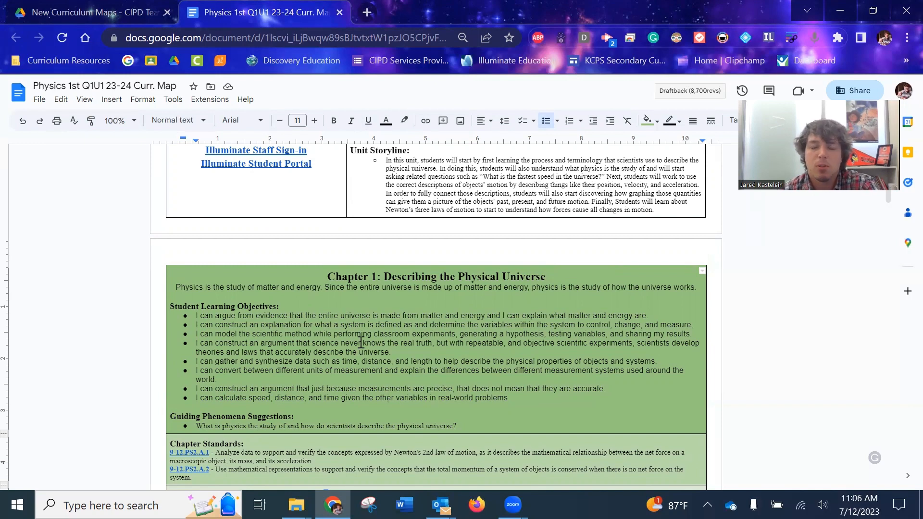
scroll(down, 3)
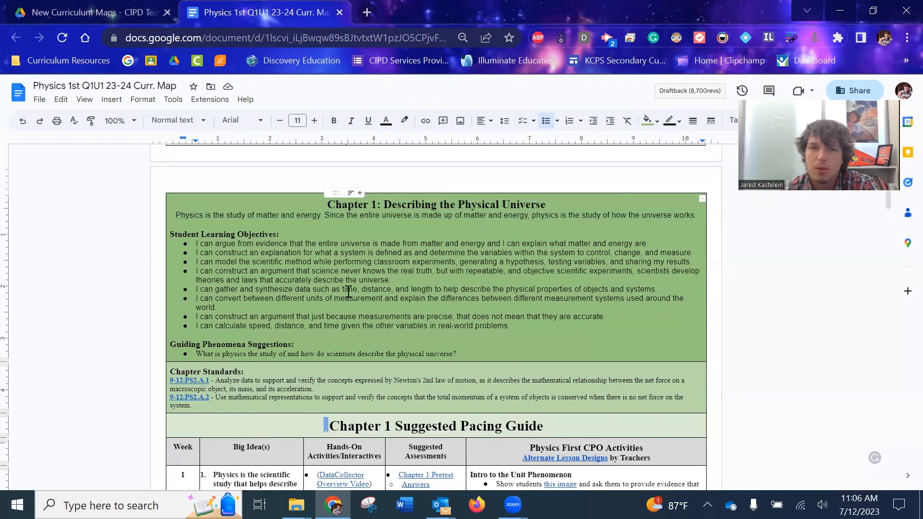
mouse_move(347, 298)
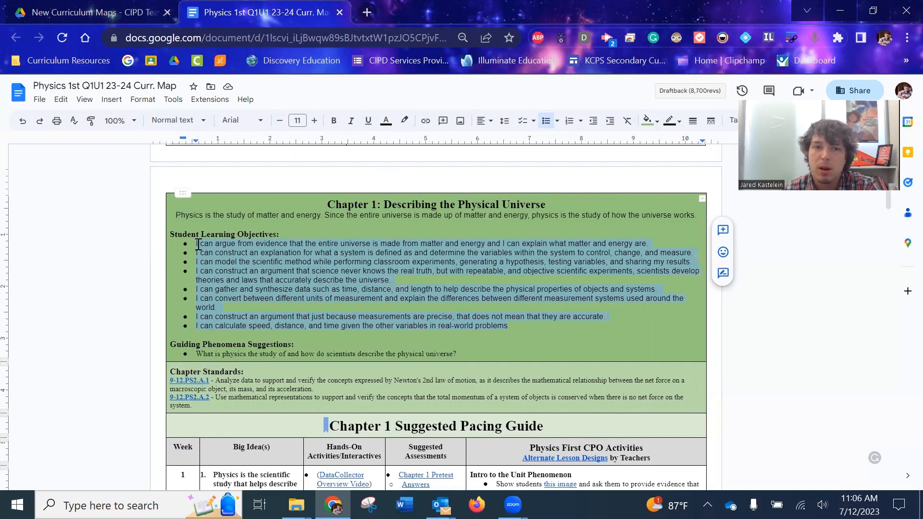
click(198, 243)
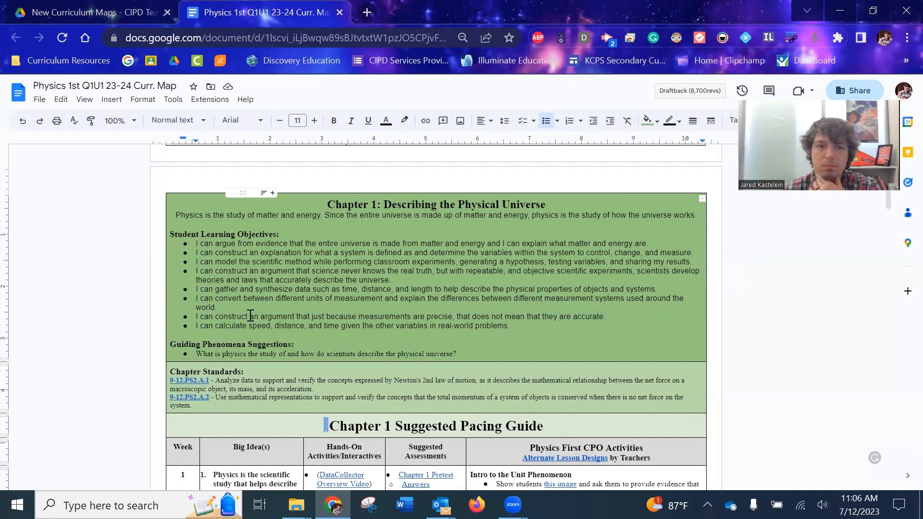
scroll(down, 3)
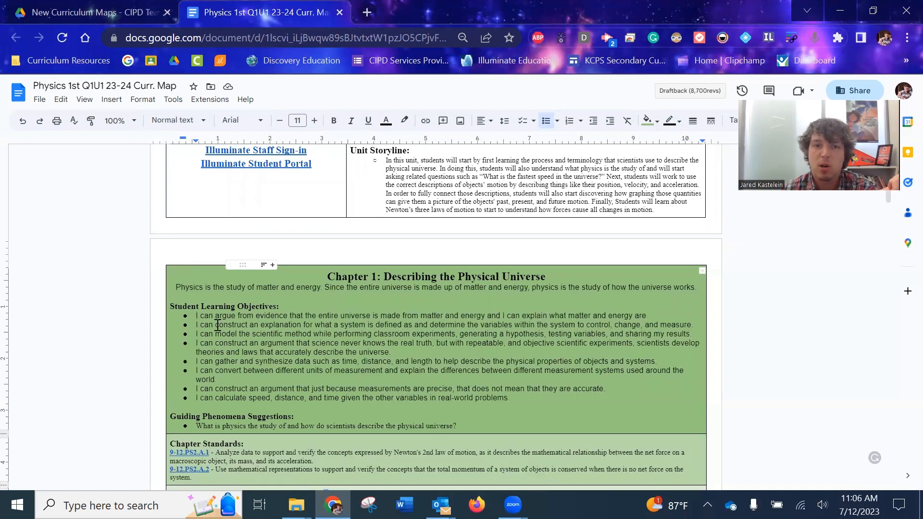
double_click(230, 325)
text(.)
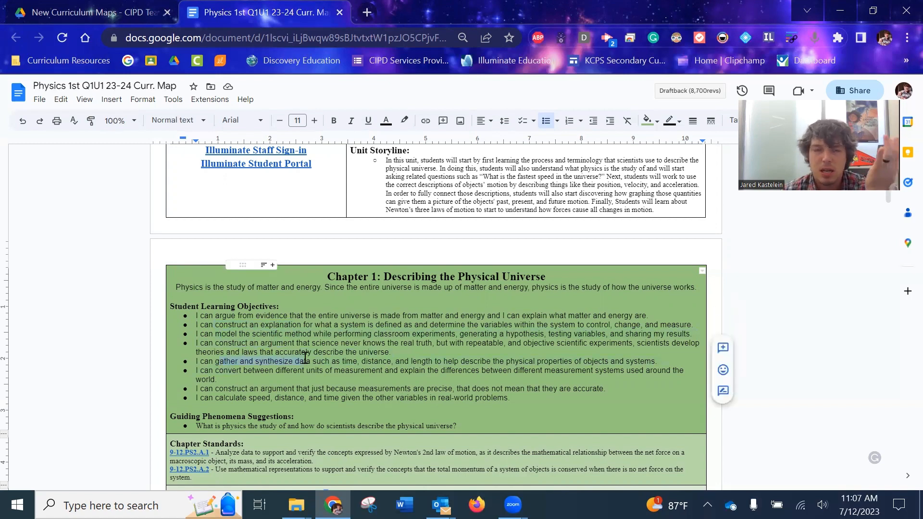
mouse_move(628, 356)
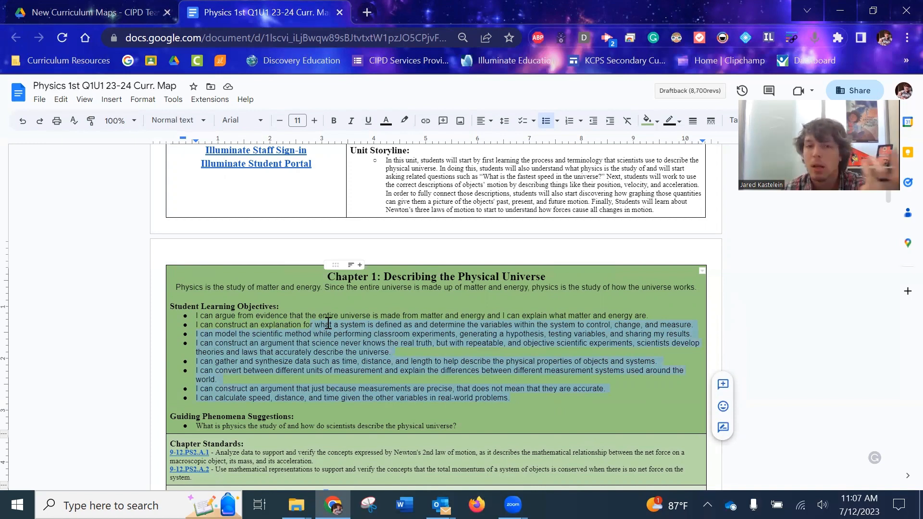
mouse_move(352, 346)
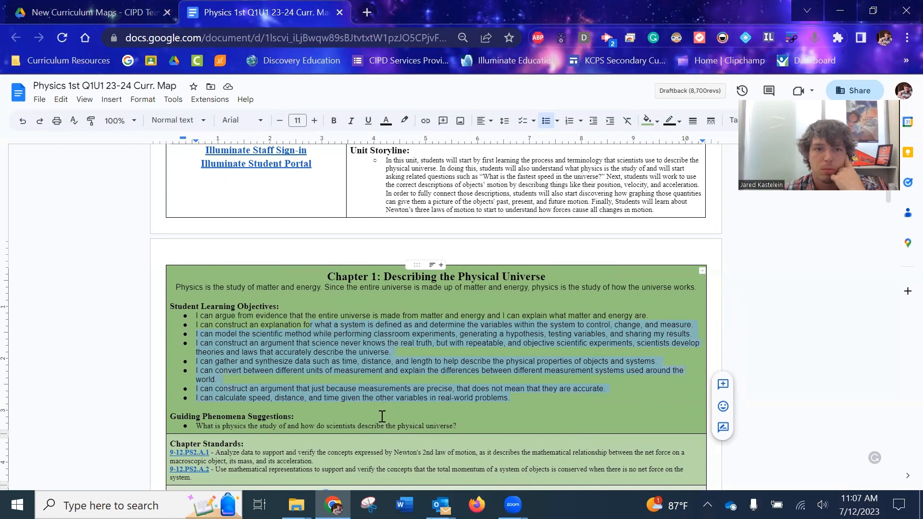
scroll(down, 3)
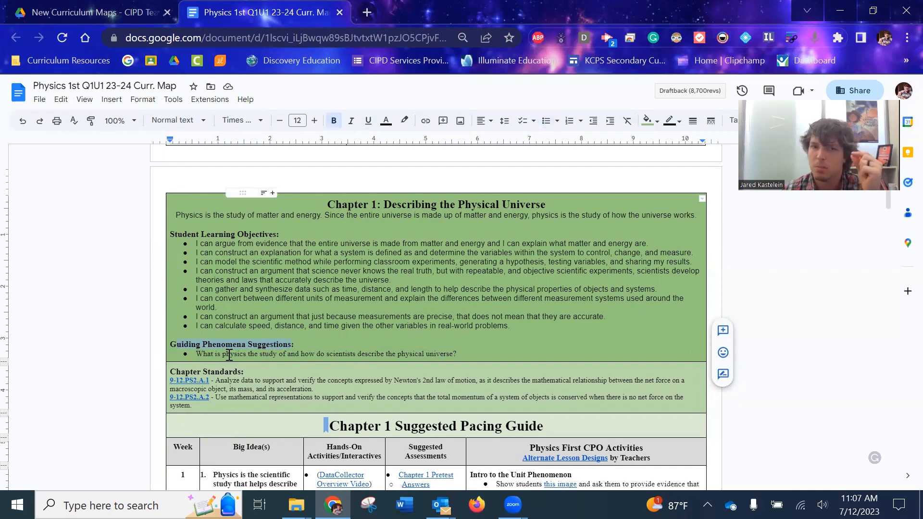
mouse_move(226, 352)
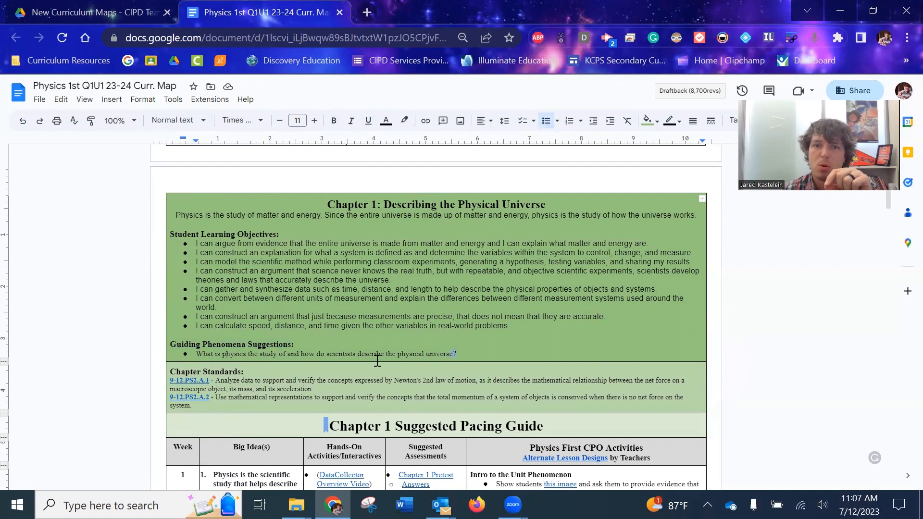
drag(195, 353, 456, 354)
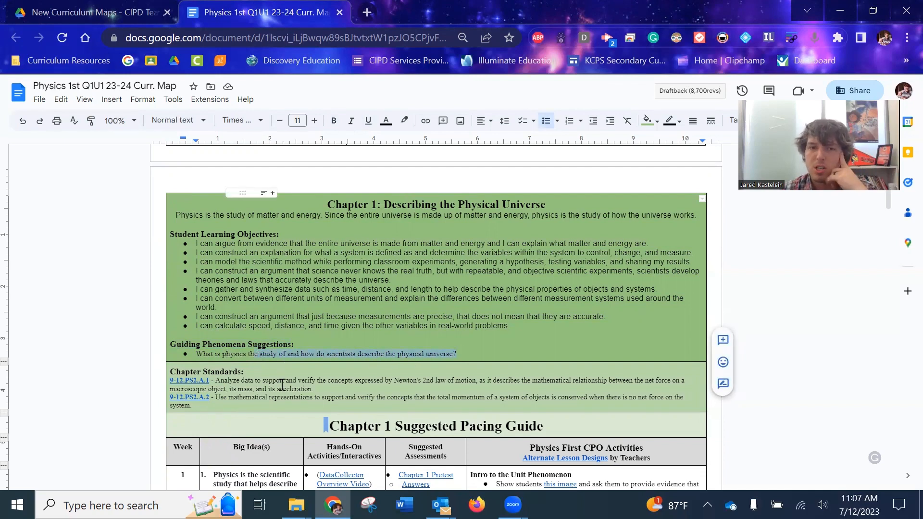
mouse_move(261, 360)
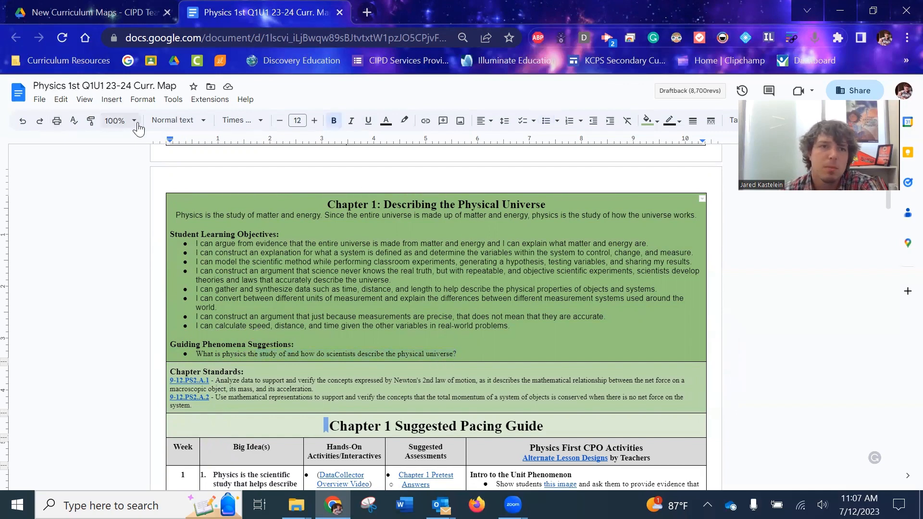
Step: Enlarge the document view to 150% and continue reading the map
click(134, 120)
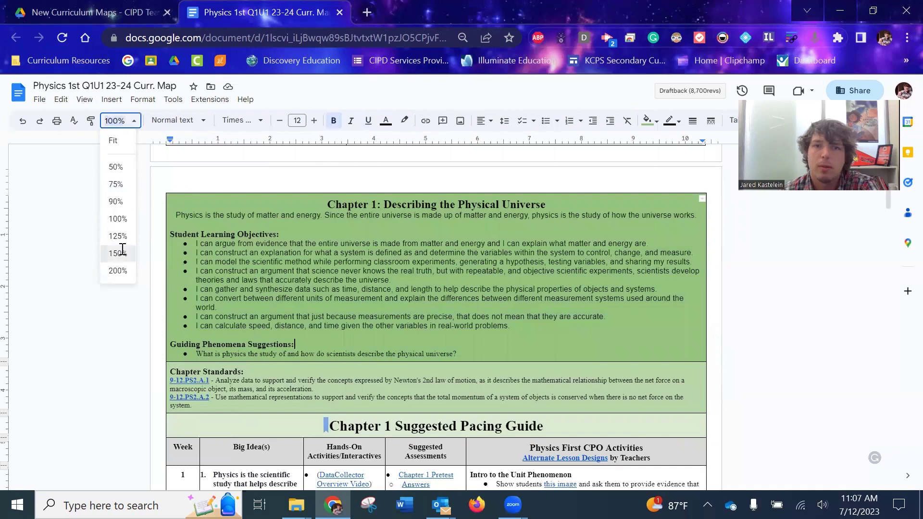
click(117, 253)
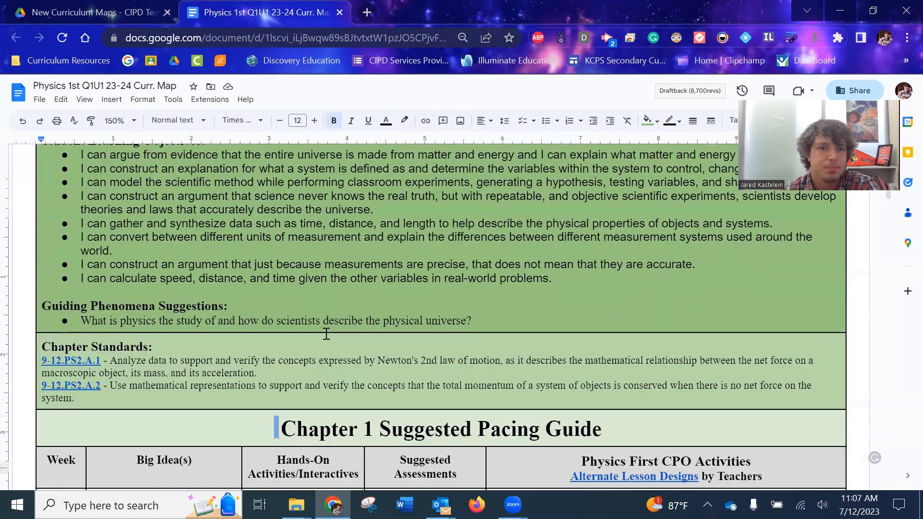
scroll(down, 3)
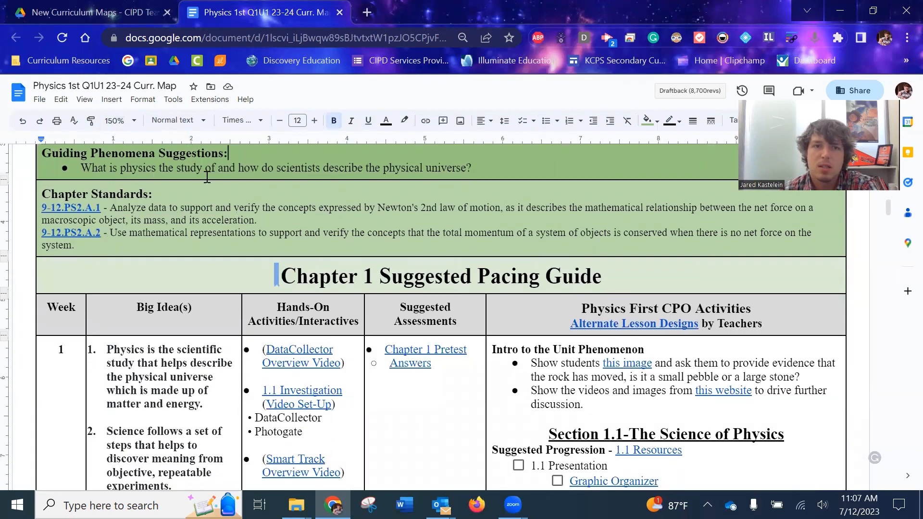
mouse_move(311, 174)
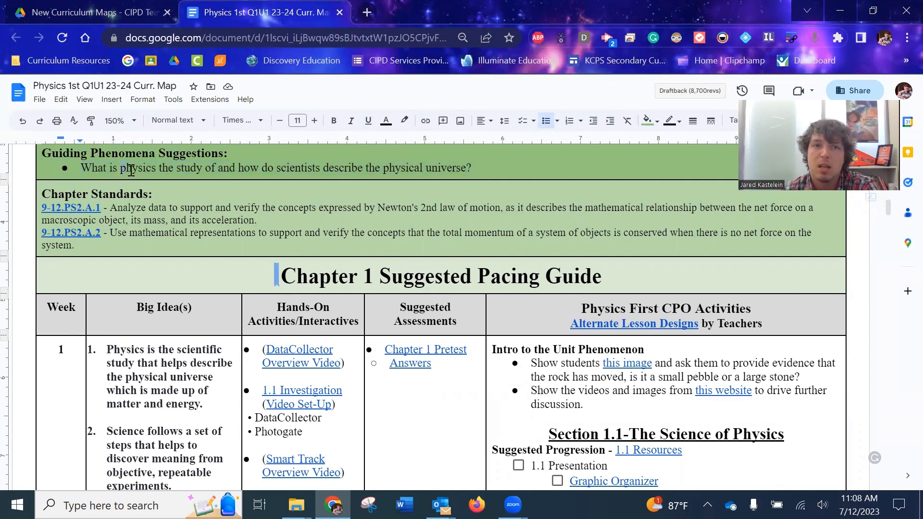
drag(118, 167, 214, 167)
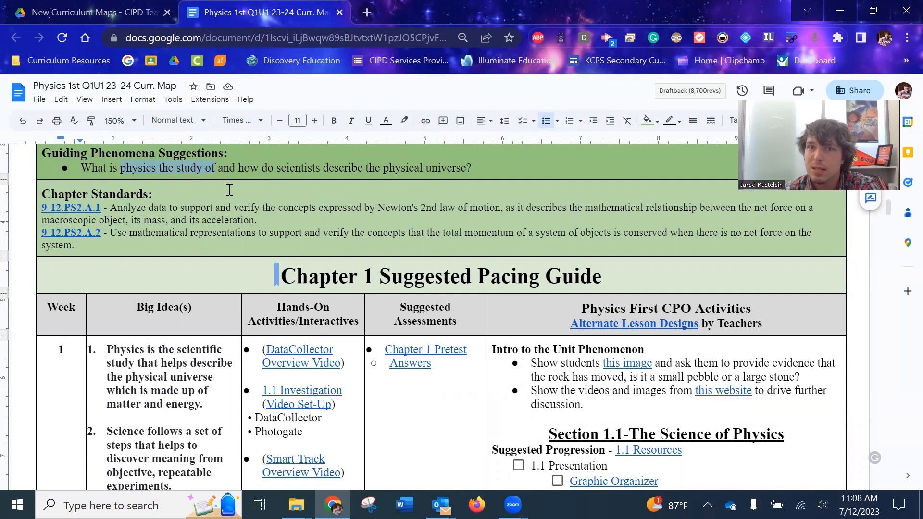
mouse_move(386, 192)
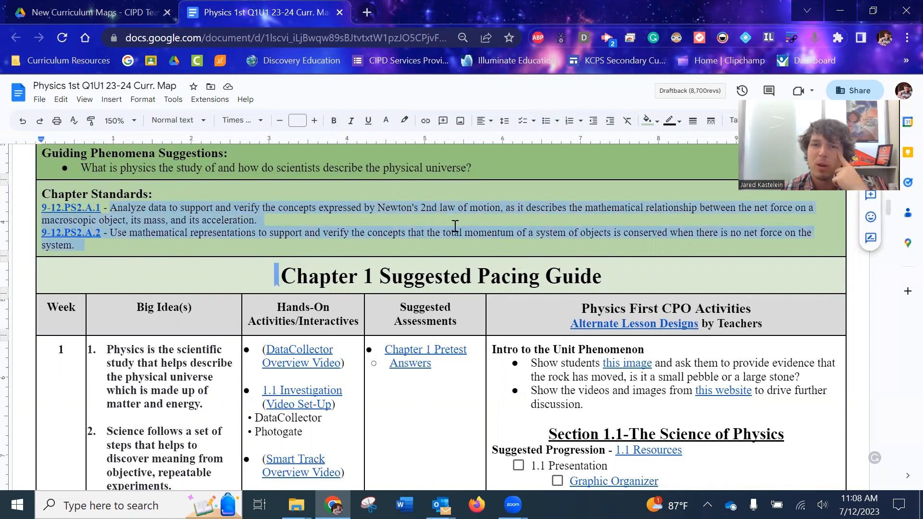
mouse_move(482, 241)
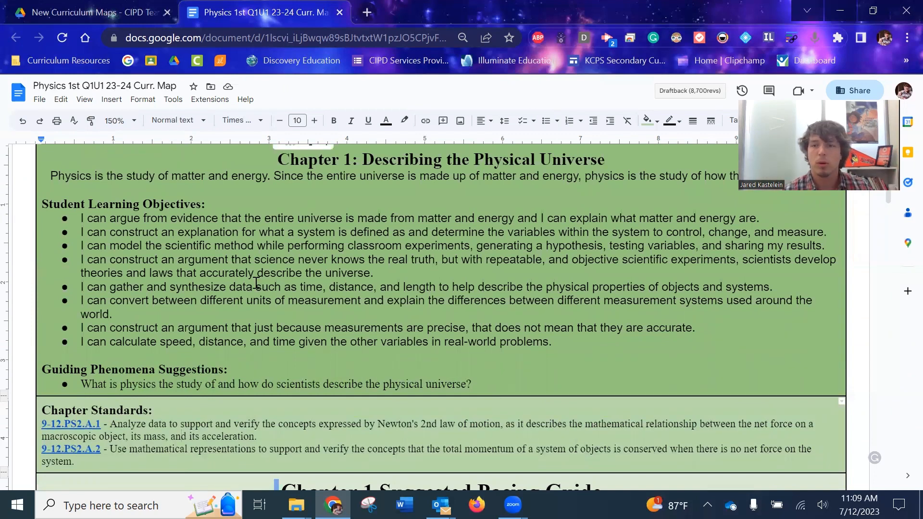
Step: Scroll down through the curriculum map's weekly sections toward Chapter 1
scroll(down, 3)
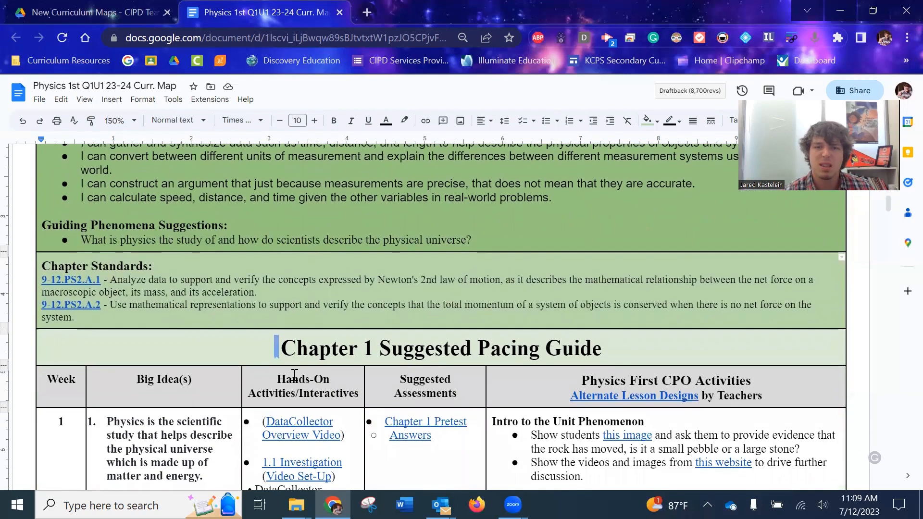
scroll(down, 3)
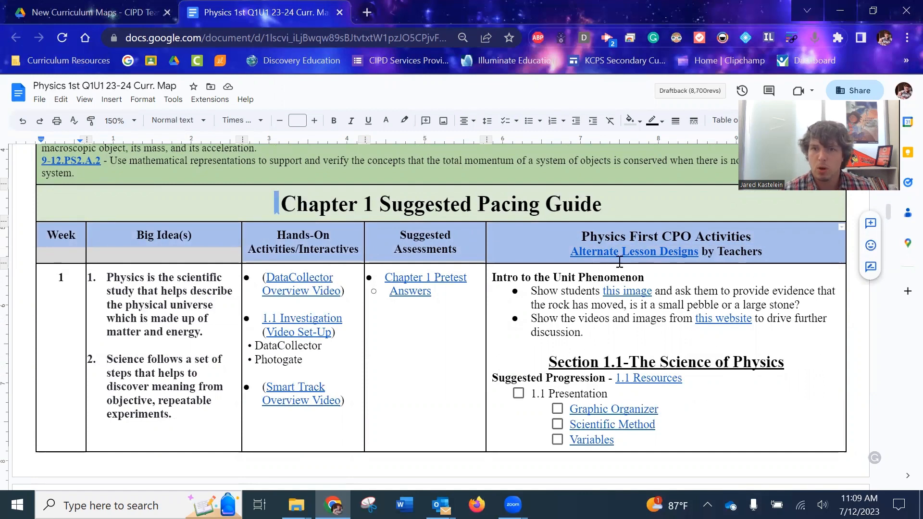
mouse_move(319, 284)
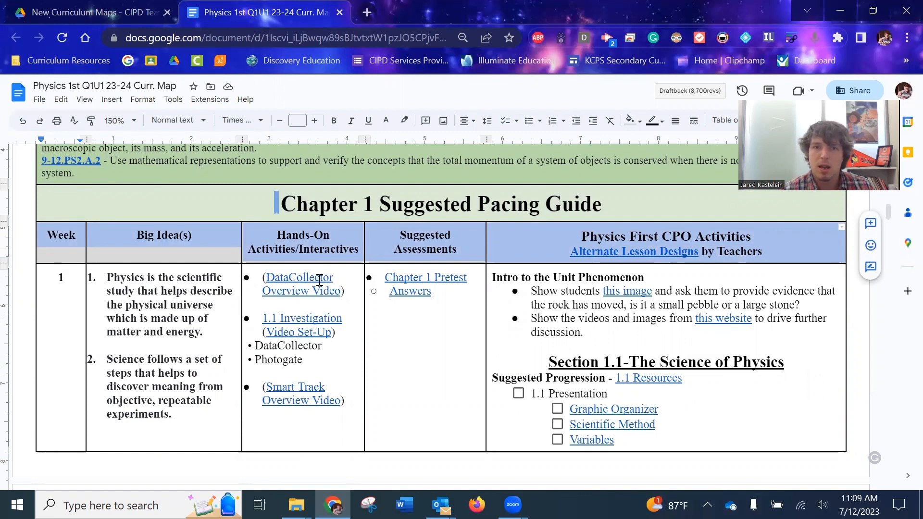
mouse_move(353, 273)
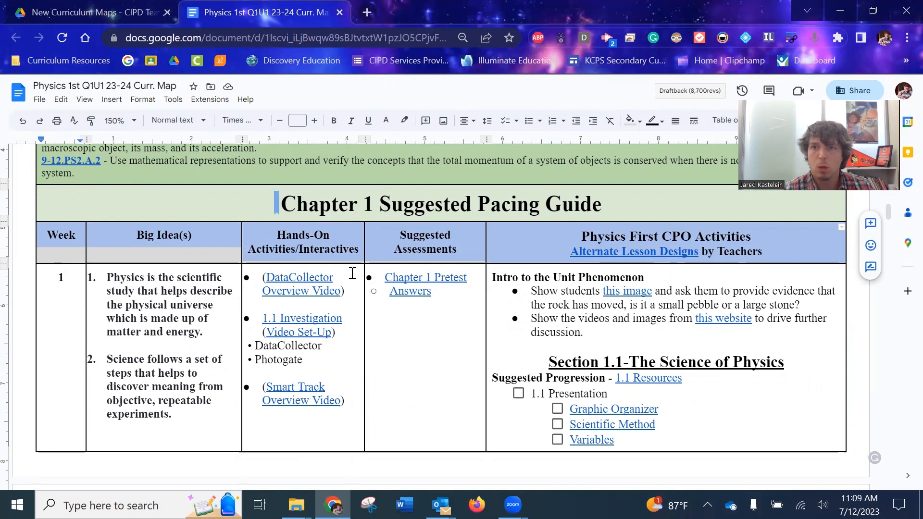
mouse_move(294, 331)
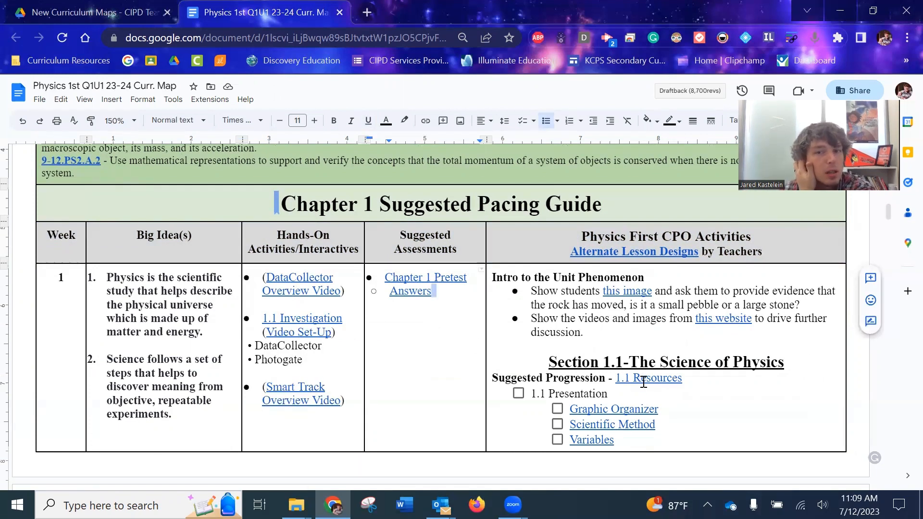
click(648, 378)
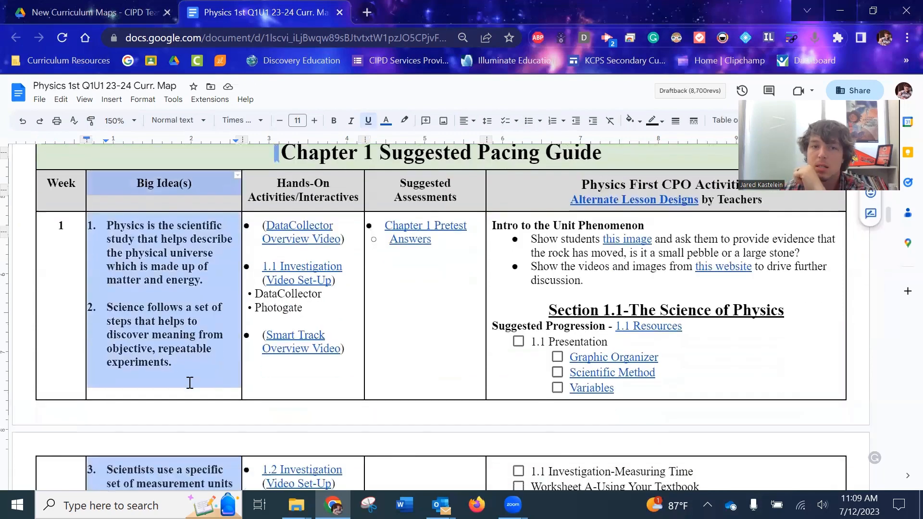
scroll(down, 3)
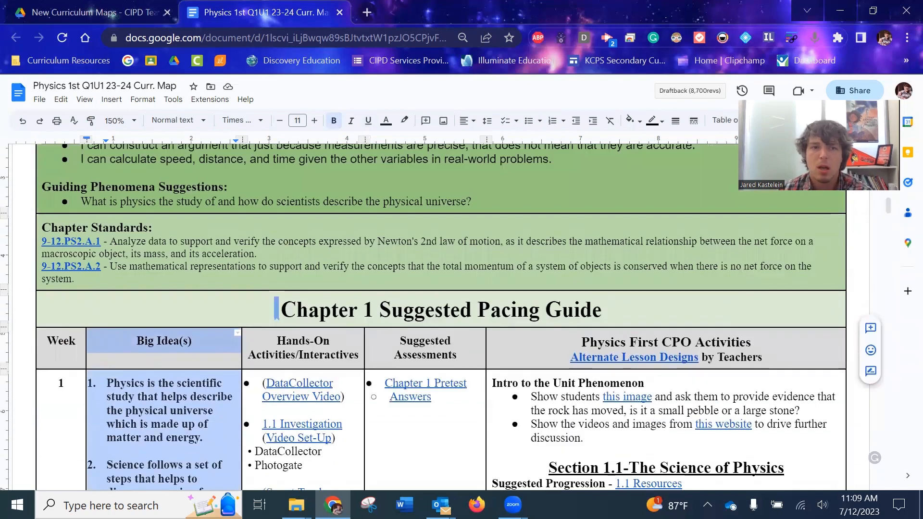
scroll(down, 3)
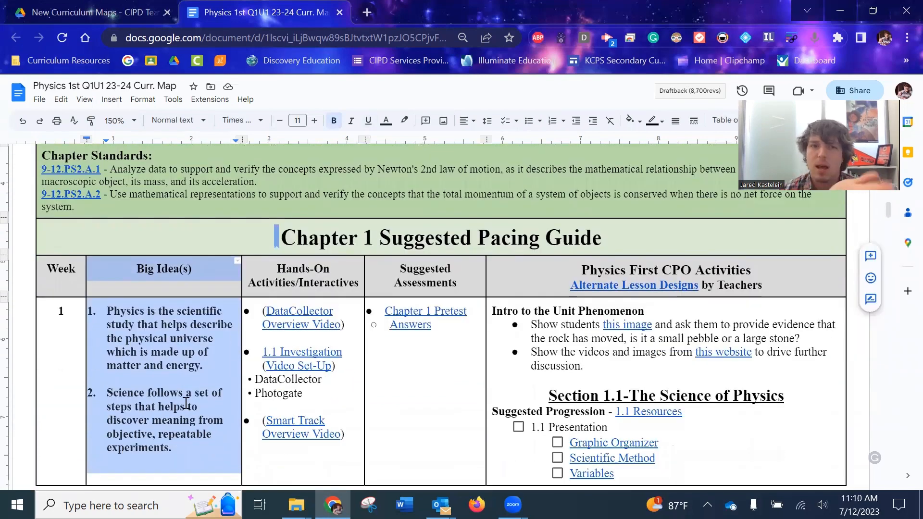
scroll(down, 3)
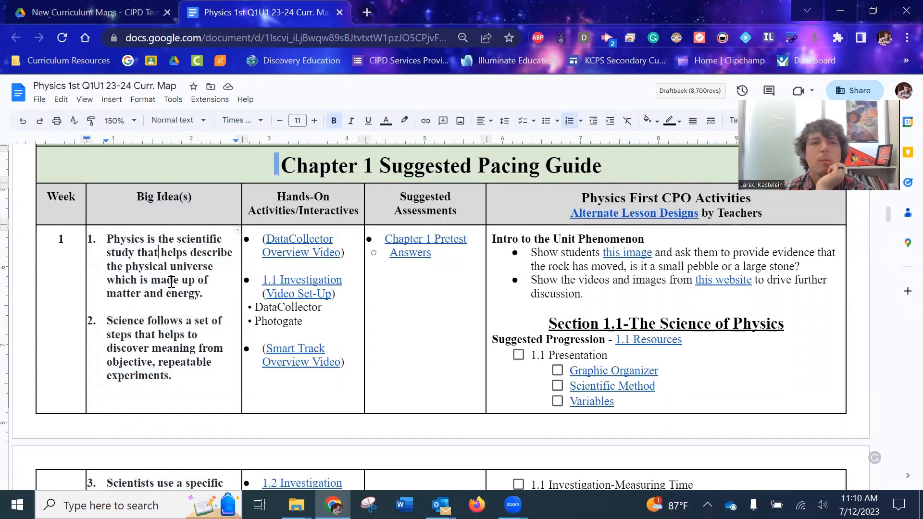
scroll(down, 3)
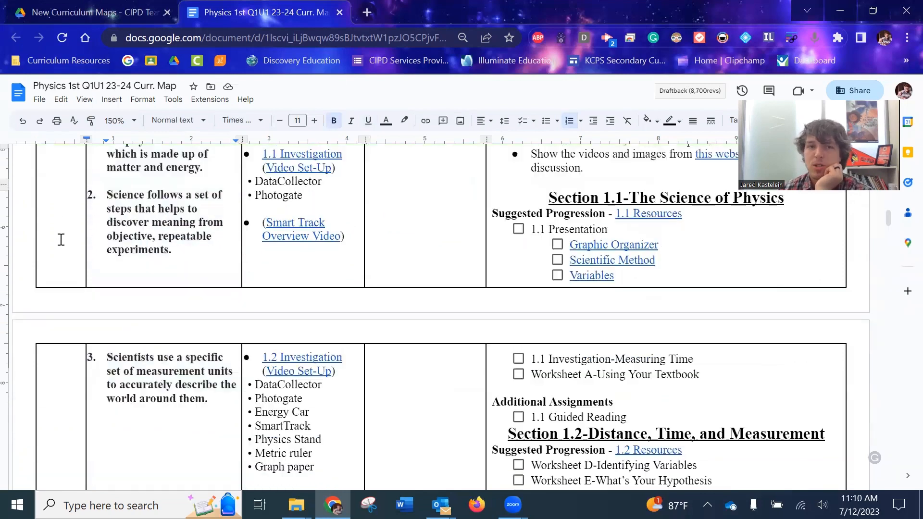
scroll(down, 3)
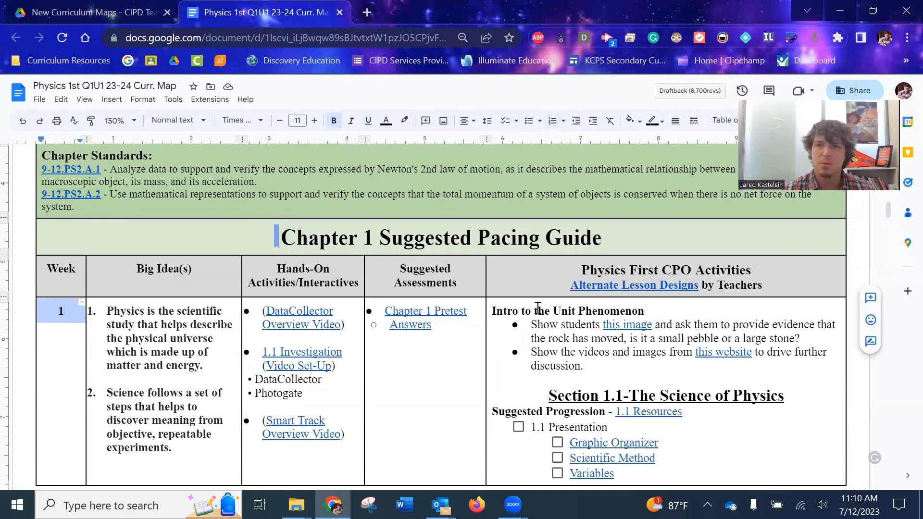
scroll(down, 3)
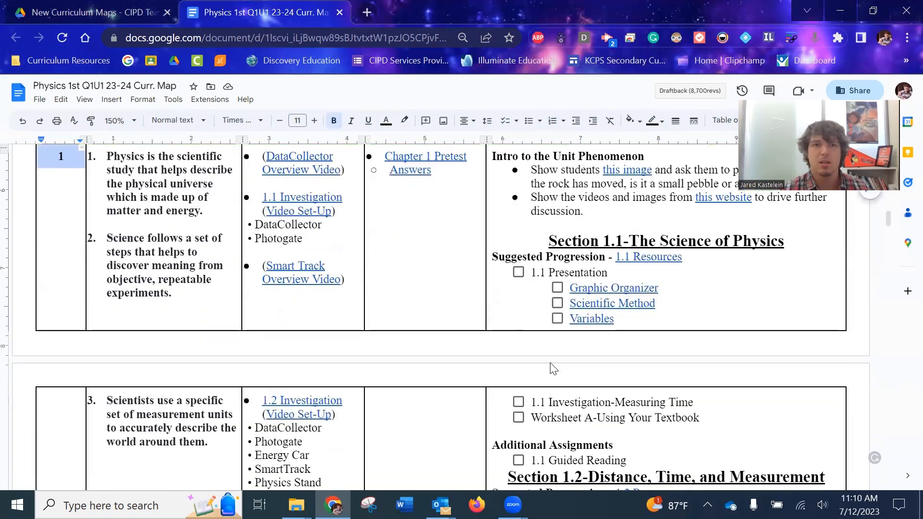
scroll(down, 3)
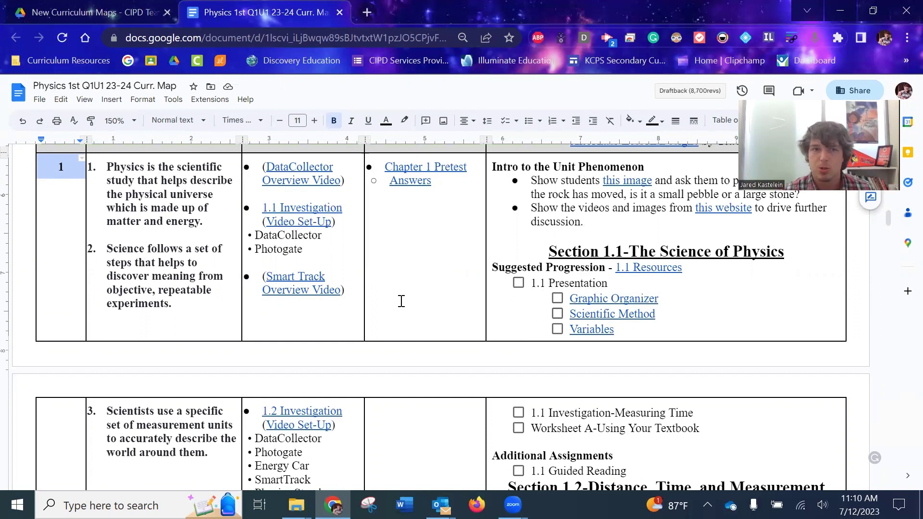
mouse_move(745, 381)
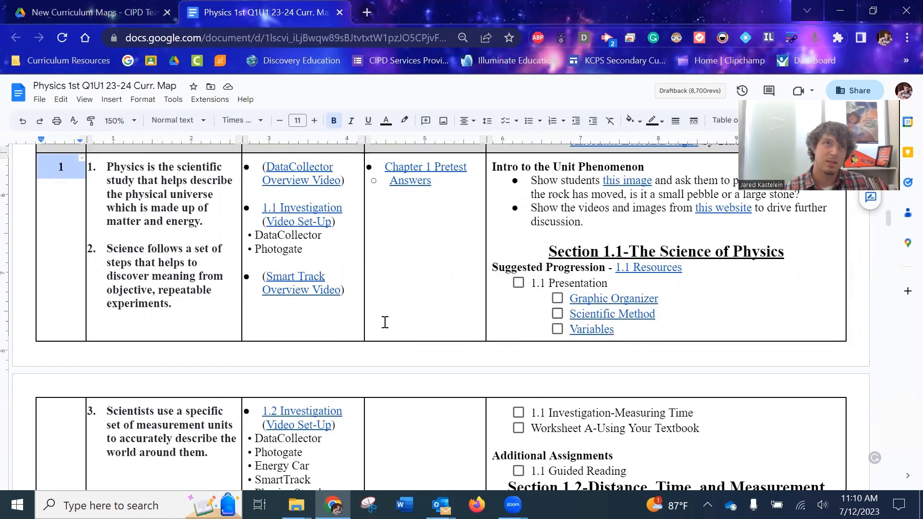
mouse_move(405, 311)
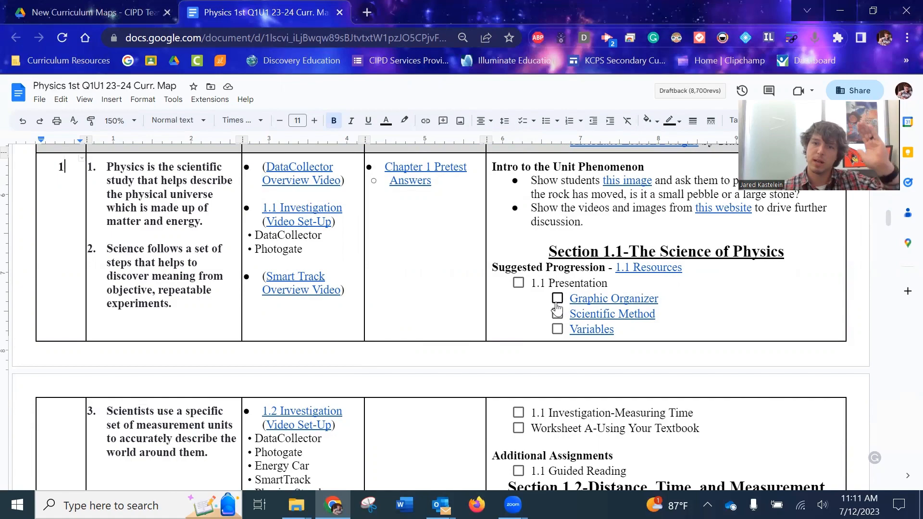
Step: Reach Section 1.1 and follow its 1.1 Resources link into the Chapter 1 › 1.1 Drive folder
scroll(down, 3)
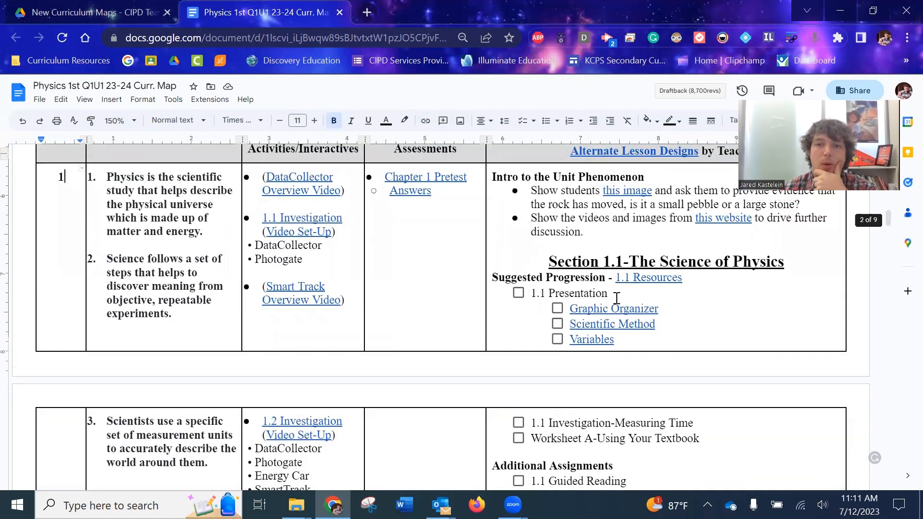
scroll(up, 3)
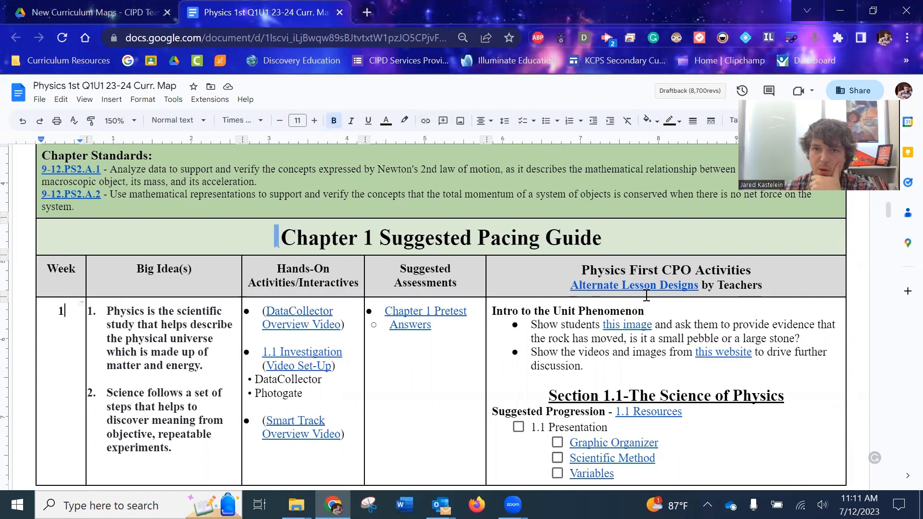
mouse_move(640, 284)
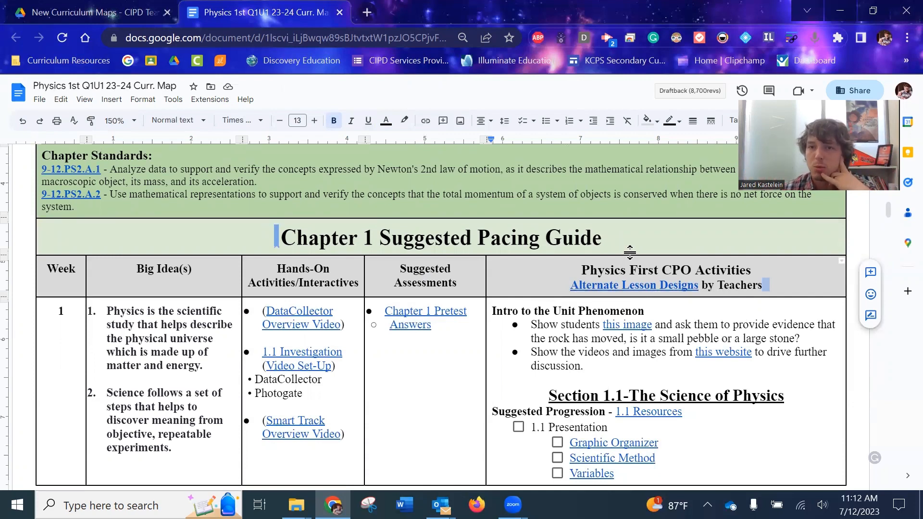
scroll(down, 3)
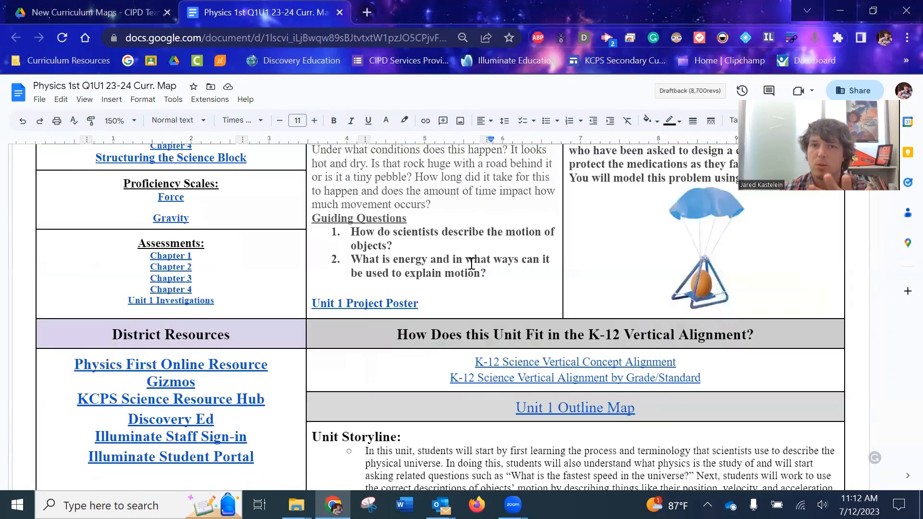
scroll(down, 3)
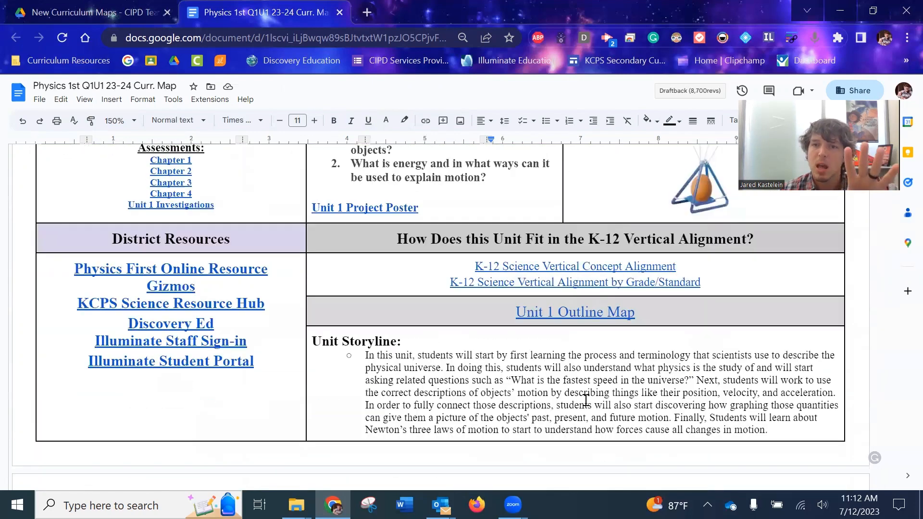
scroll(down, 3)
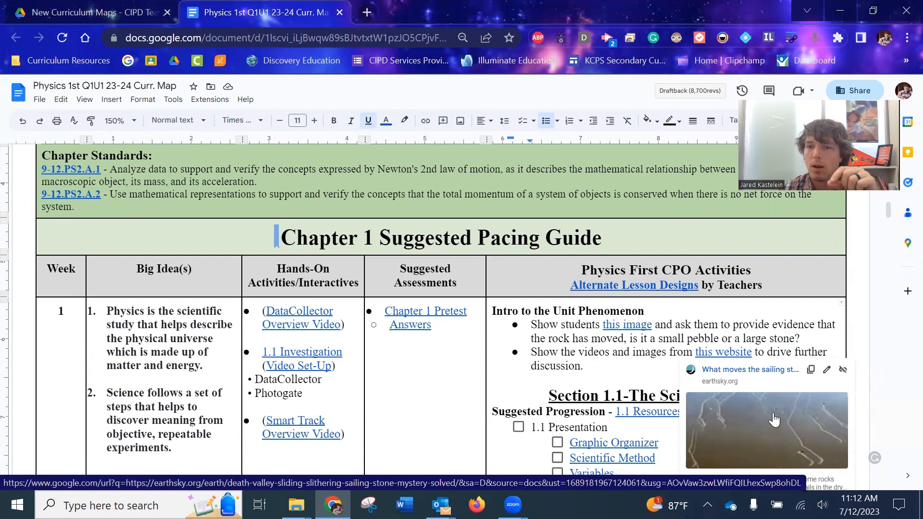
mouse_move(758, 415)
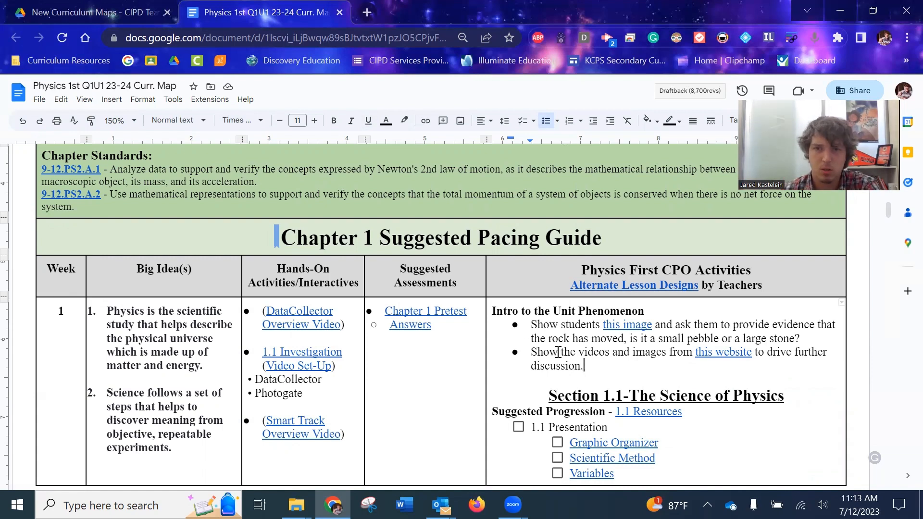
scroll(down, 3)
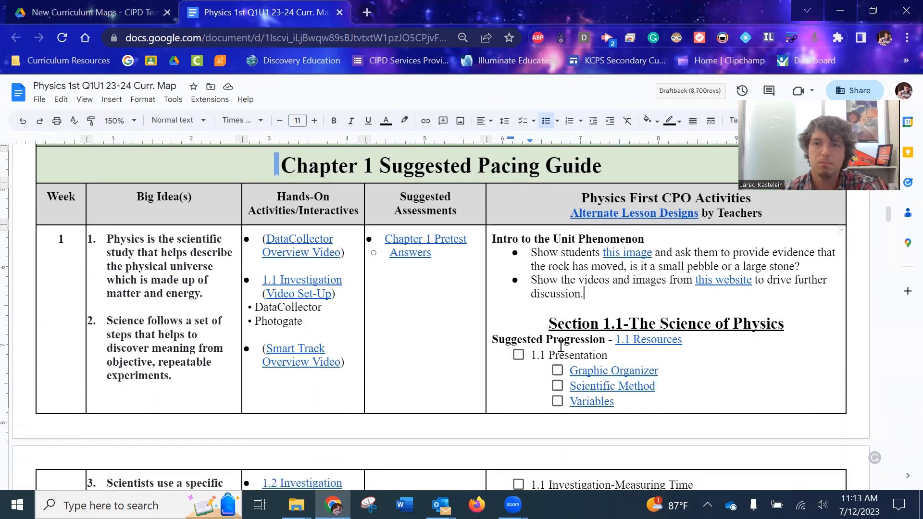
scroll(down, 3)
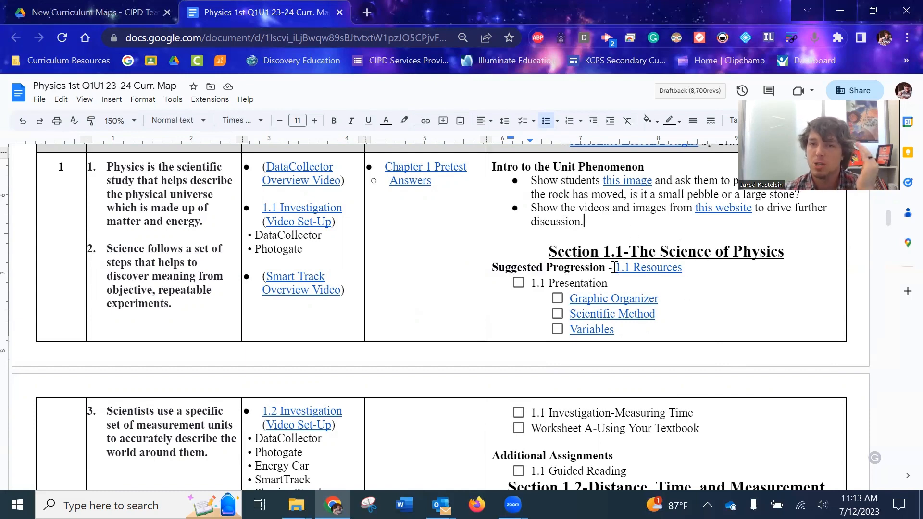
scroll(down, 3)
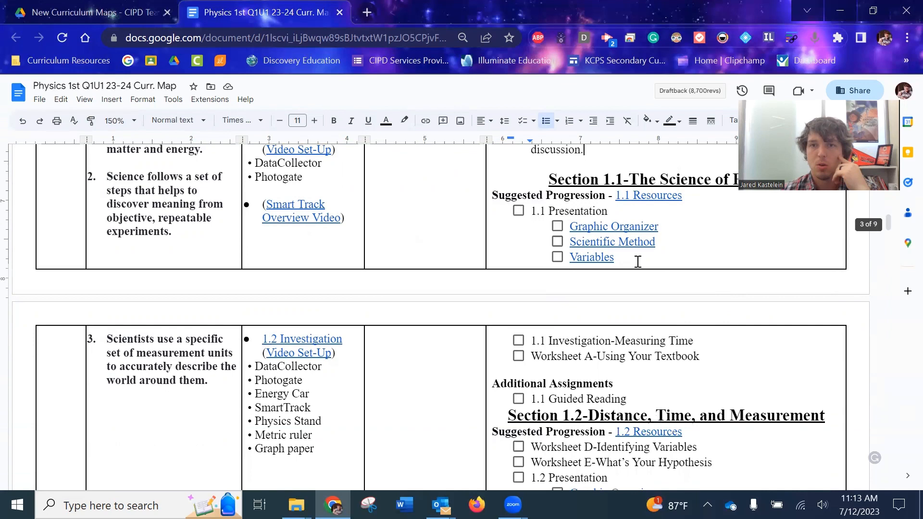
scroll(down, 3)
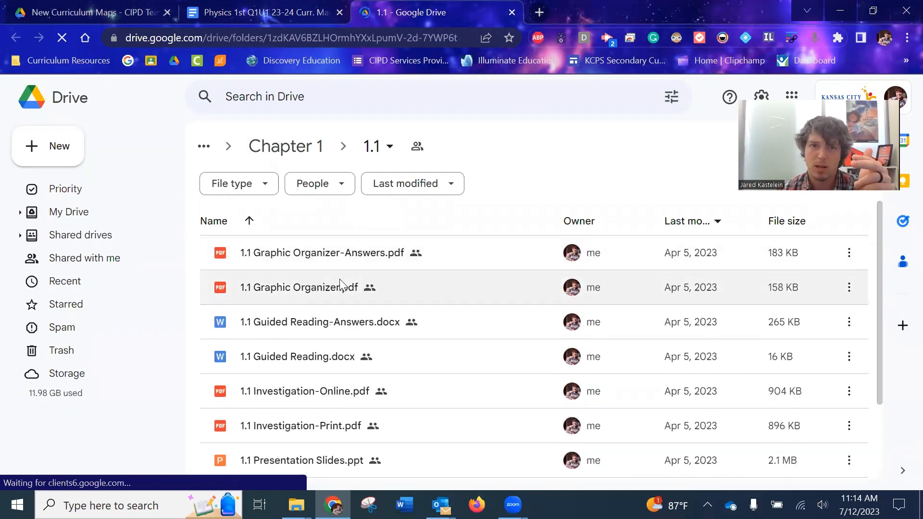
Step: Preview 1.1 Investigation-Print.pdf from the 1.1 folder, showing the Measuring Time investigation
scroll(down, 3)
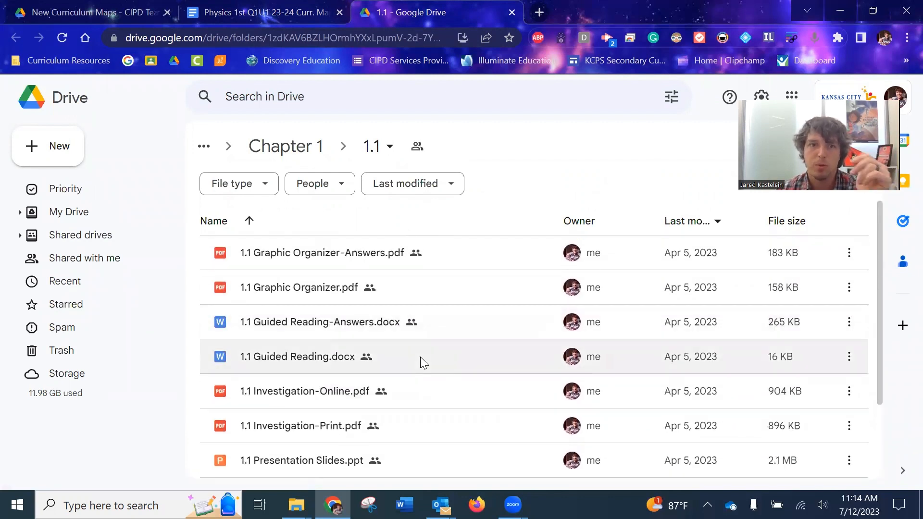
scroll(down, 3)
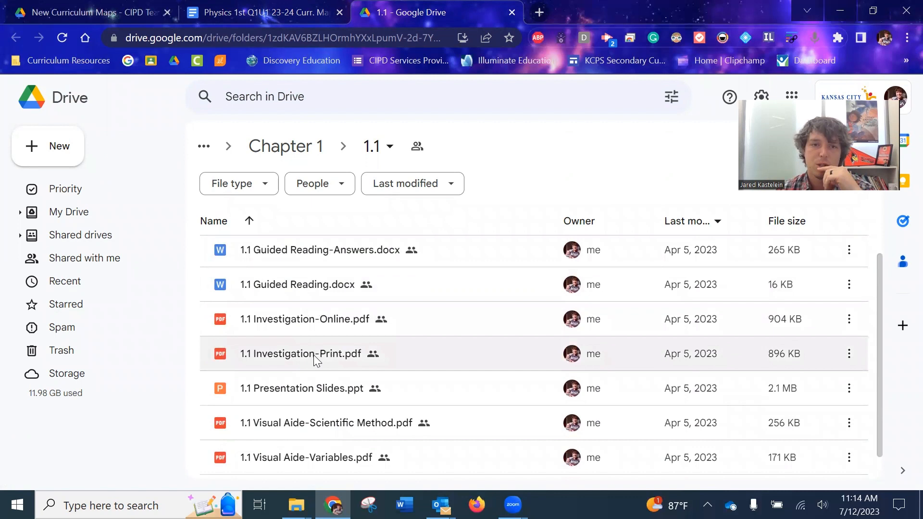
mouse_move(314, 360)
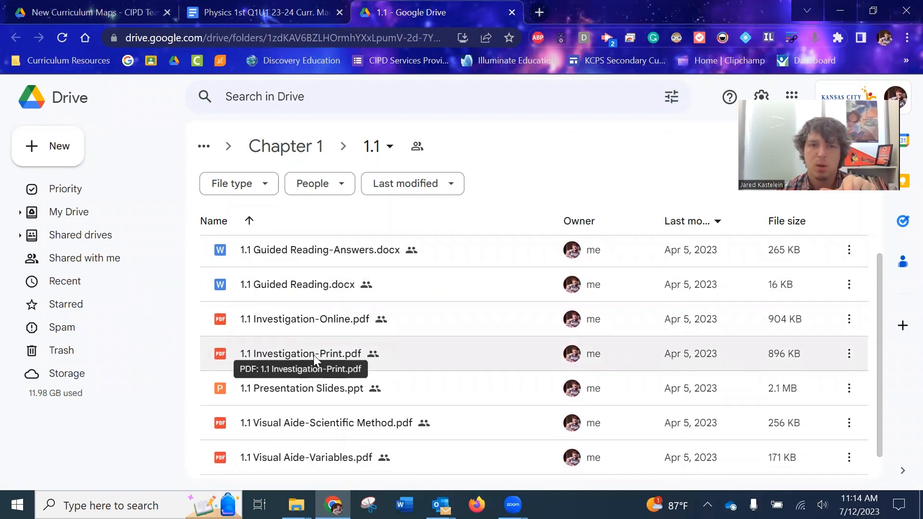
click(319, 354)
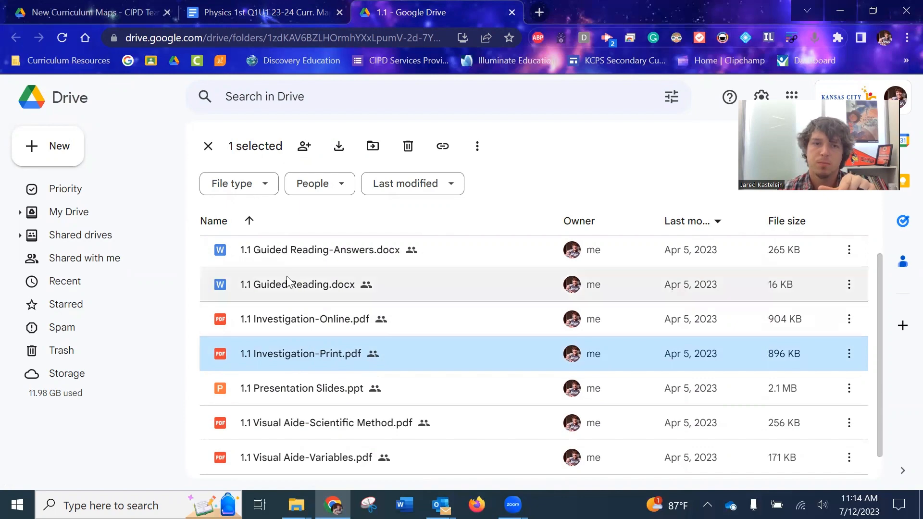
double_click(299, 354)
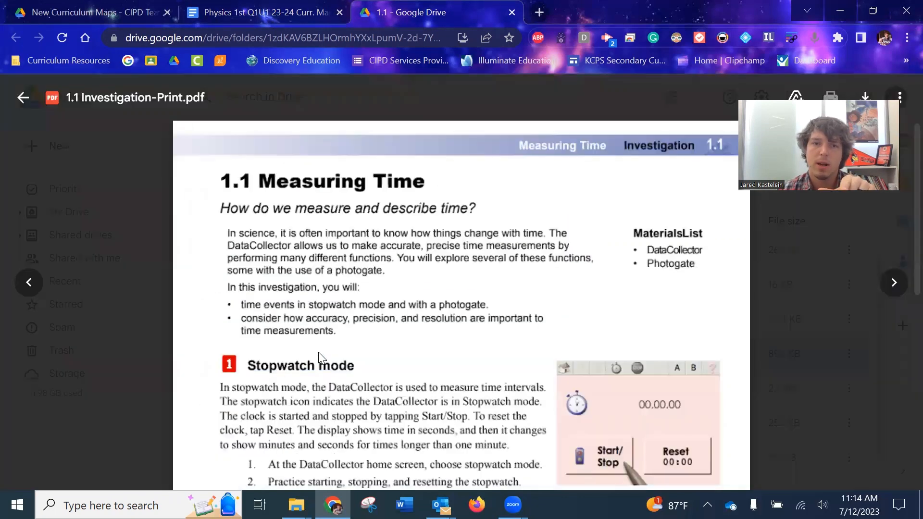
Step: Compare with 1.1 Investigation-Online.pdf, then close the preview back to the 1.1 folder
scroll(down, 3)
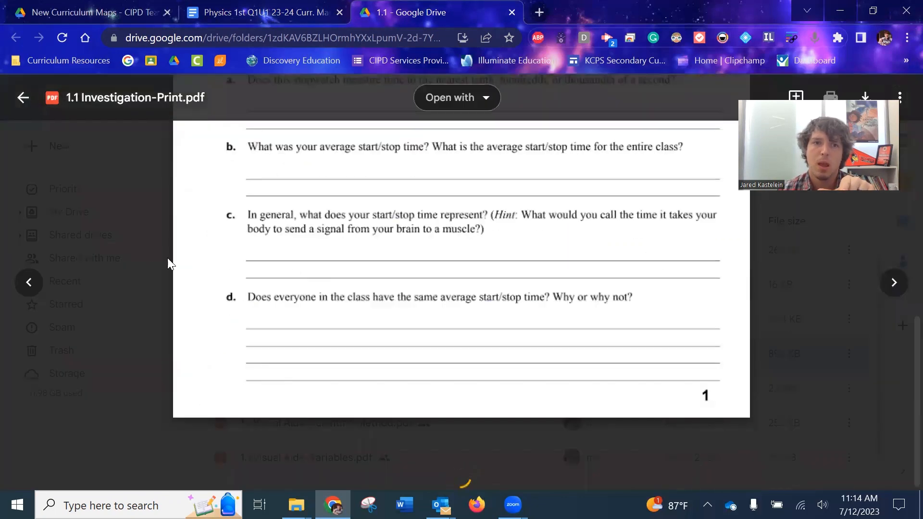
click(23, 97)
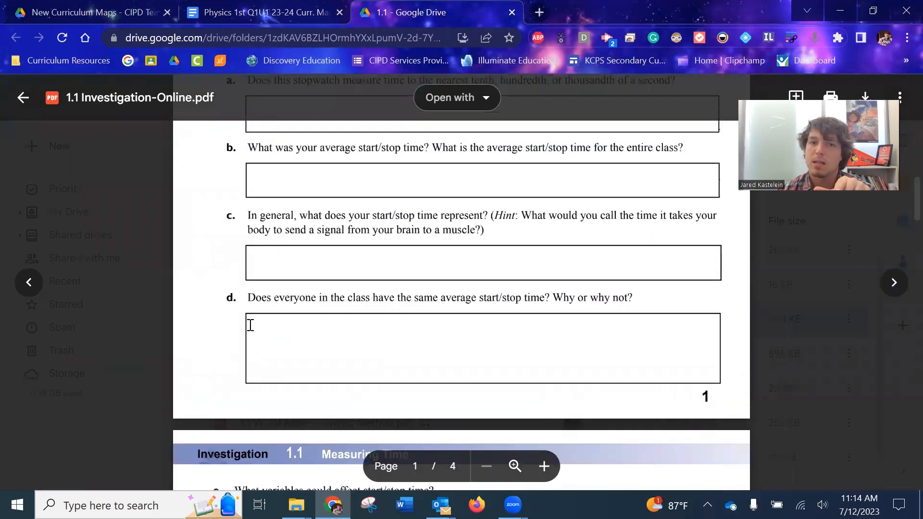
mouse_move(334, 352)
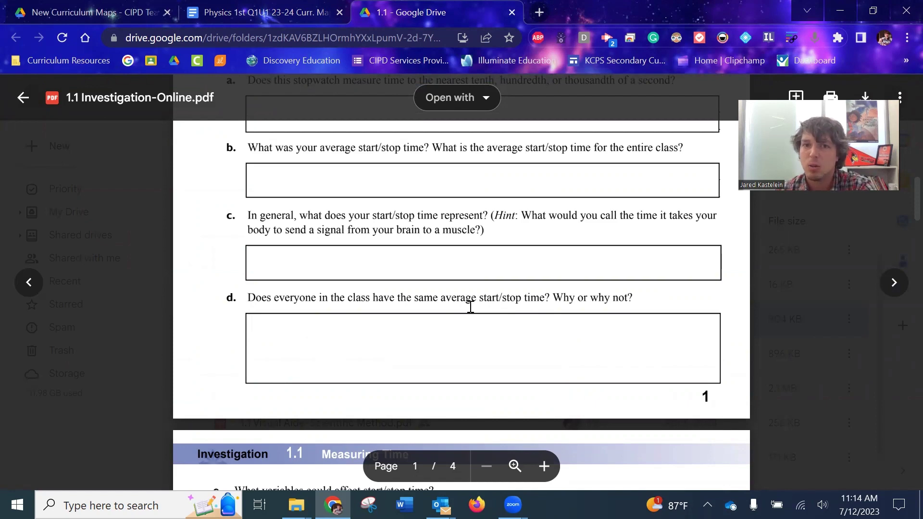
mouse_move(147, 223)
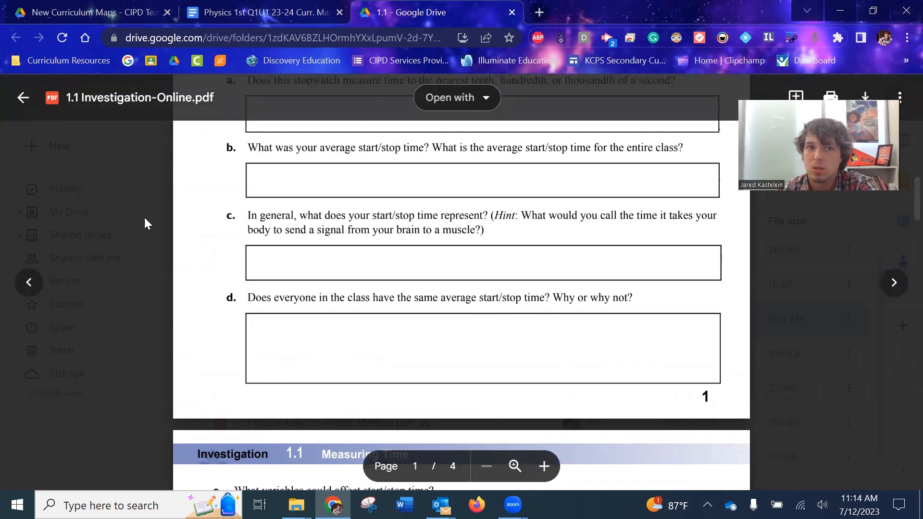
click(21, 83)
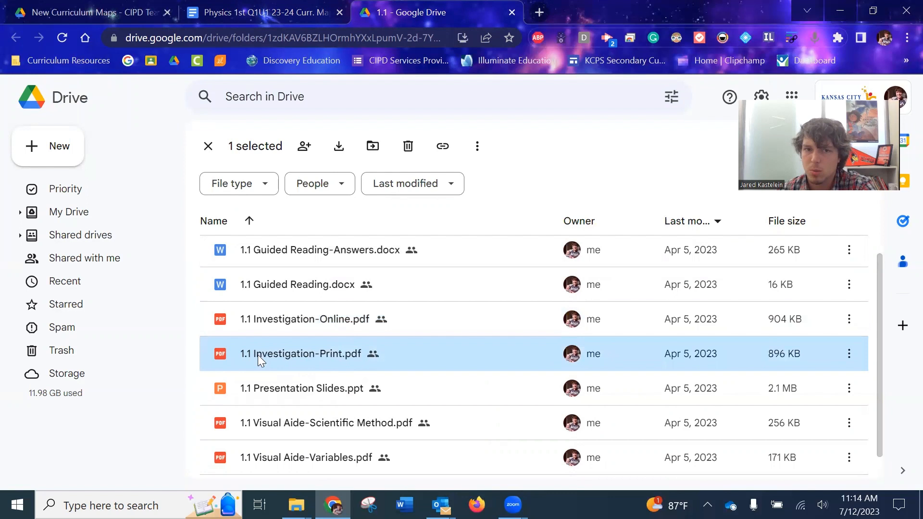
mouse_move(202, 362)
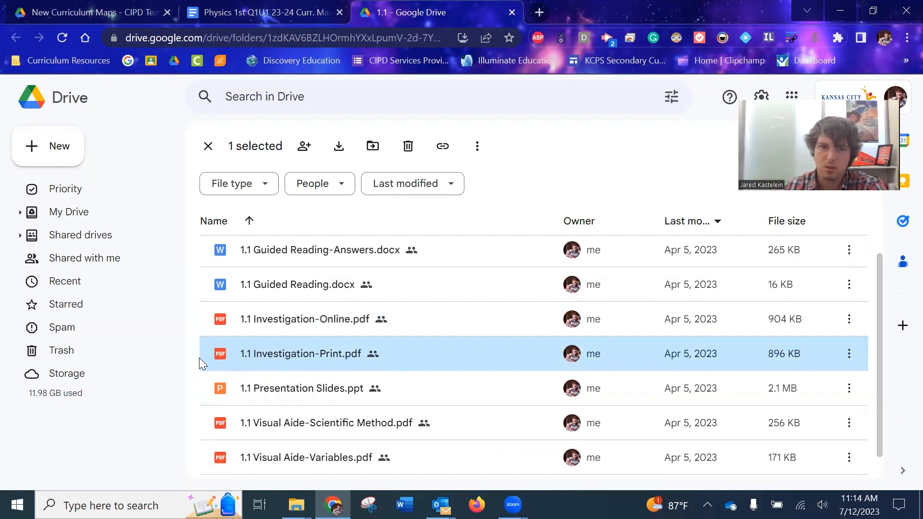
Step: Launch 1.1 Presentation Slides.ppt in Google Slides, showing the Measuring Time title slide
scroll(down, 3)
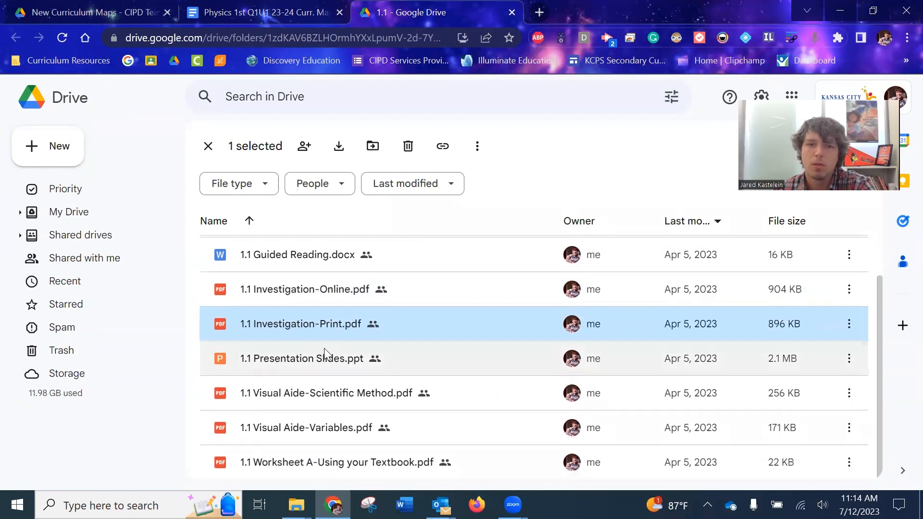
click(302, 359)
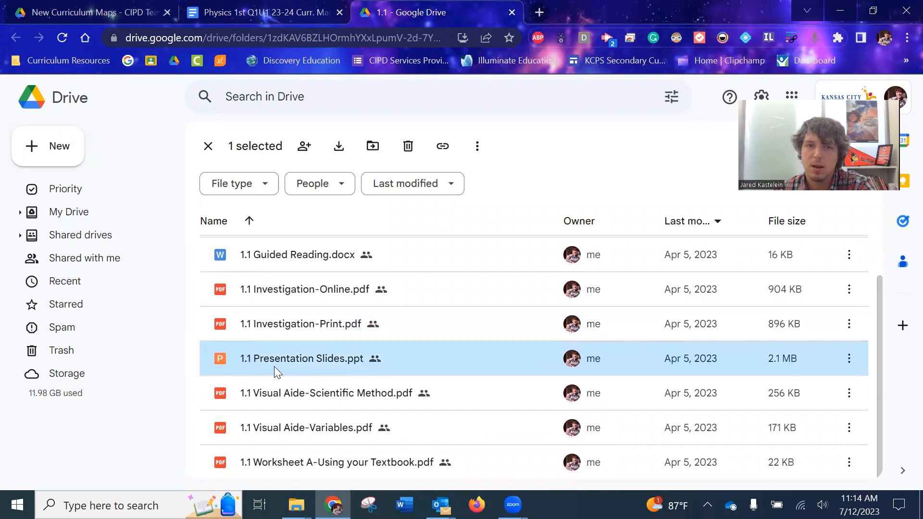
double_click(301, 359)
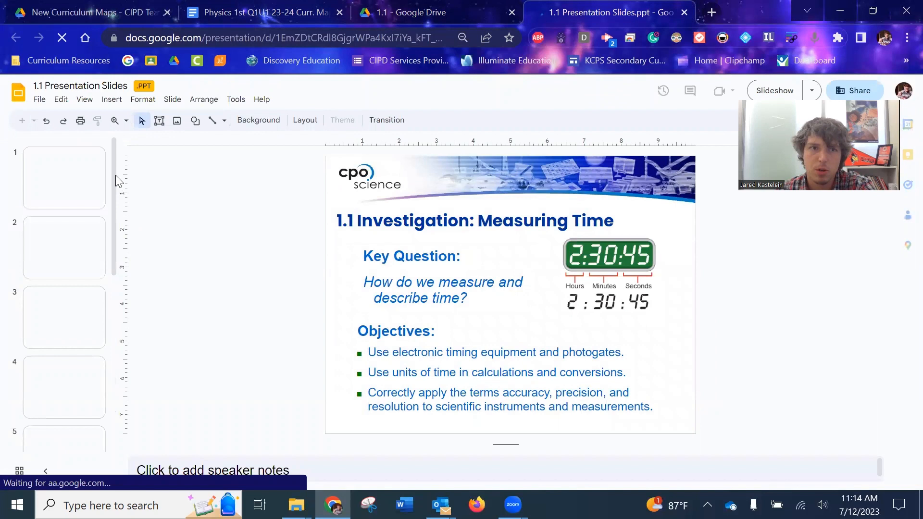
Step: Look through the 19 slide thumbnails, then return to the 1.1 Drive folder tab
click(64, 177)
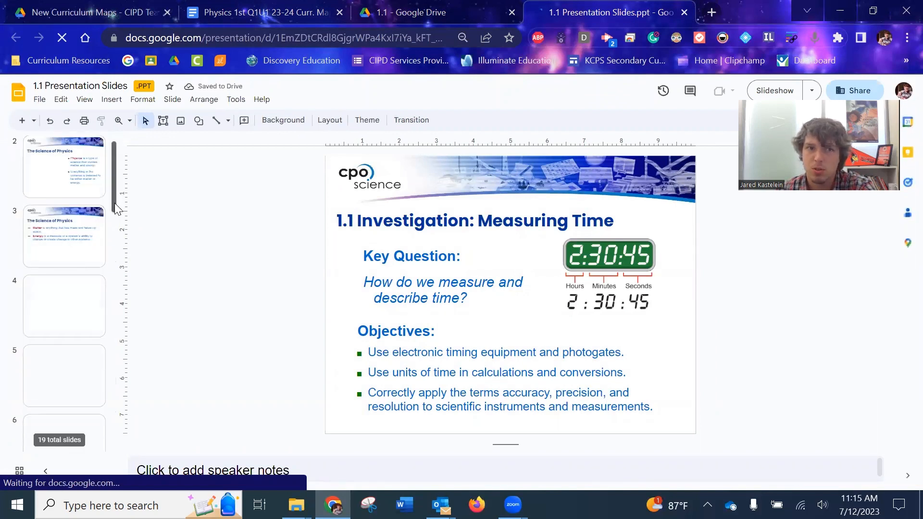
scroll(down, 3)
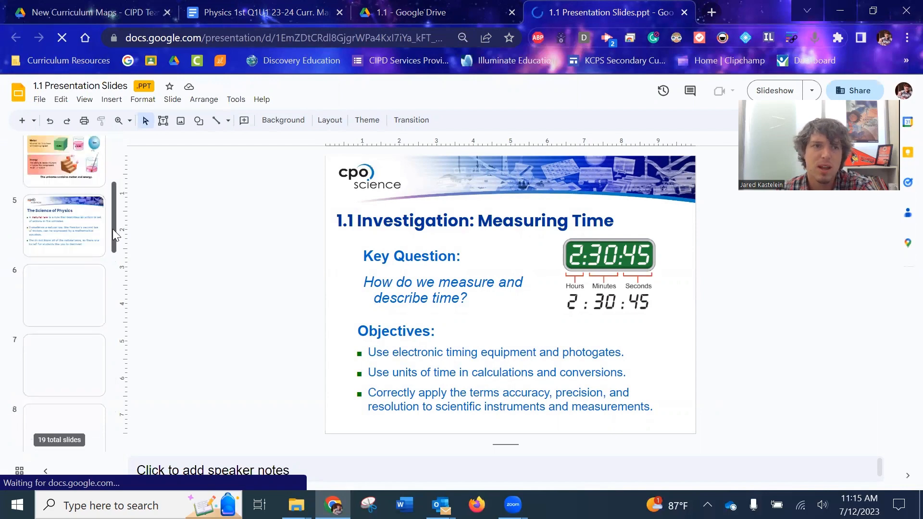
scroll(down, 3)
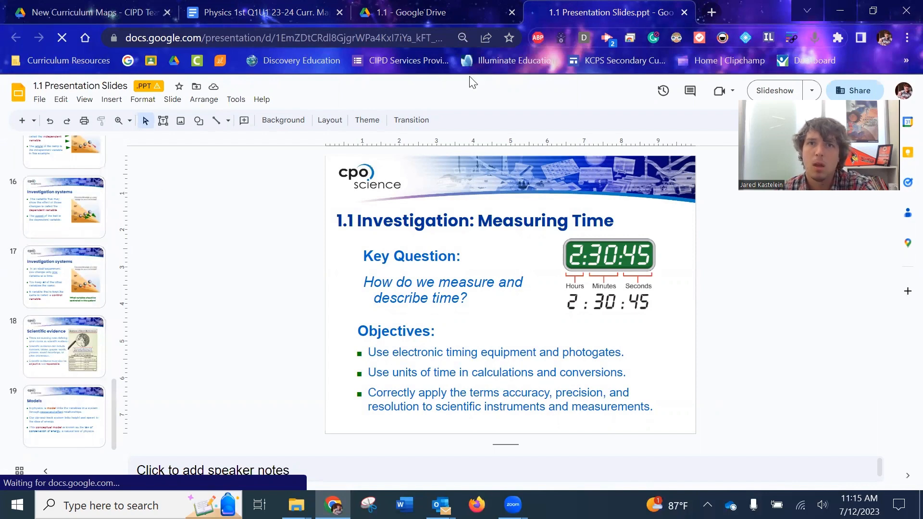
click(416, 13)
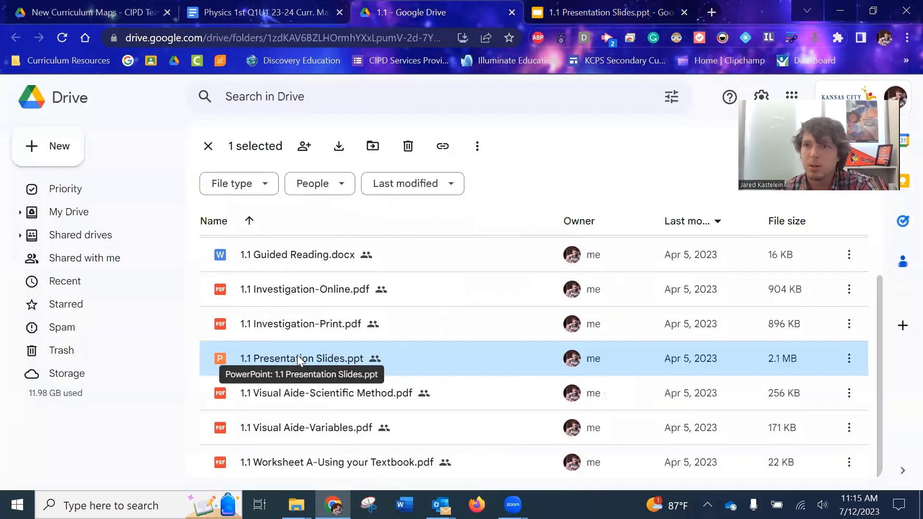
mouse_move(308, 351)
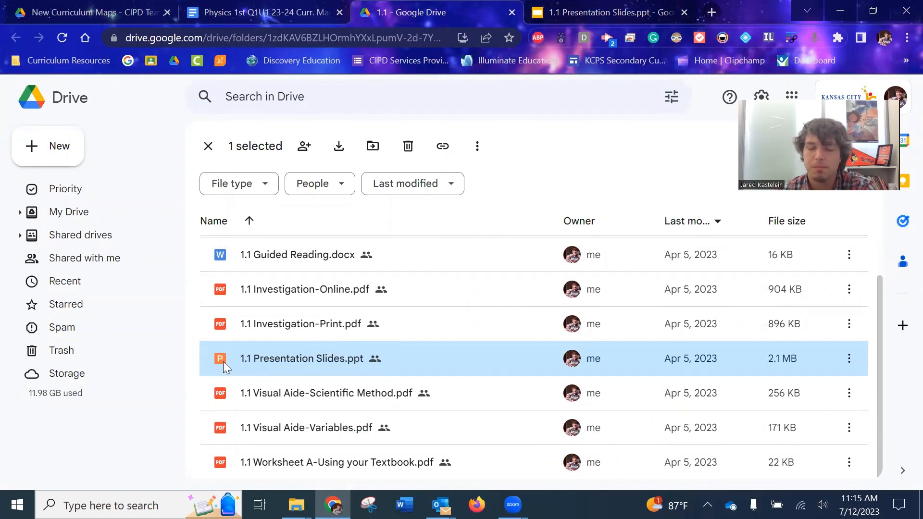
mouse_move(189, 392)
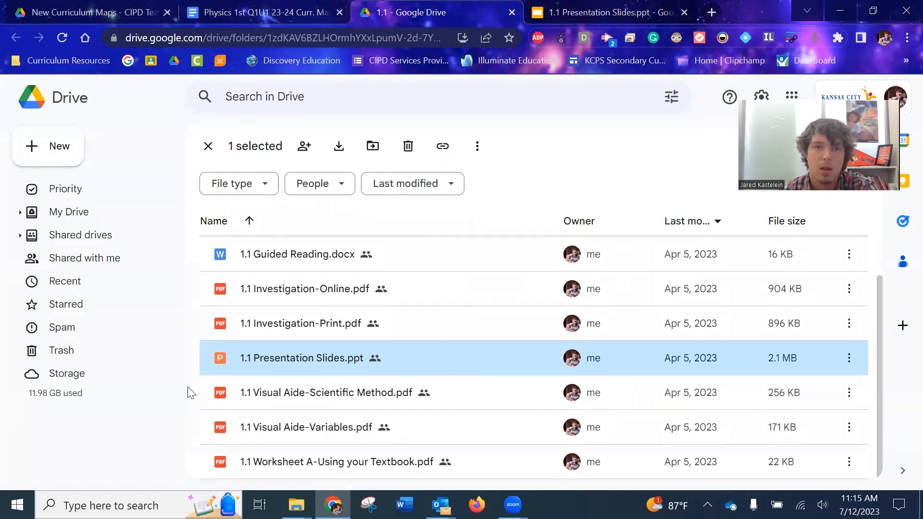
mouse_move(323, 412)
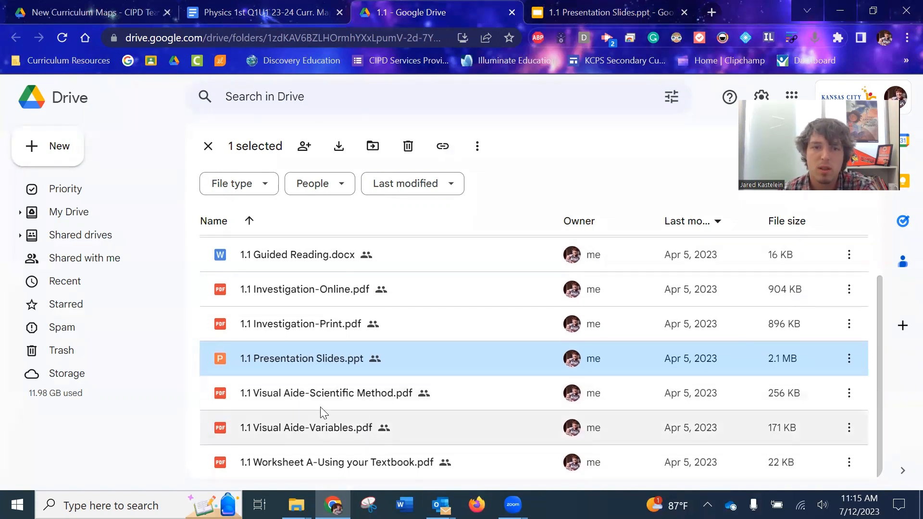
mouse_move(303, 467)
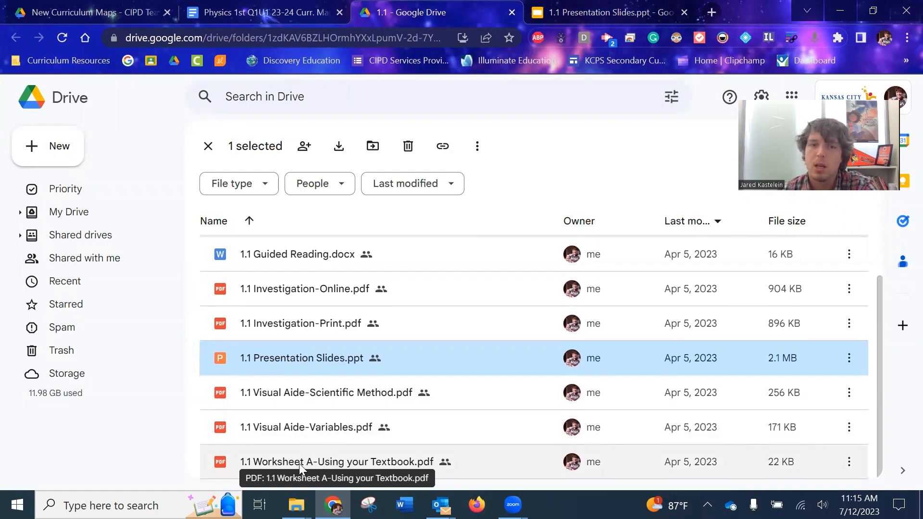
mouse_move(312, 467)
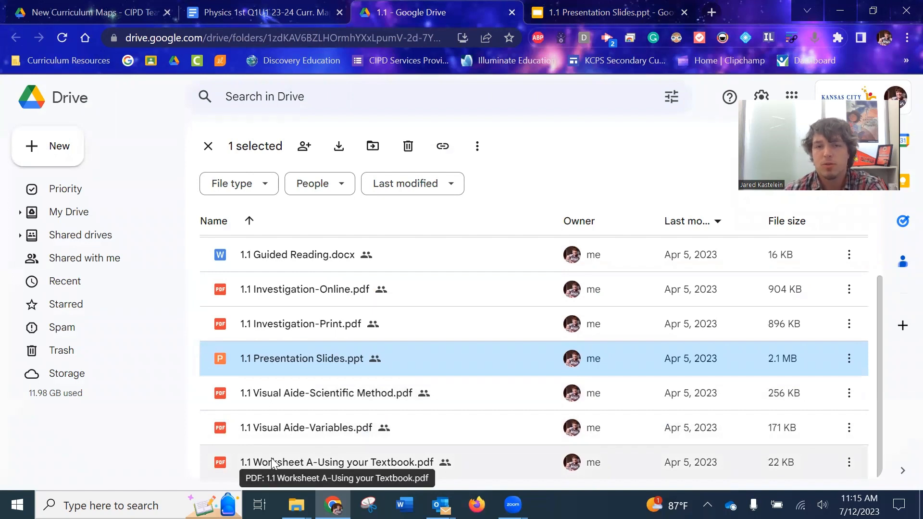
mouse_move(271, 446)
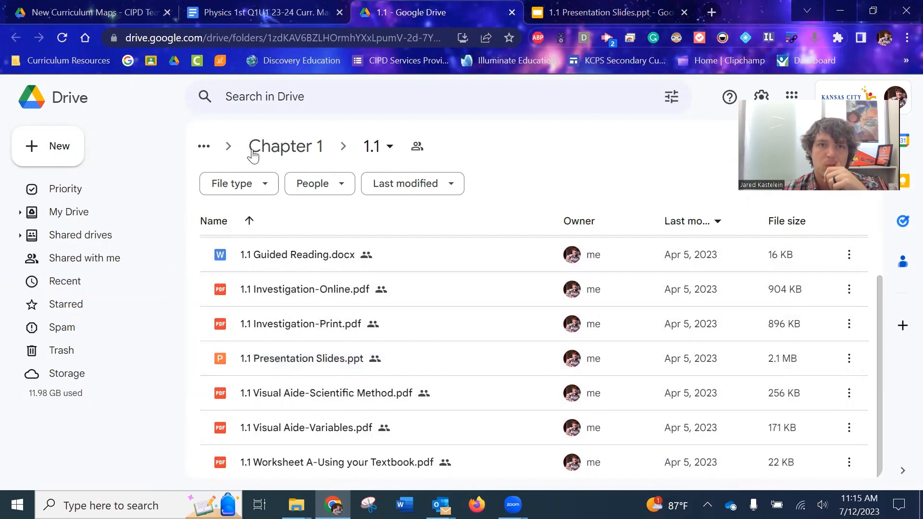
Step: Return to the curriculum map and scroll week 2 to the 1.1 Guided Reading under Additional Assignments
click(268, 13)
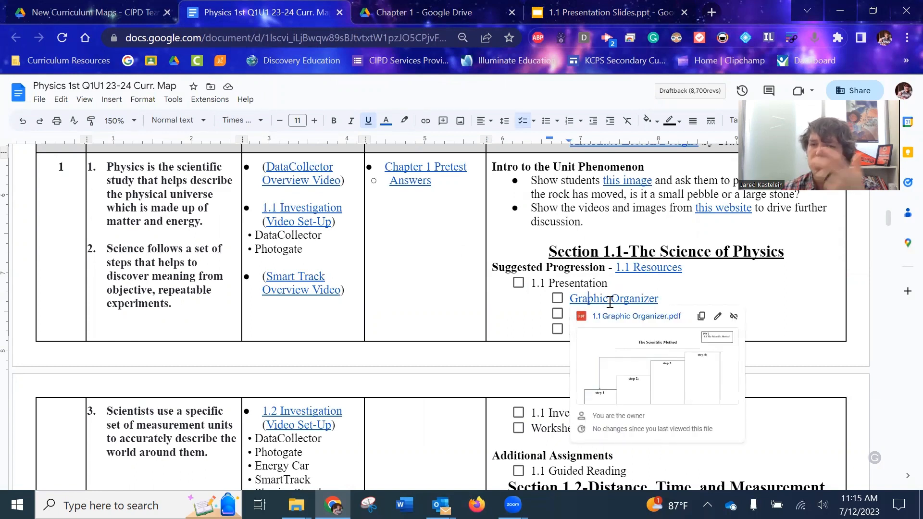
mouse_move(635, 374)
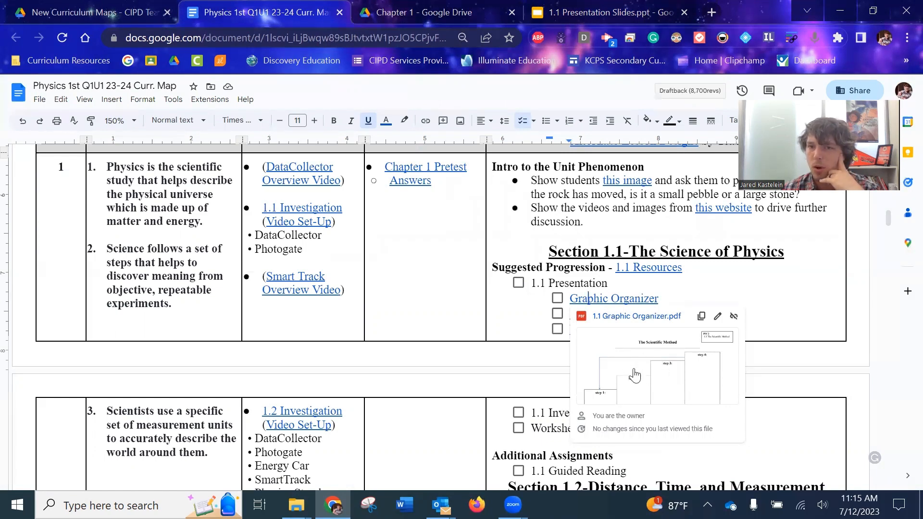
mouse_move(619, 277)
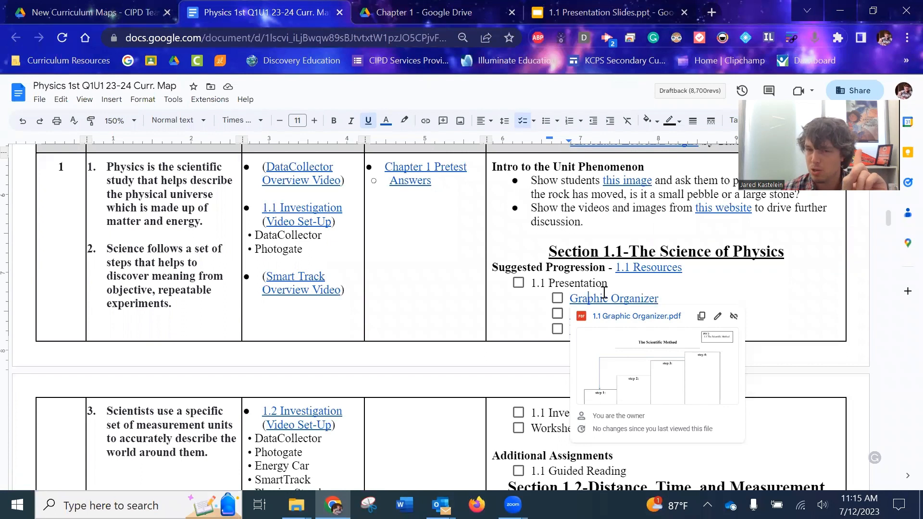
mouse_move(666, 386)
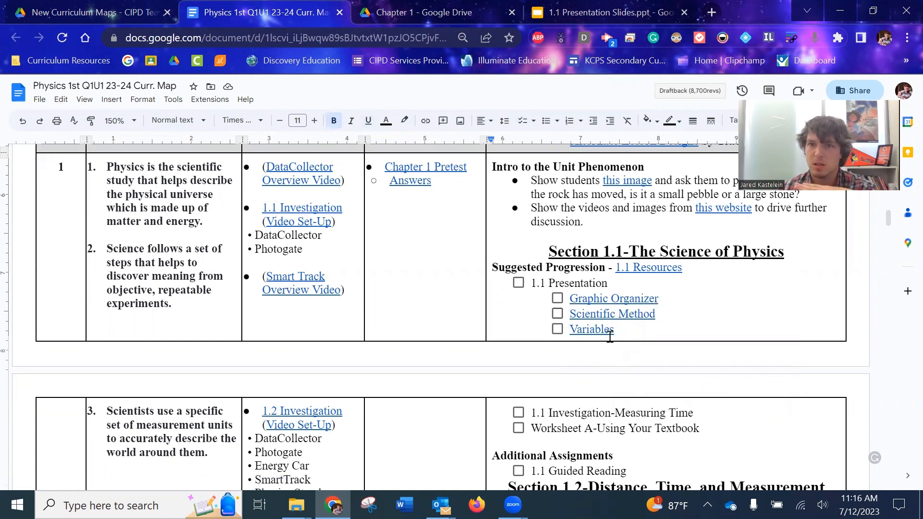
scroll(down, 3)
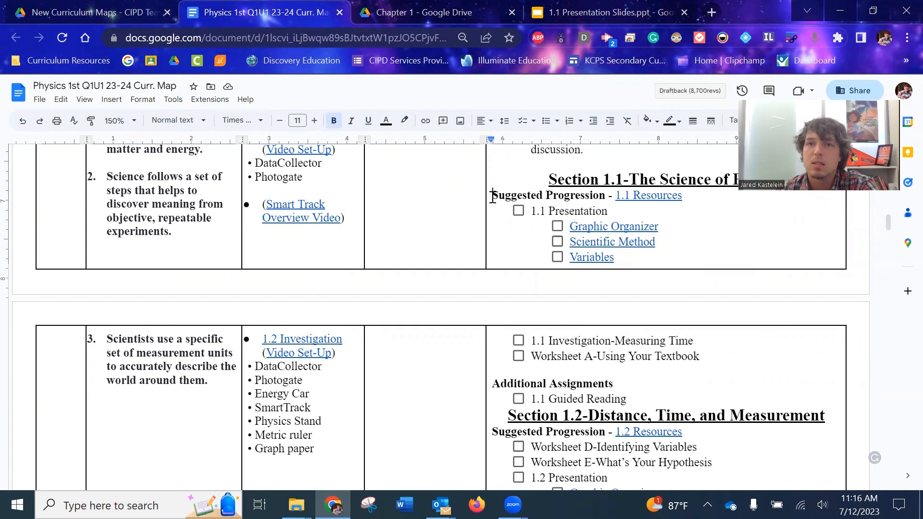
drag(493, 195, 701, 355)
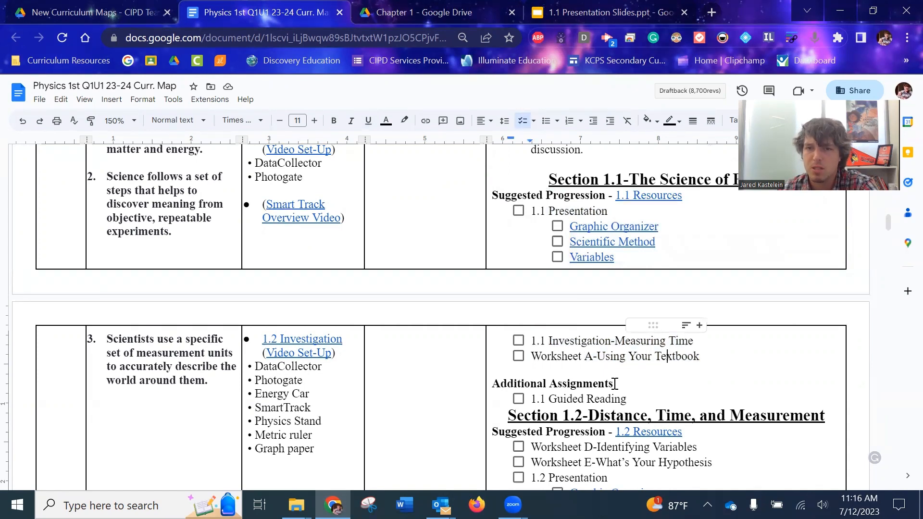
scroll(down, 3)
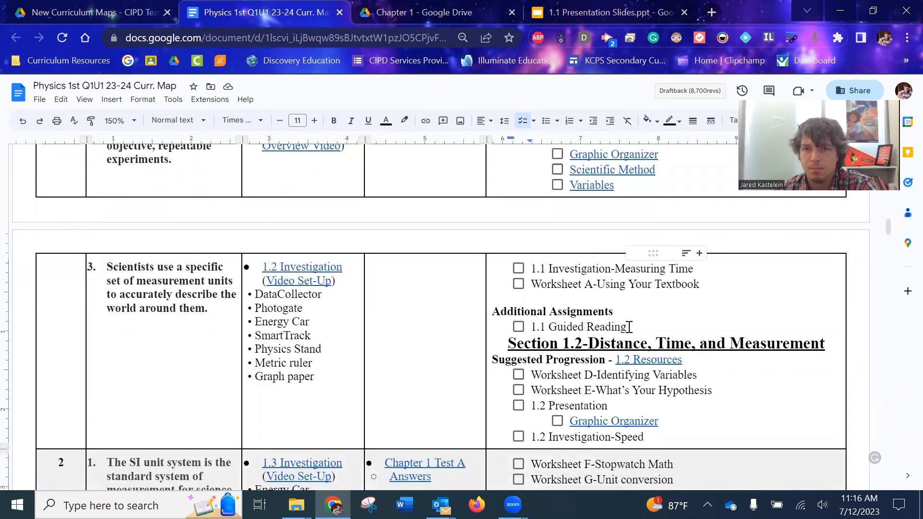
scroll(down, 3)
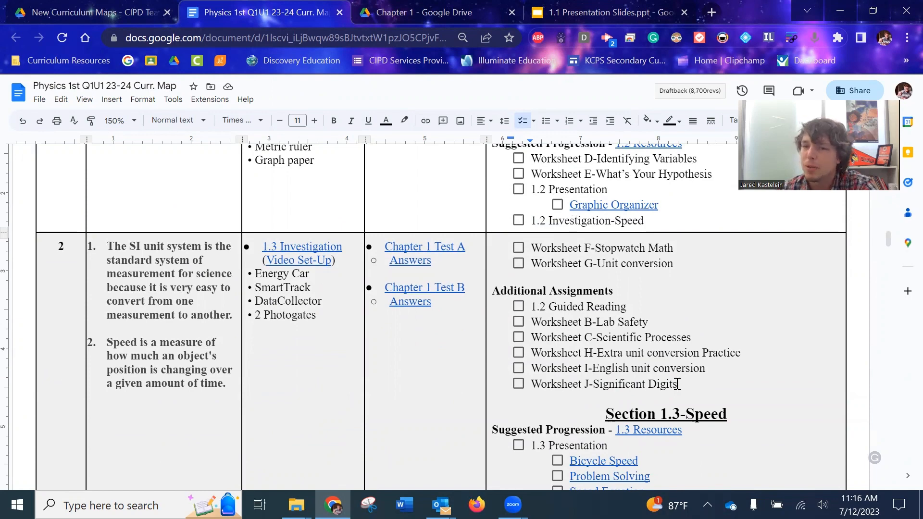
mouse_move(637, 403)
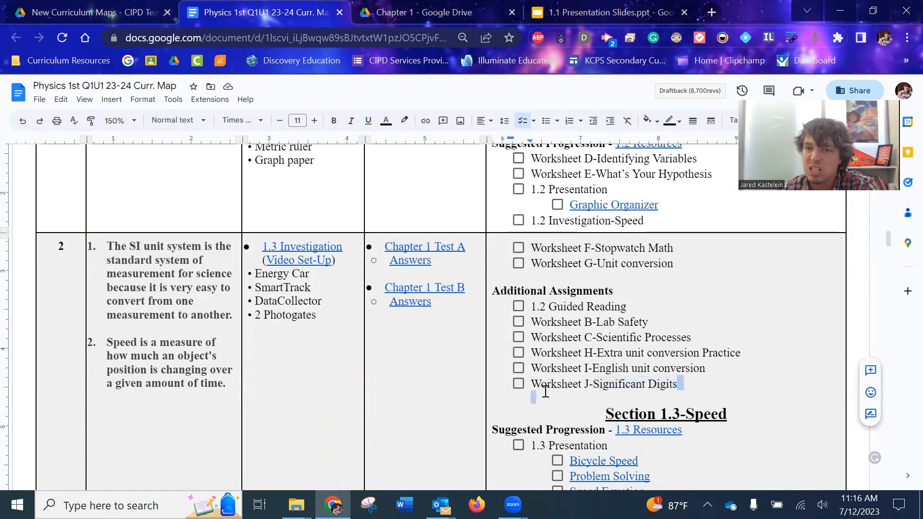
double_click(604, 385)
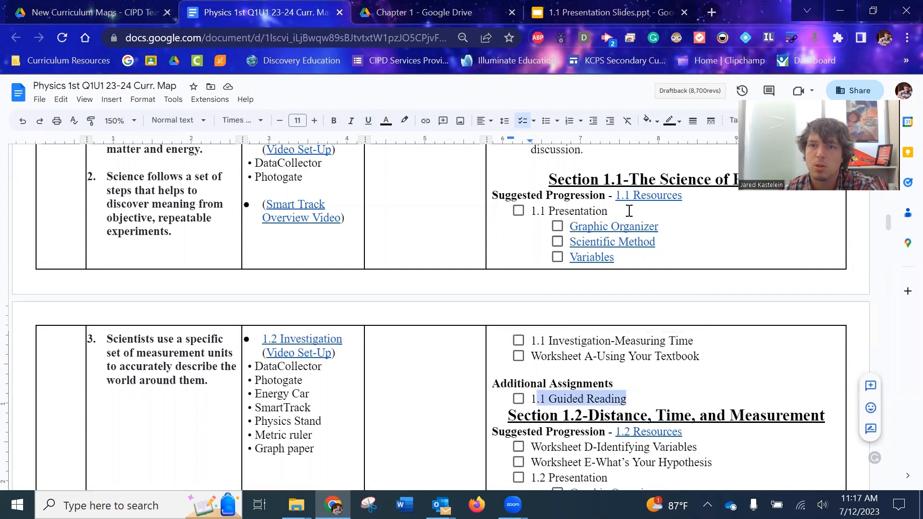
mouse_move(648, 195)
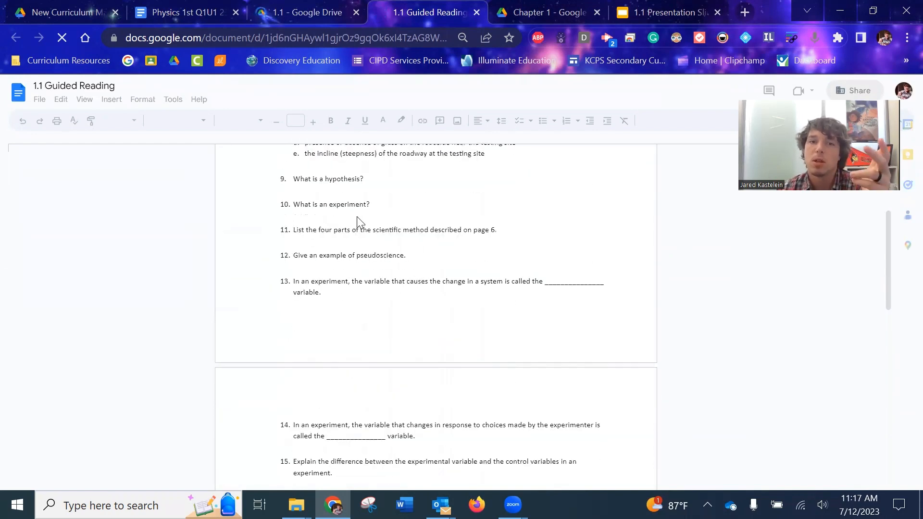
Step: Scroll through the 1.1 Guided Reading worksheet's Chapter 1 Section 1 questions
scroll(down, 3)
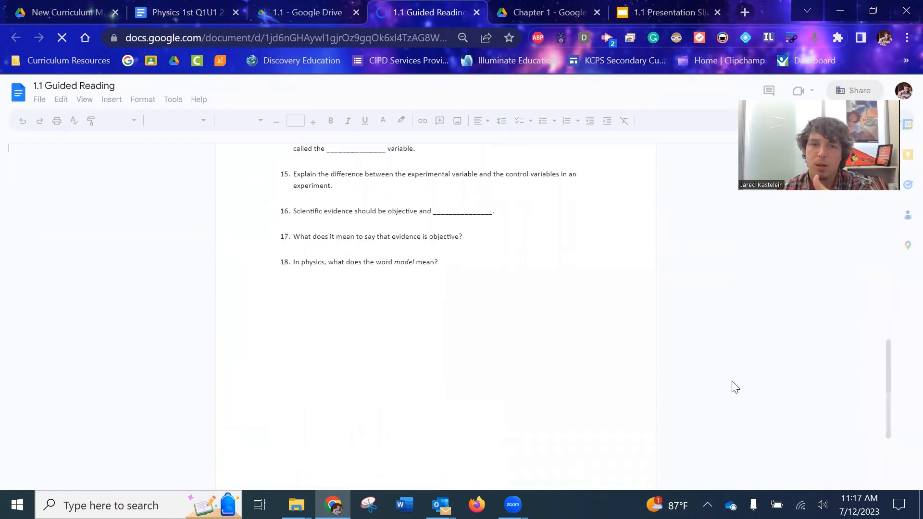
scroll(up, 3)
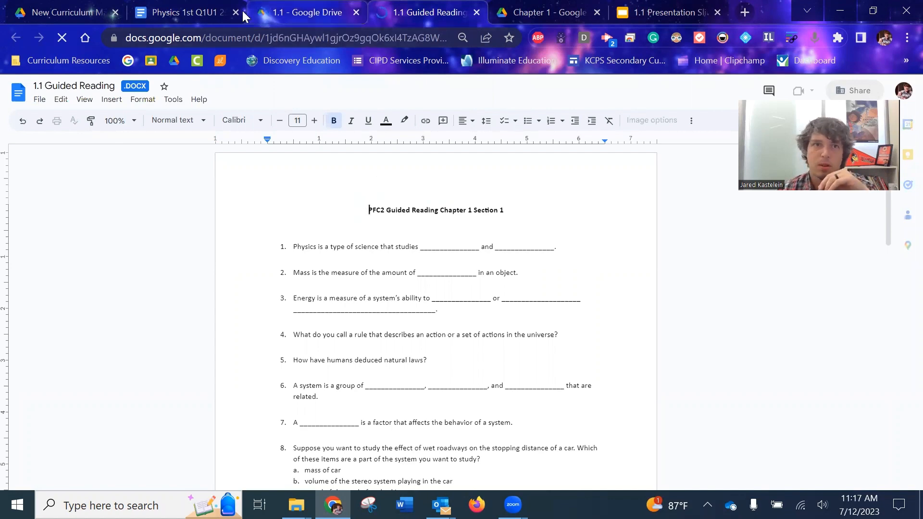
Step: Back in the map, highlight the 1.1 Guided Reading line and scroll to Section 1.3's Chapter 1 Worksheet Answers link
click(182, 12)
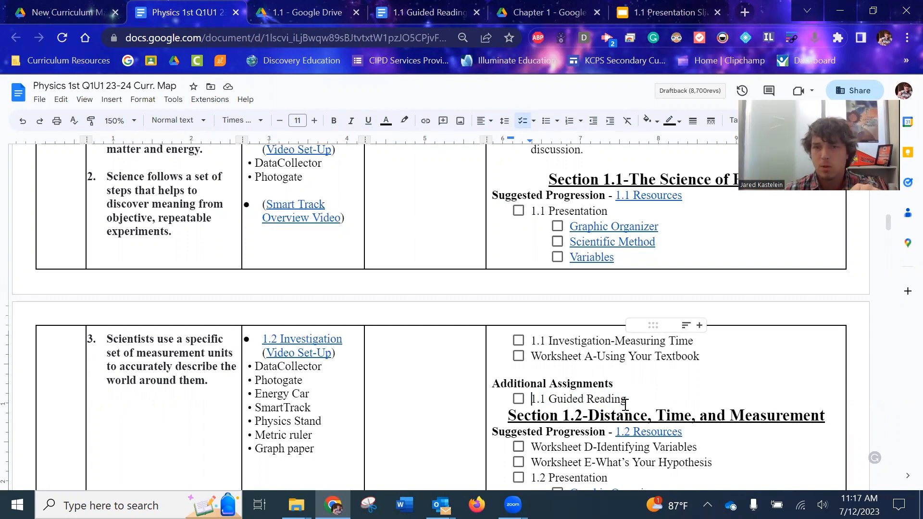
drag(531, 398, 627, 398)
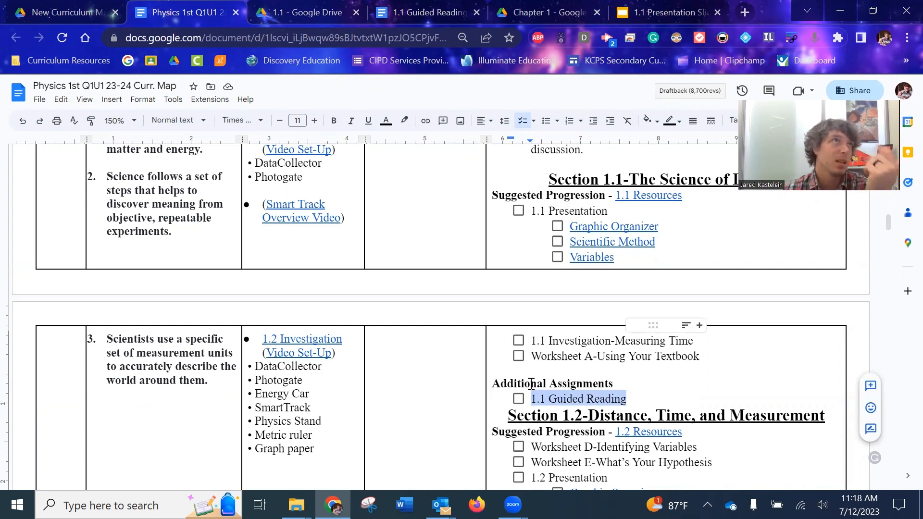
mouse_move(583, 380)
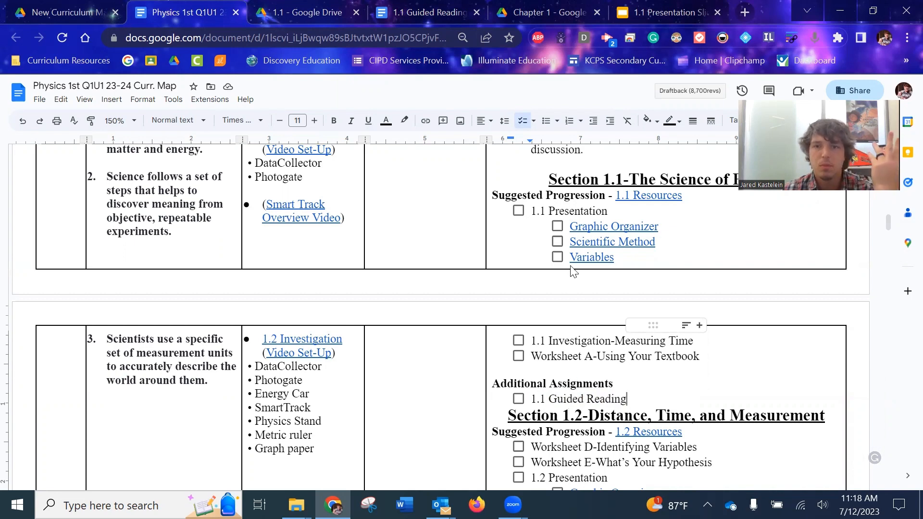
scroll(down, 3)
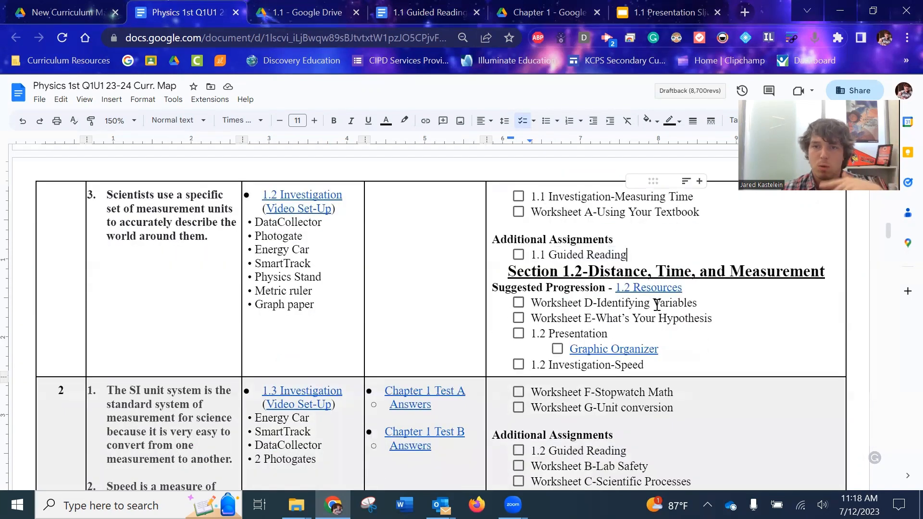
mouse_move(648, 287)
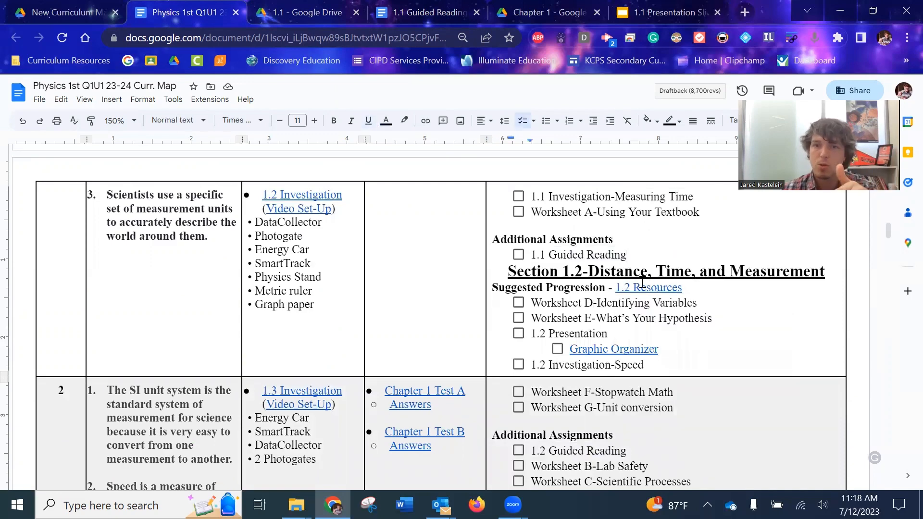
scroll(down, 3)
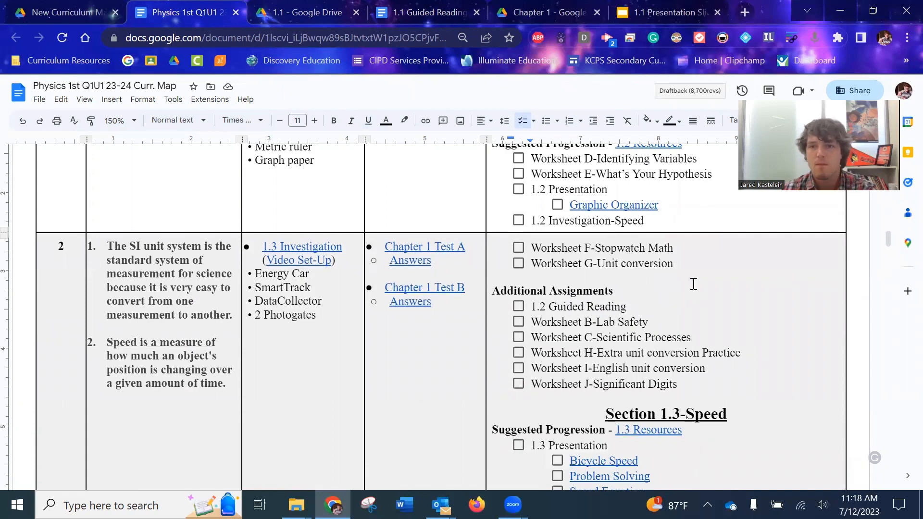
scroll(down, 3)
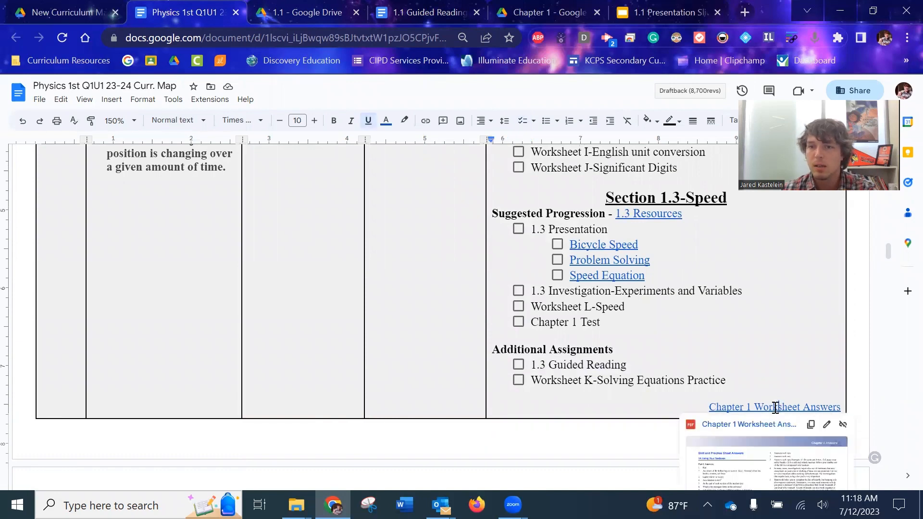
Step: View the Chapter 1 Worksheet Answers PDF in Drive, scrolling to page 3 of 5
scroll(down, 3)
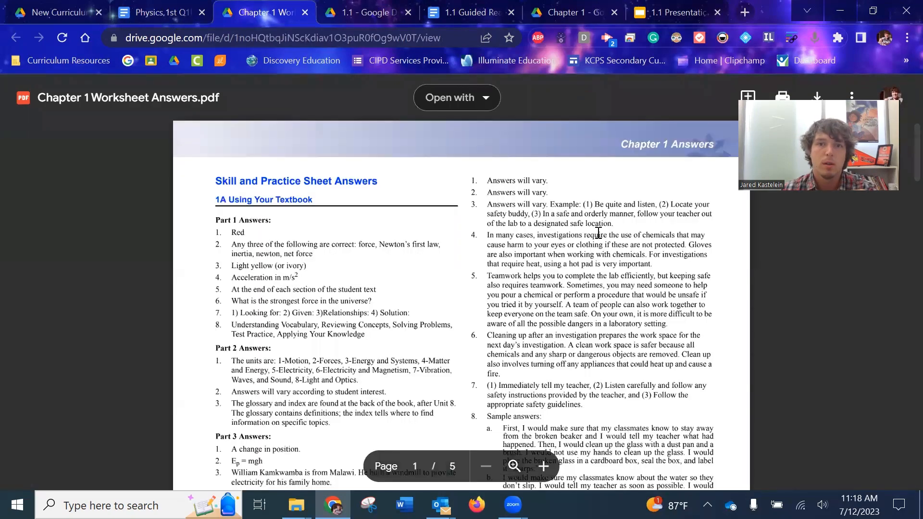
scroll(down, 3)
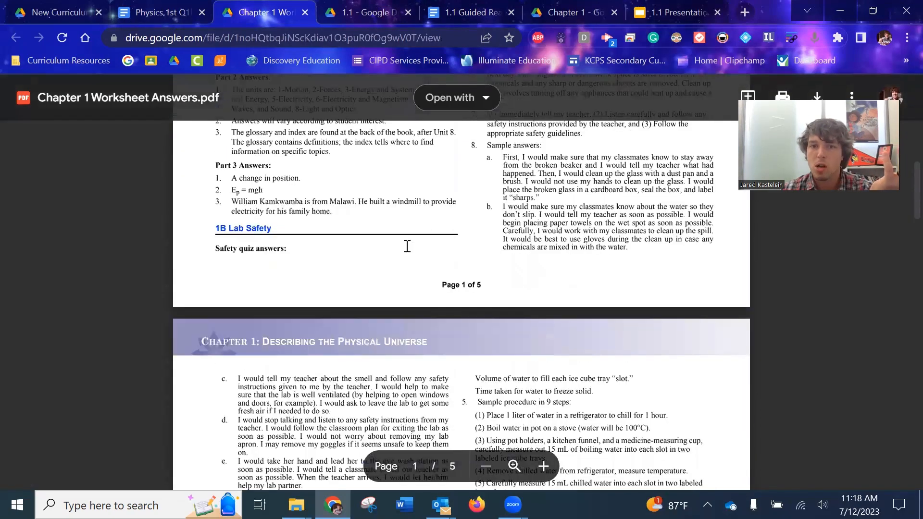
scroll(down, 3)
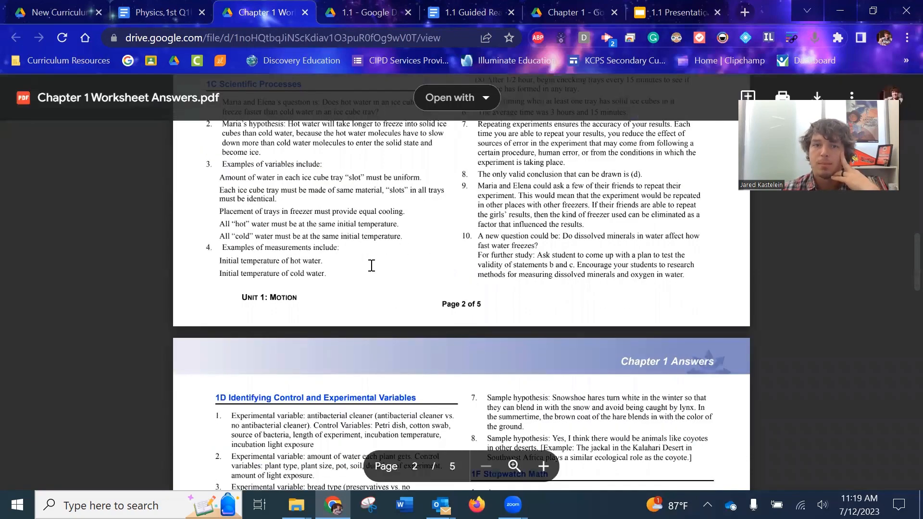
scroll(down, 3)
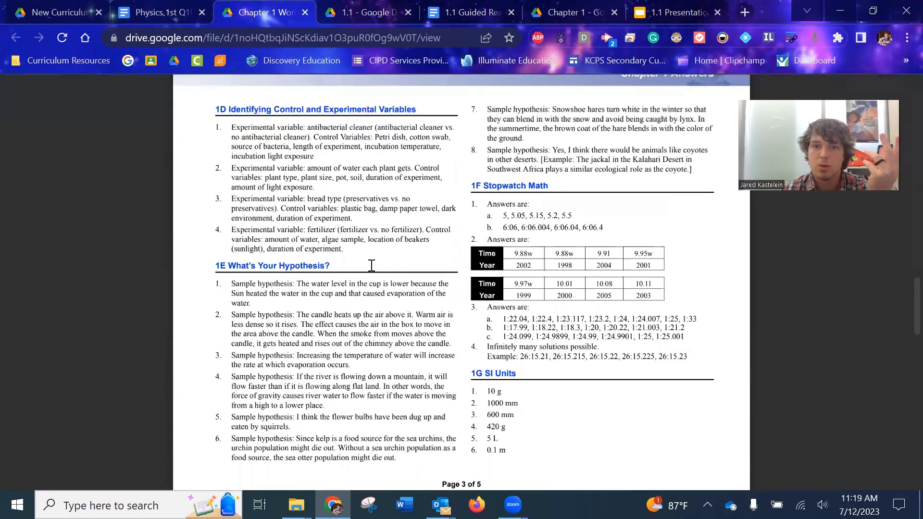
scroll(down, 3)
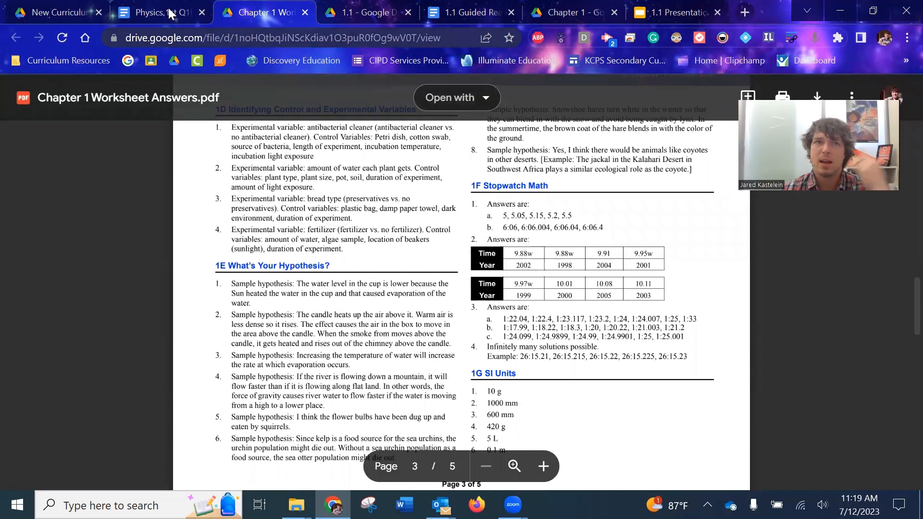
Step: Return to the curriculum map and scroll down toward week 2's test answer links
click(164, 12)
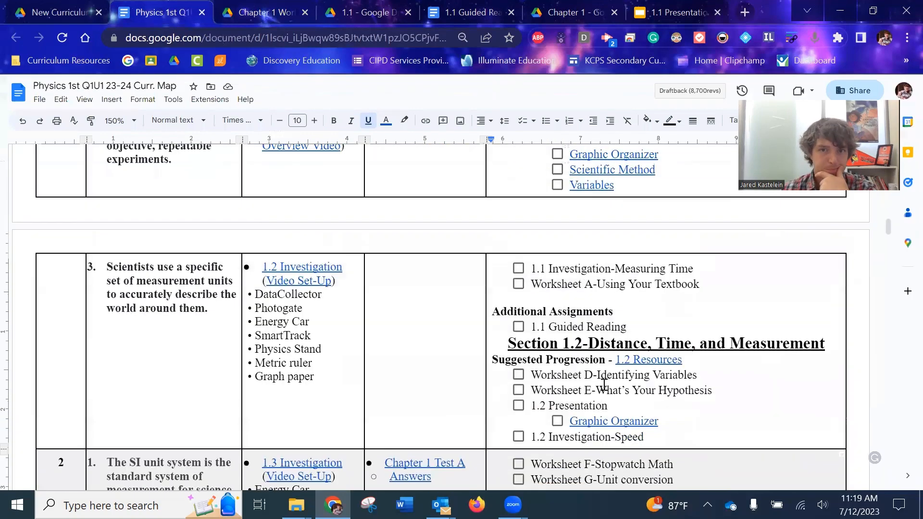
scroll(up, 3)
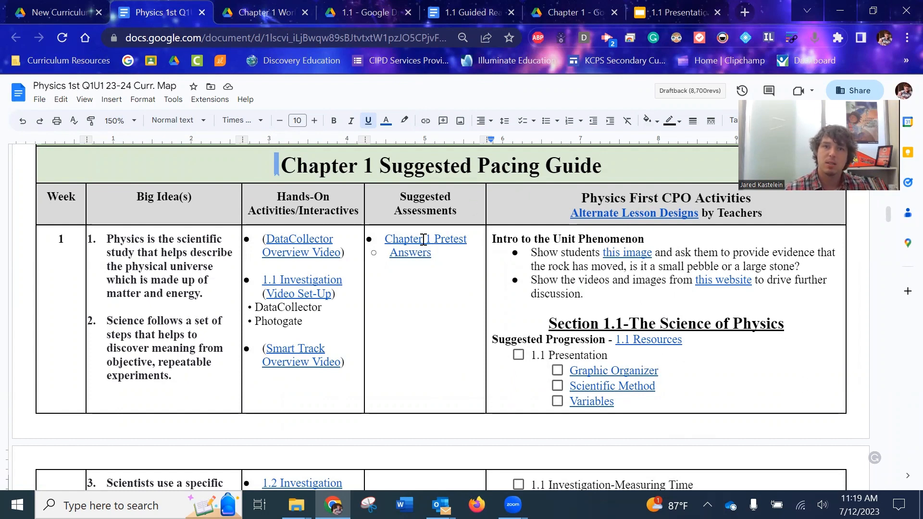
mouse_move(425, 238)
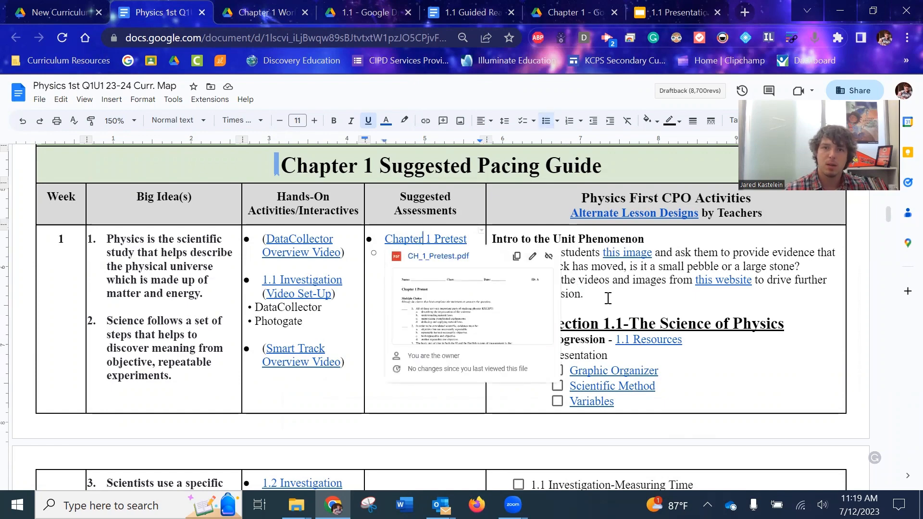
scroll(down, 3)
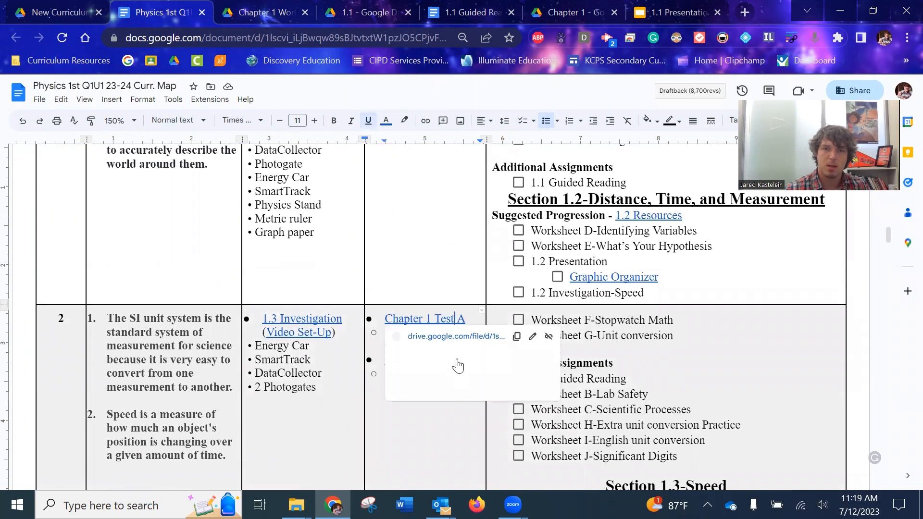
scroll(down, 3)
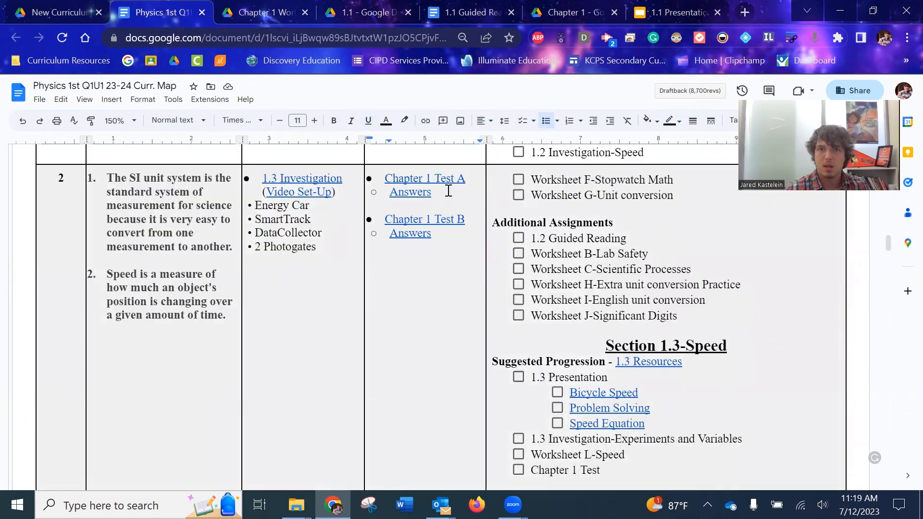
mouse_move(437, 220)
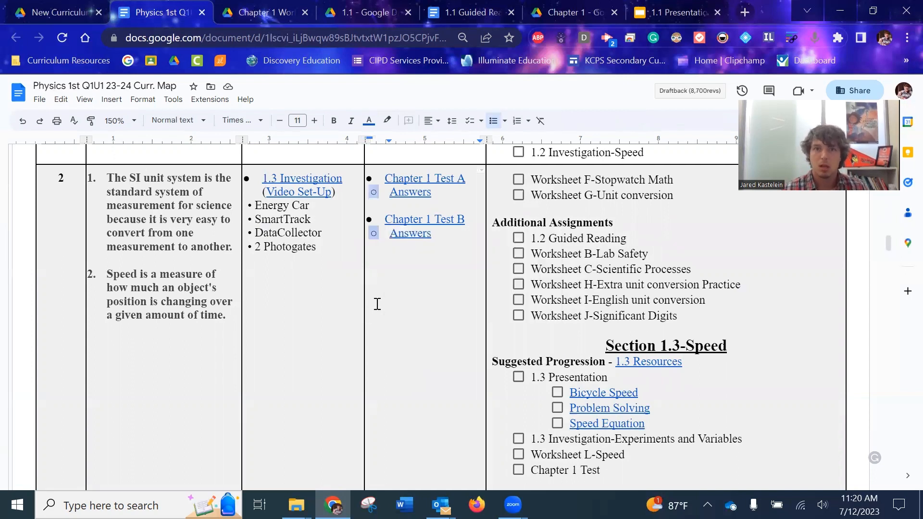
mouse_move(416, 194)
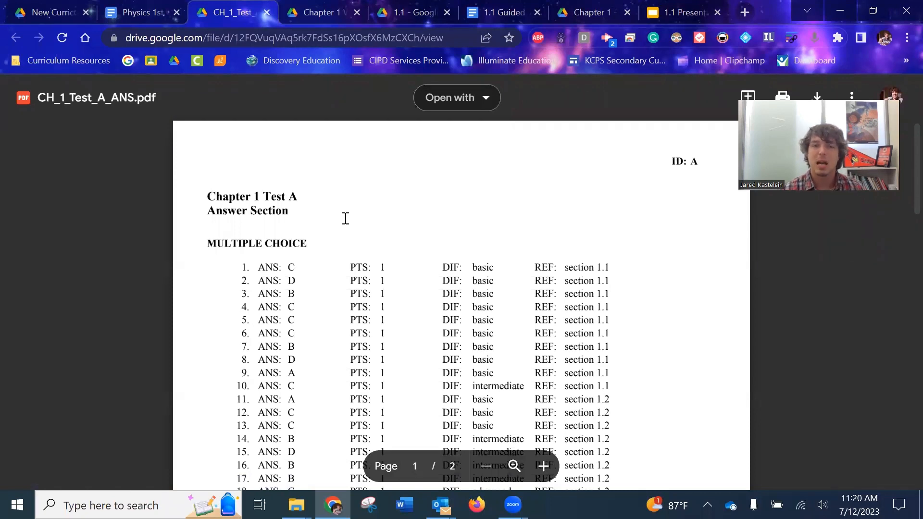
Step: Reach the Chapter 1 Test A and B answer links and come back after previewing CH_1_Test_A_ANS
scroll(down, 3)
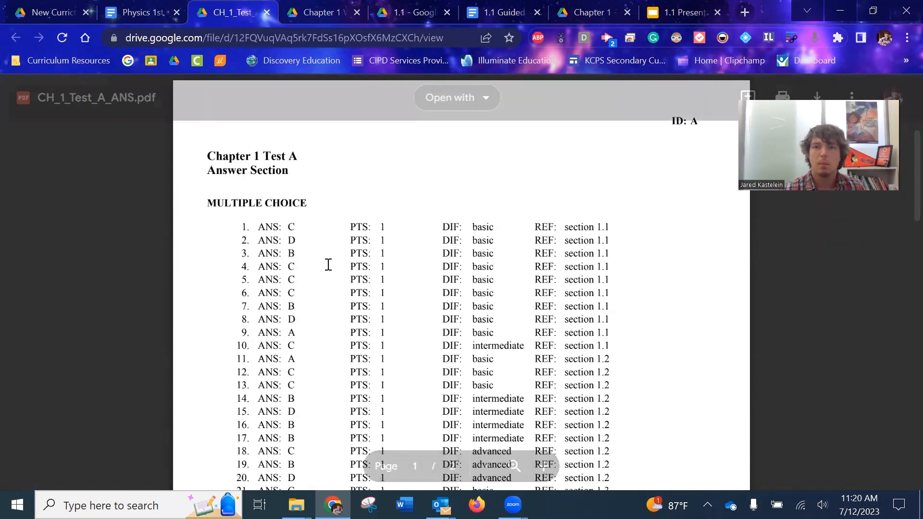
scroll(down, 3)
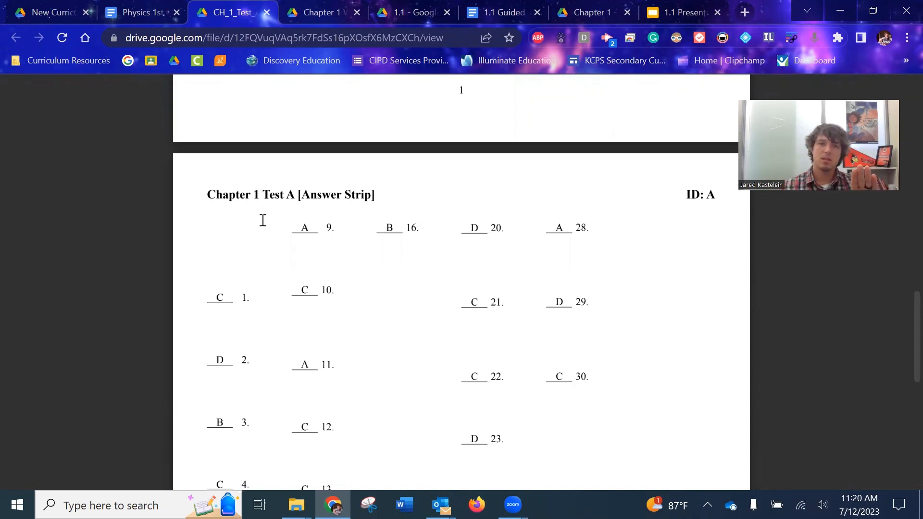
scroll(down, 3)
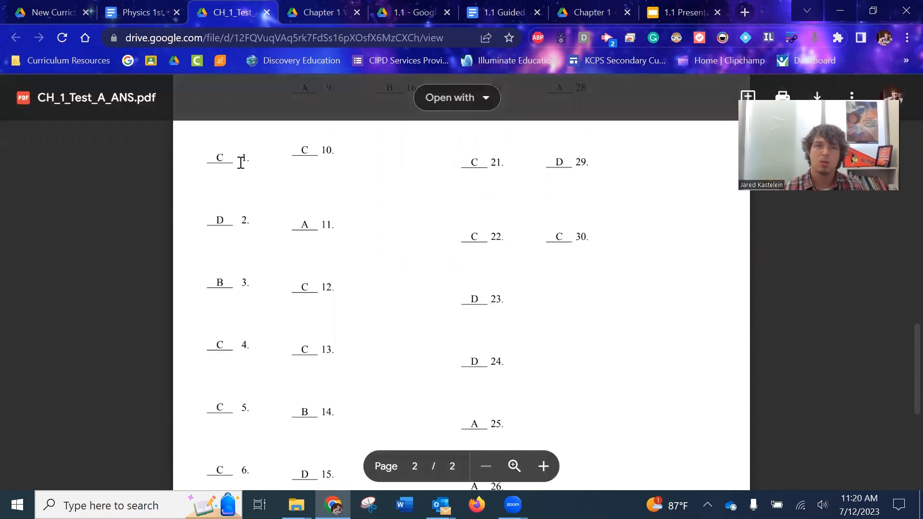
mouse_move(148, 157)
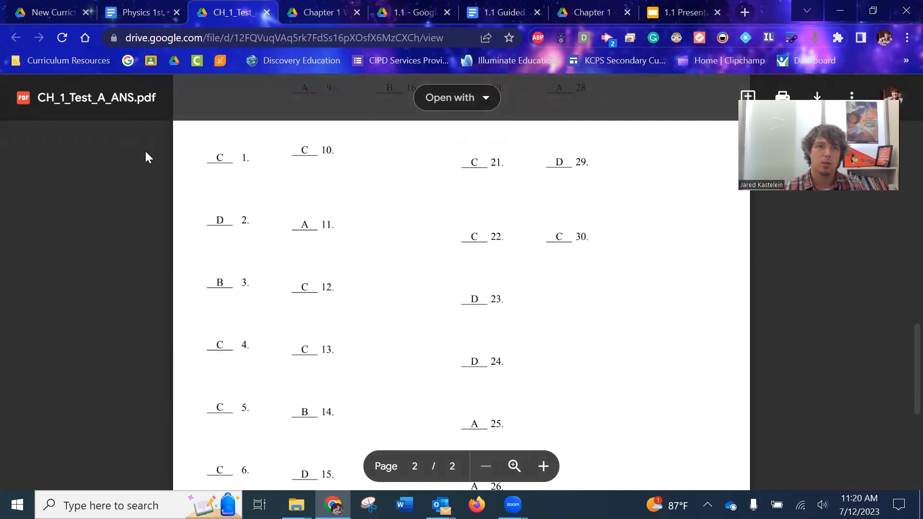
mouse_move(130, 159)
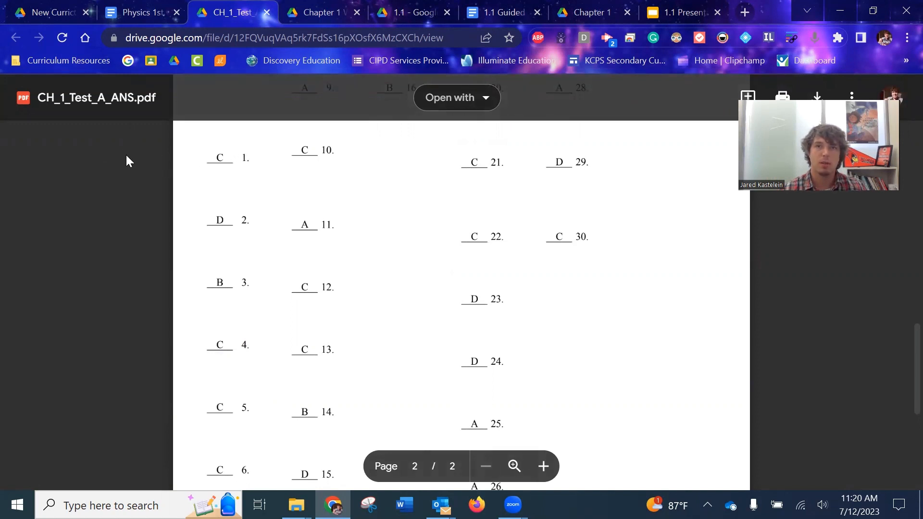
mouse_move(110, 234)
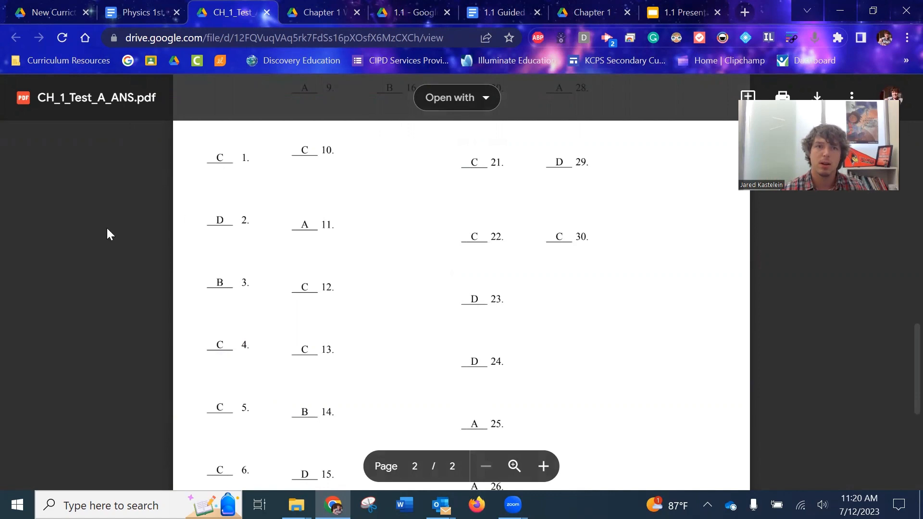
mouse_move(560, 108)
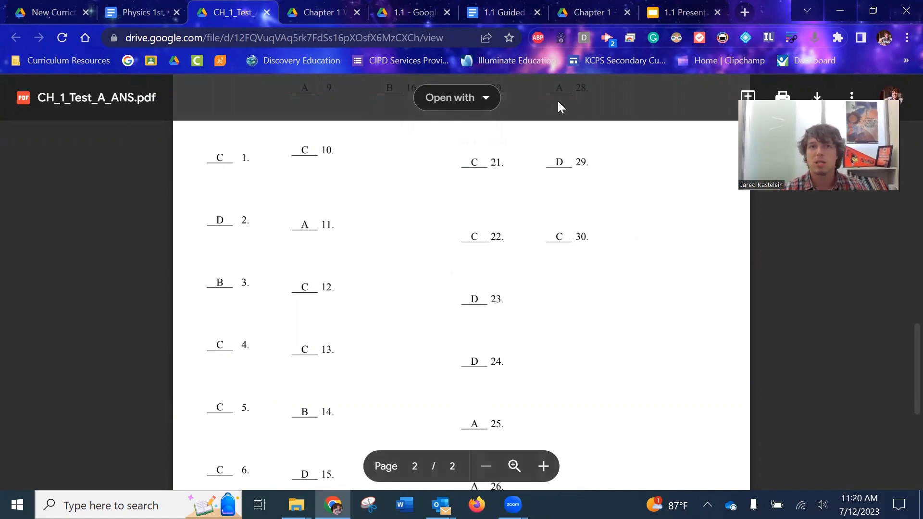
click(139, 13)
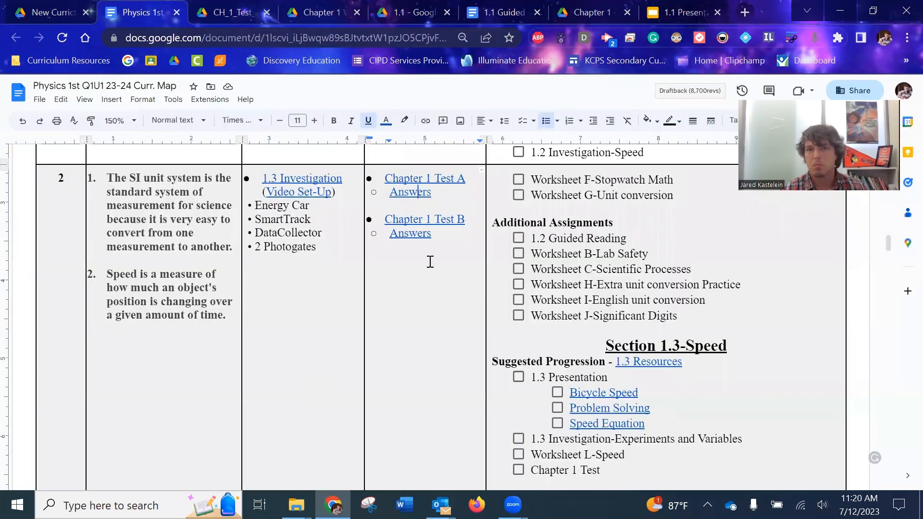
drag(385, 178, 424, 239)
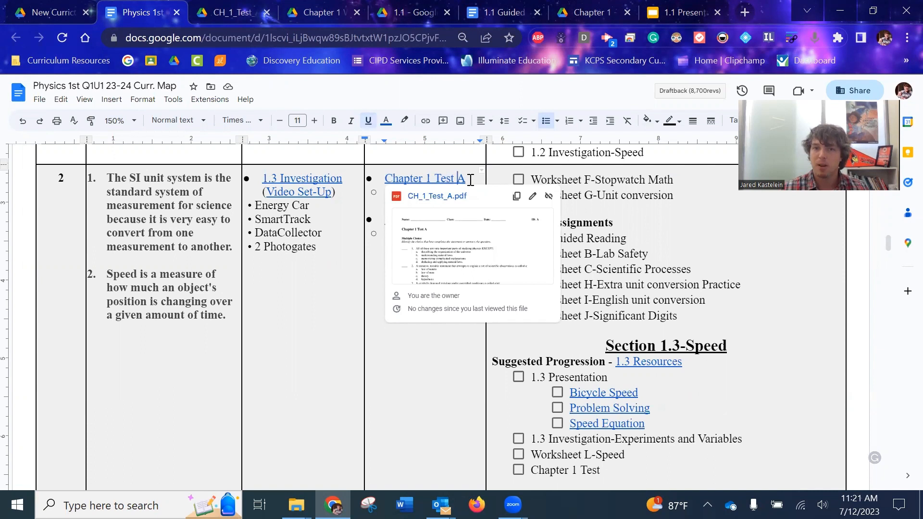
mouse_move(460, 258)
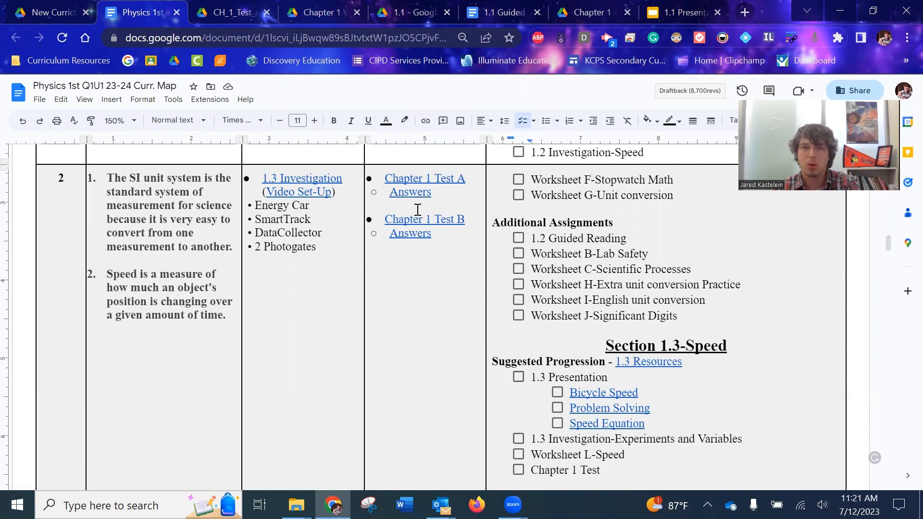
mouse_move(447, 219)
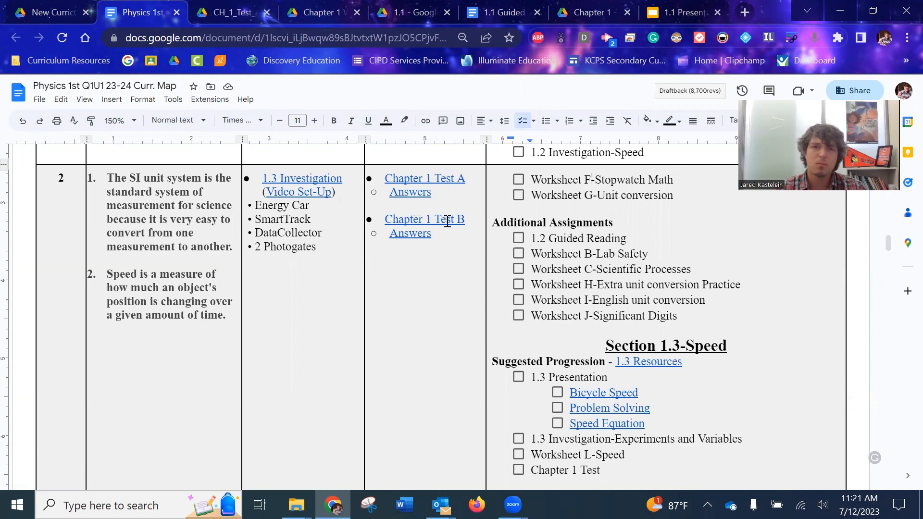
mouse_move(425, 219)
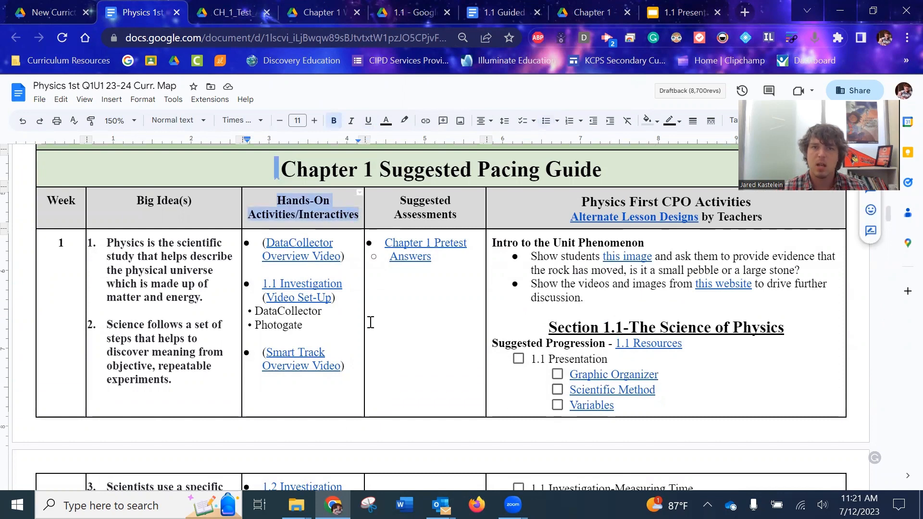
mouse_move(302, 284)
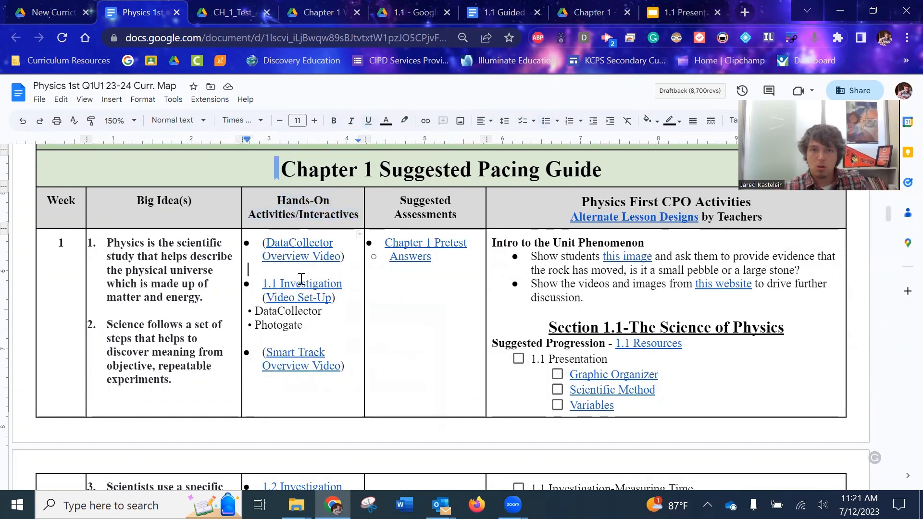
mouse_move(302, 284)
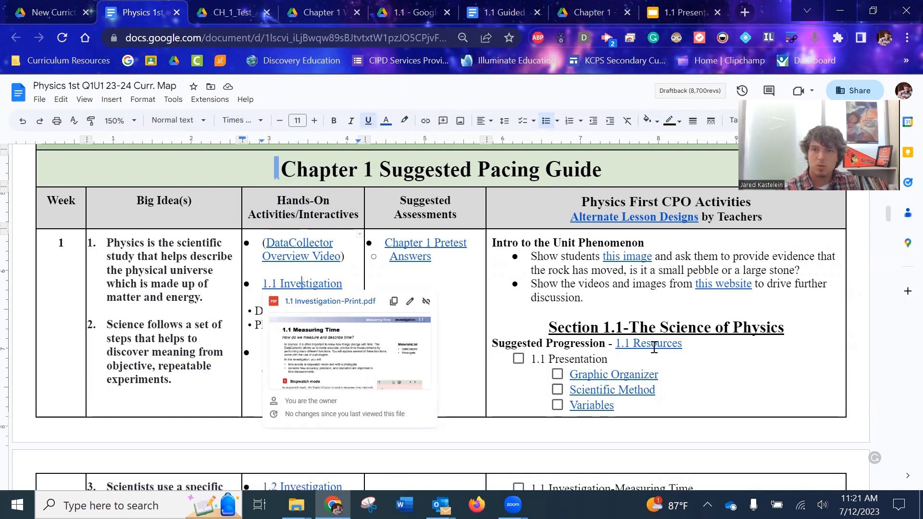
mouse_move(353, 275)
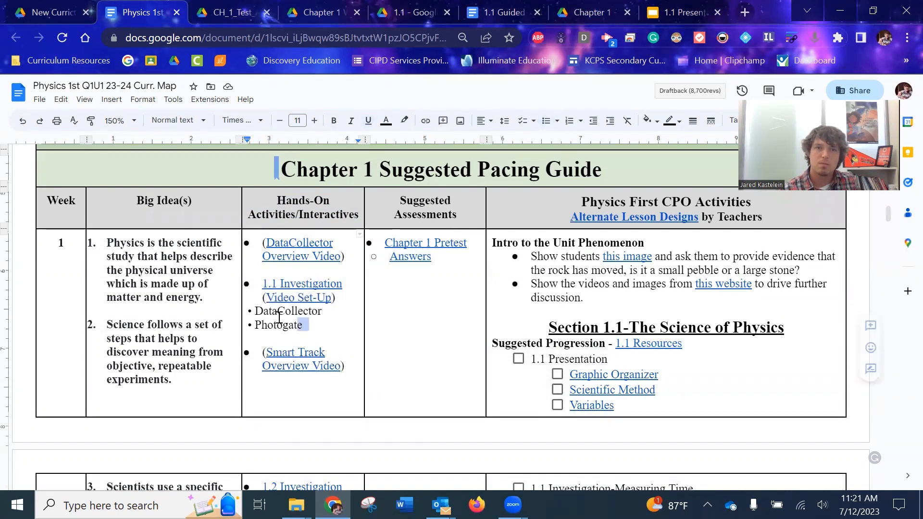
Step: Select the DataCollector and Photogate equipment lines and follow the Investigation 1.1 video link
drag(254, 310, 300, 324)
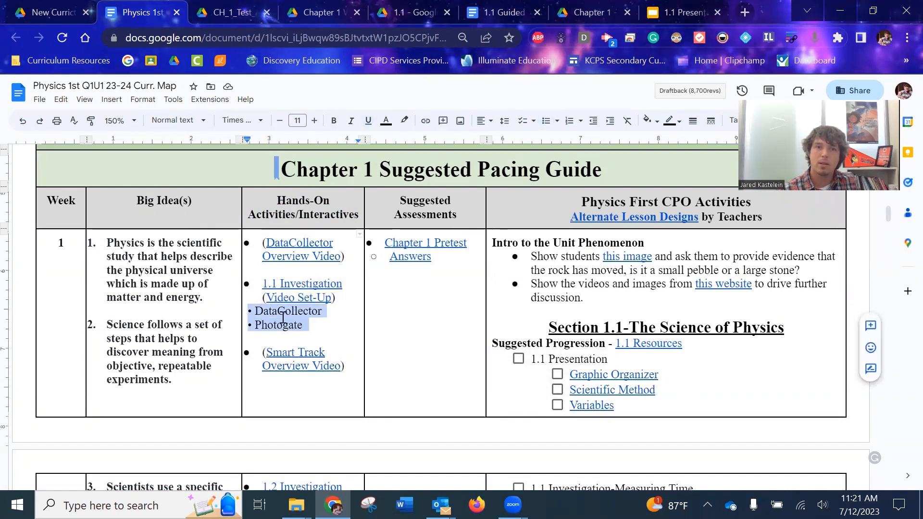
scroll(down, 3)
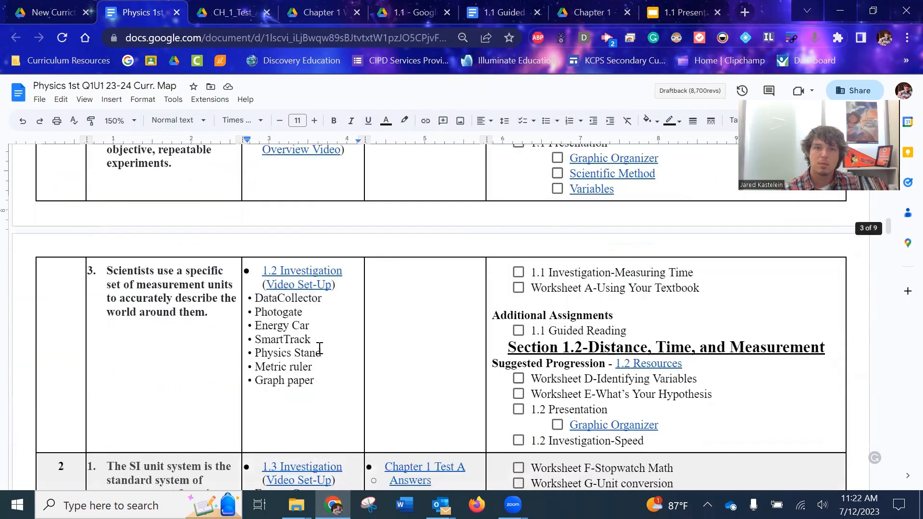
drag(255, 298, 314, 381)
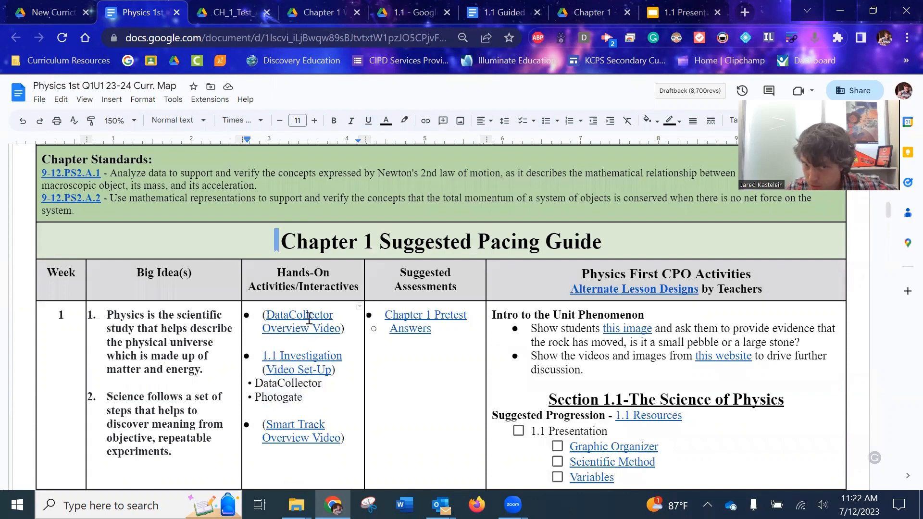
click(298, 369)
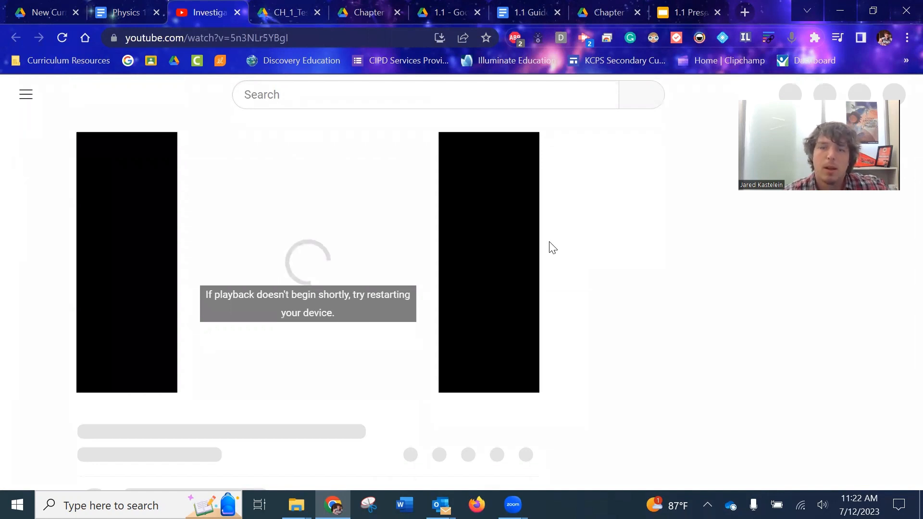
mouse_move(373, 282)
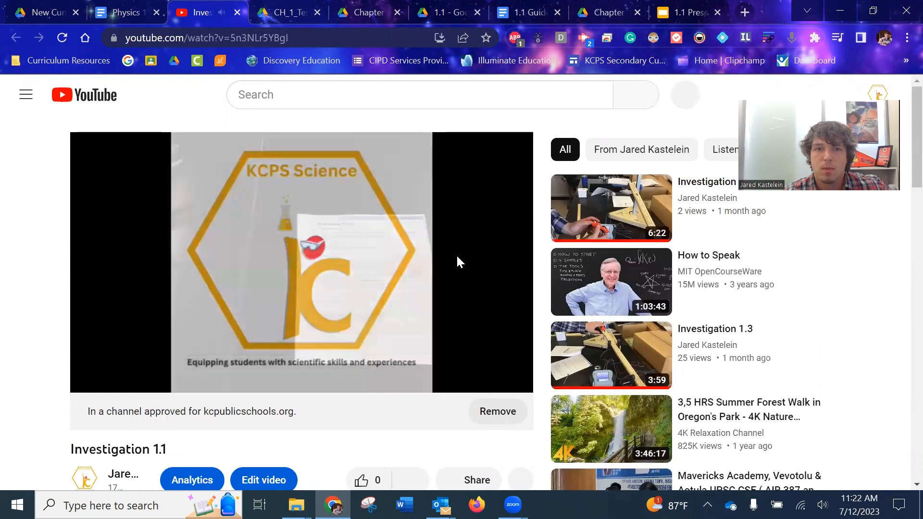
Step: Close the Investigation 1.1 YouTube tab and return to the curriculum map
click(301, 262)
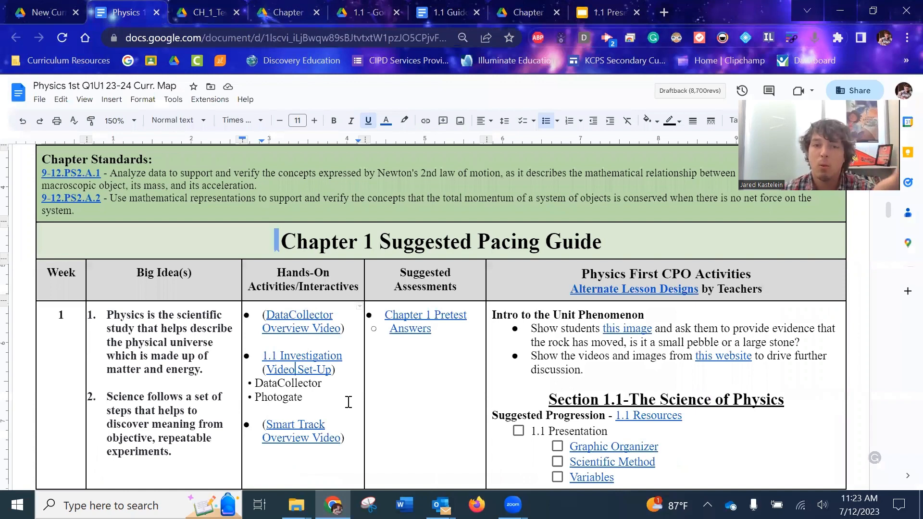
scroll(down, 3)
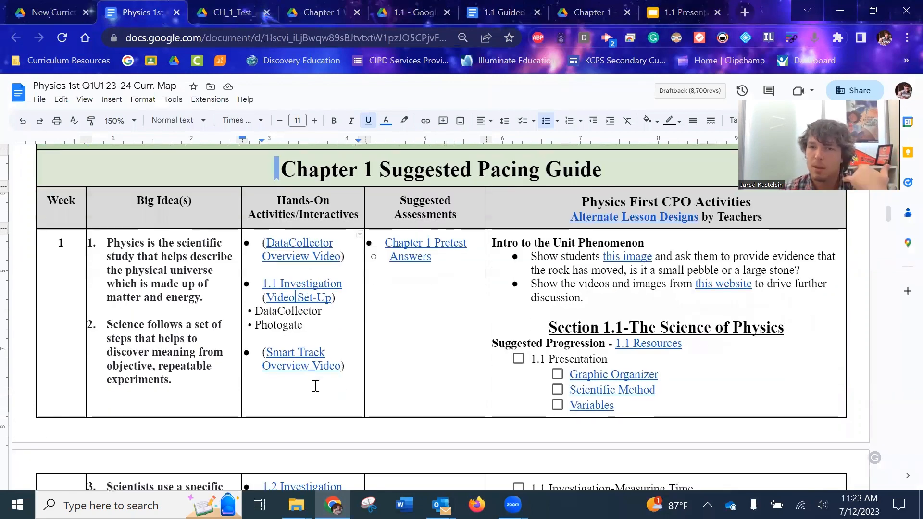
scroll(down, 3)
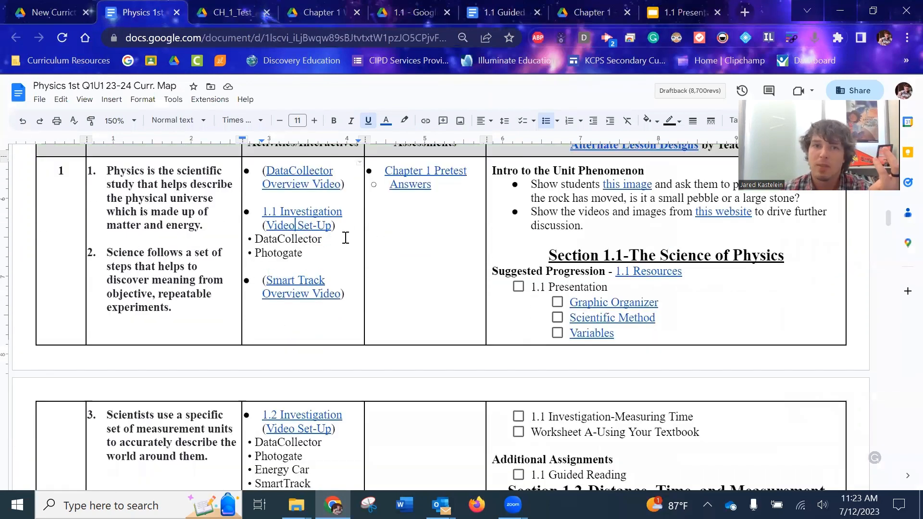
click(298, 171)
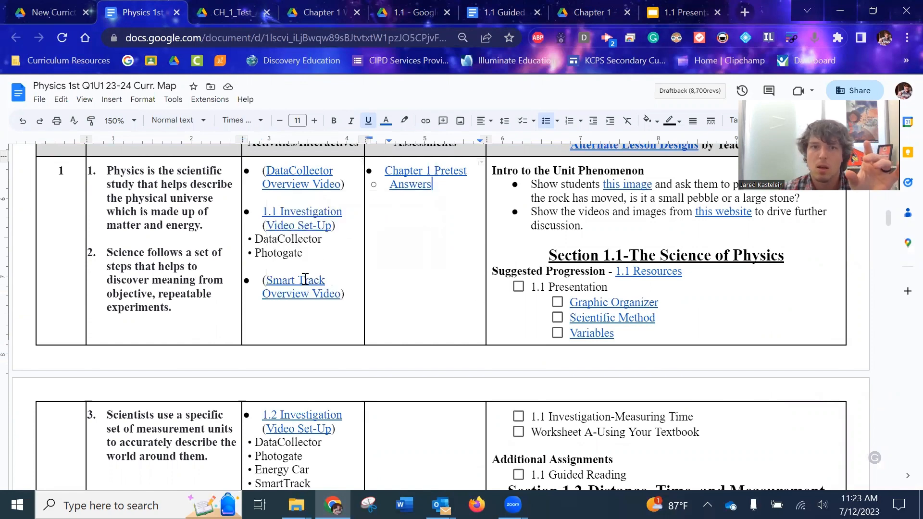
mouse_move(294, 280)
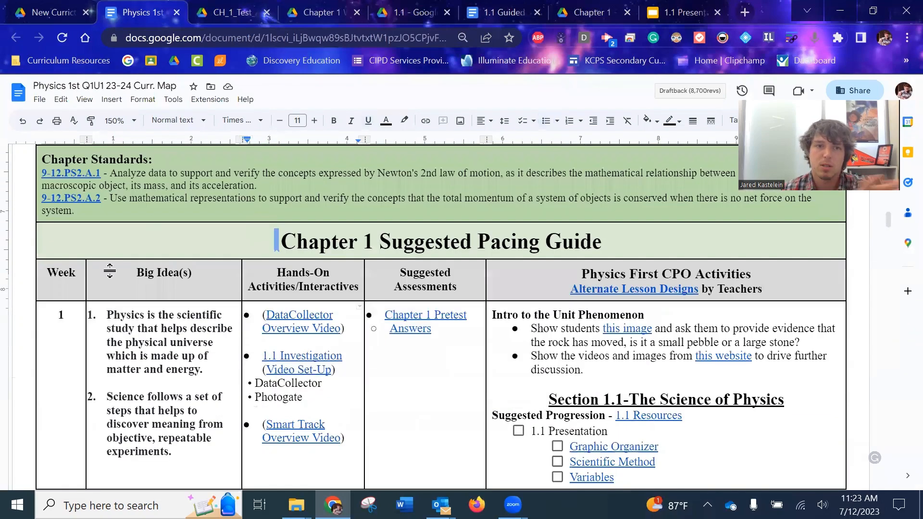
double_click(148, 273)
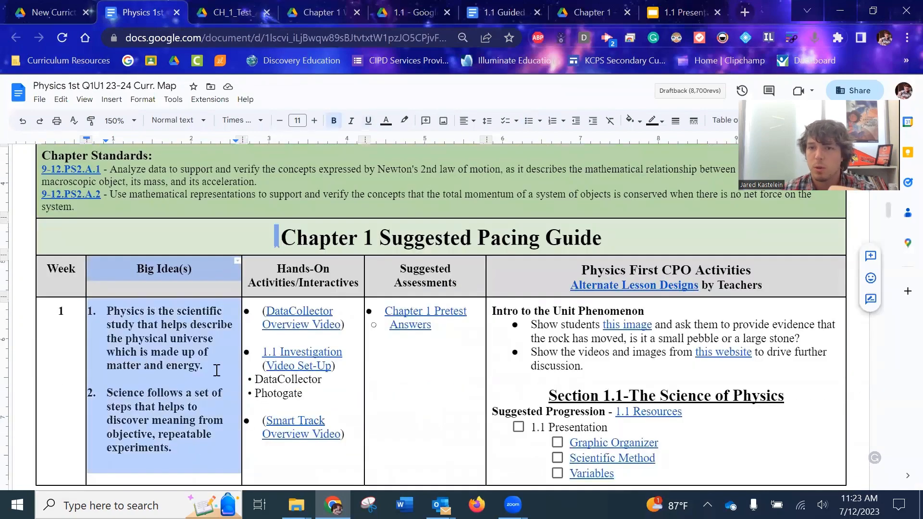
scroll(down, 3)
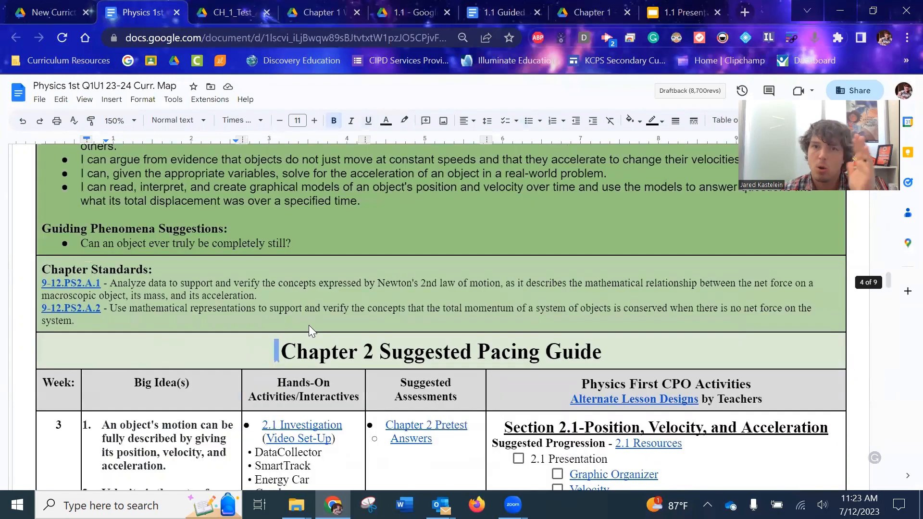
scroll(down, 3)
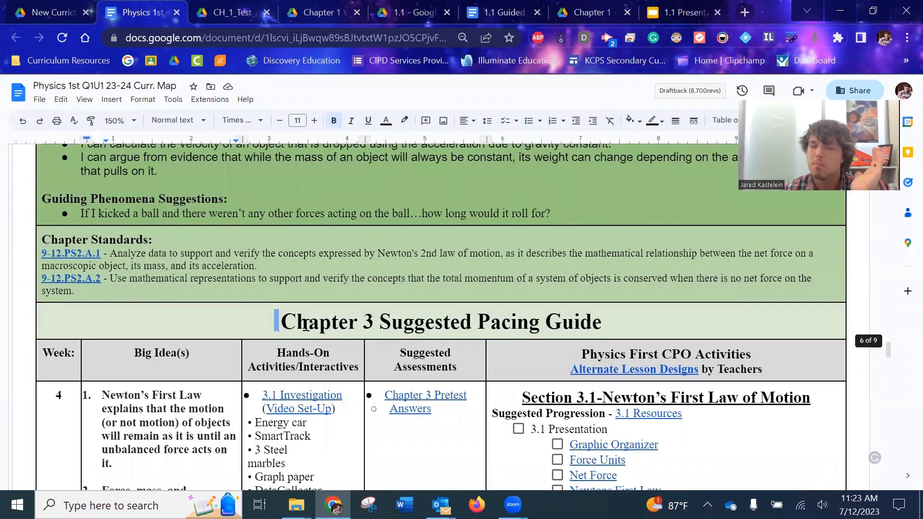
scroll(down, 3)
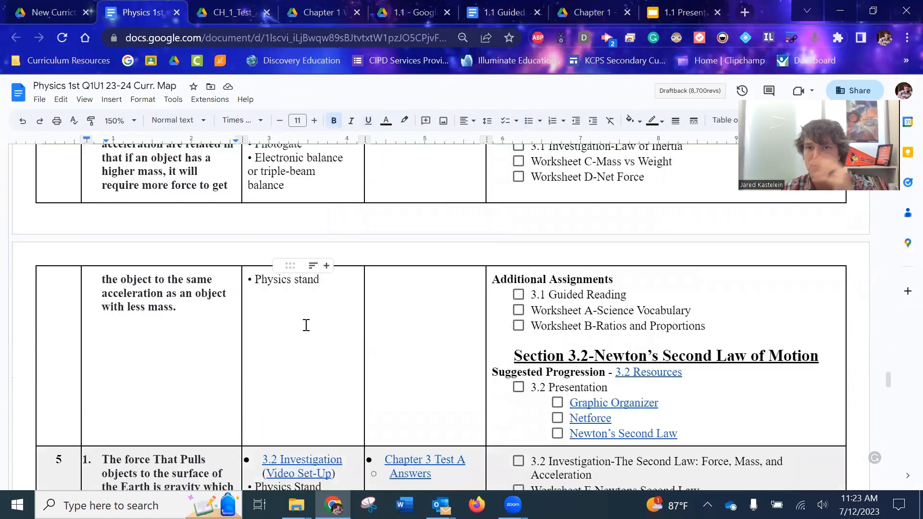
scroll(down, 3)
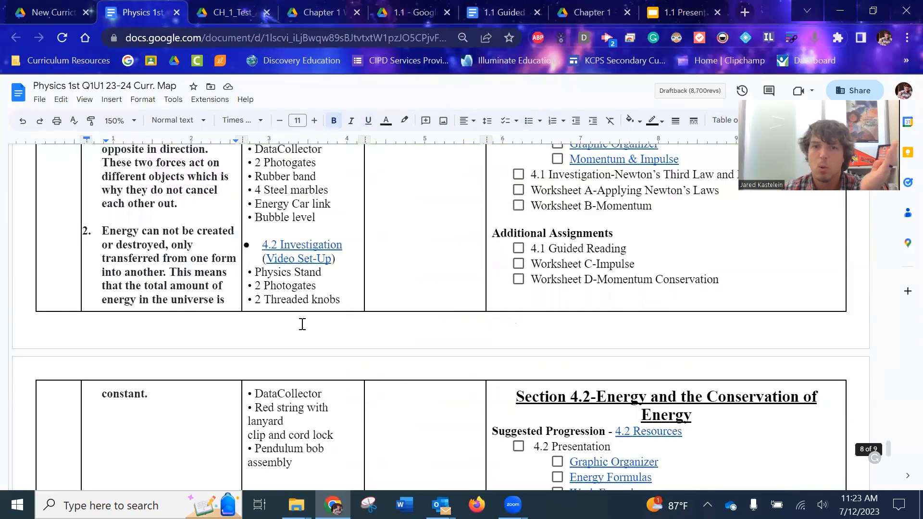
scroll(down, 3)
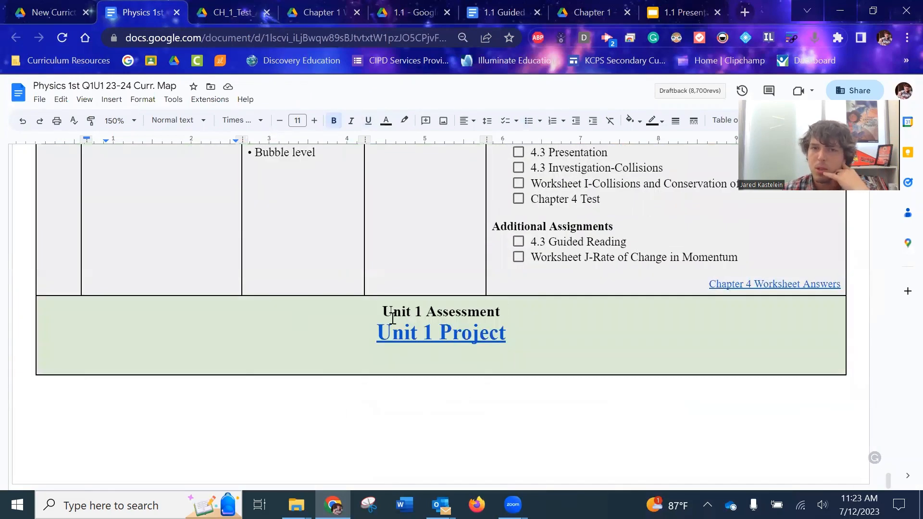
drag(381, 310, 503, 332)
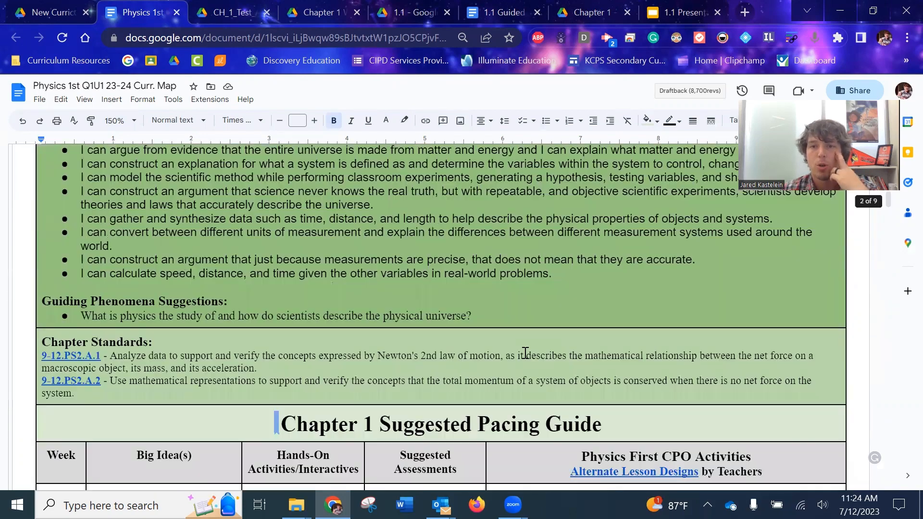
scroll(down, 3)
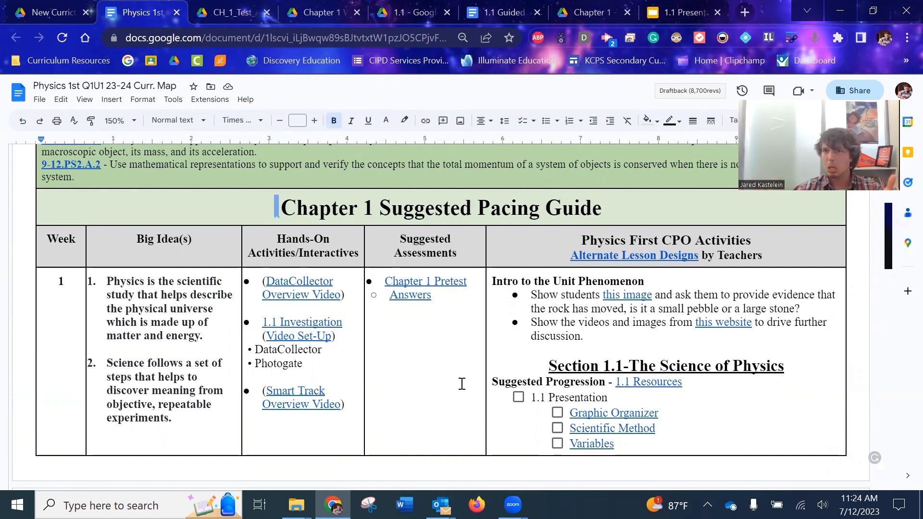
mouse_move(482, 437)
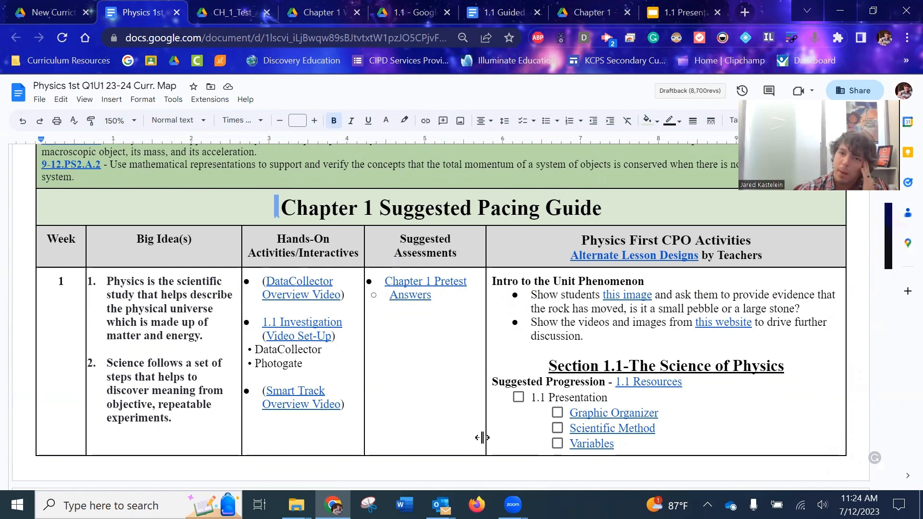